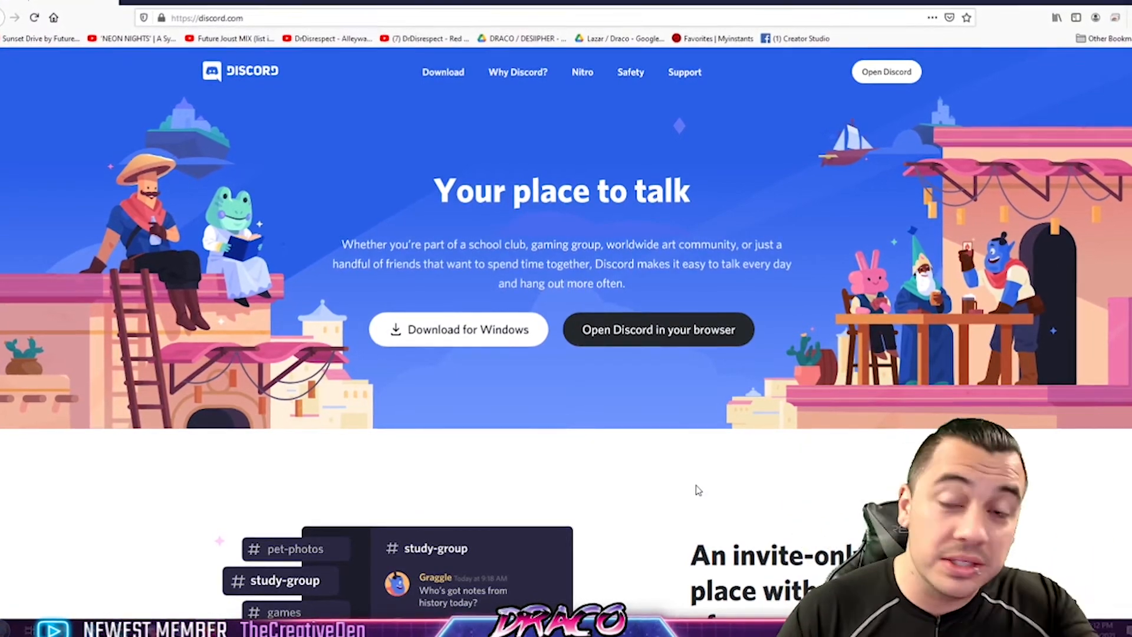
Maximize the Discord window after scrolling through the current view.
click(205, 17)
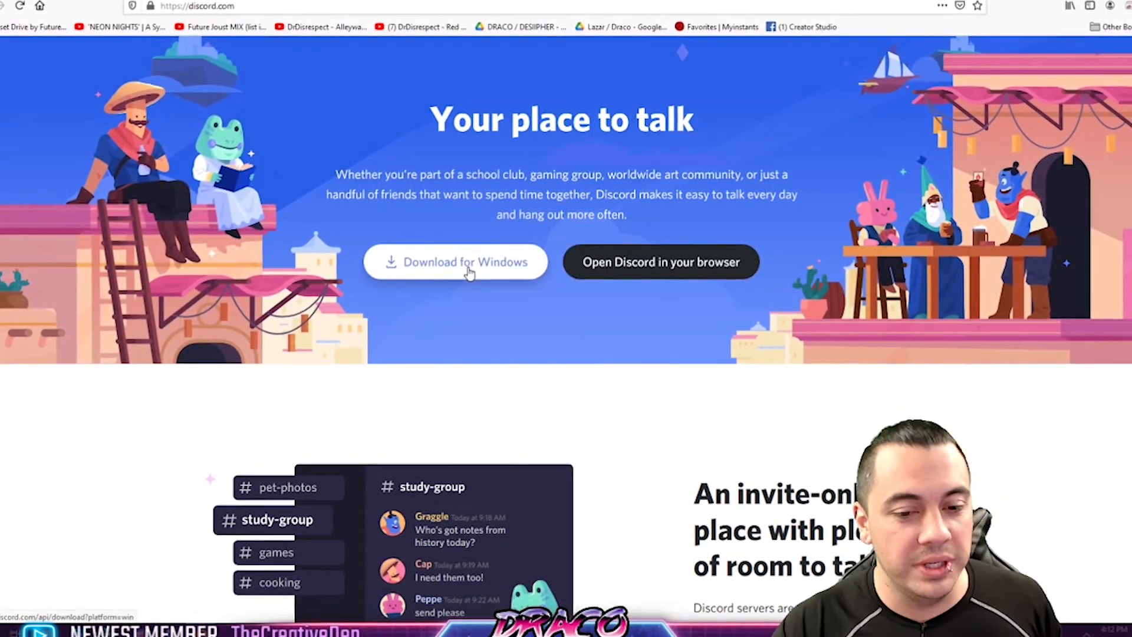
scroll(down, 3)
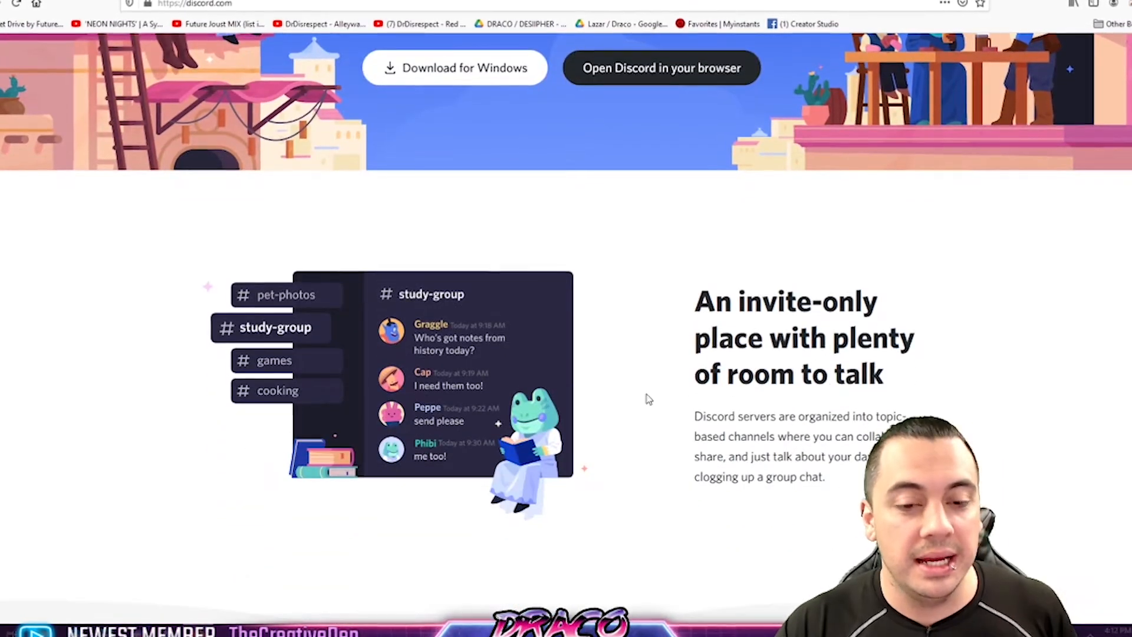
scroll(down, 3)
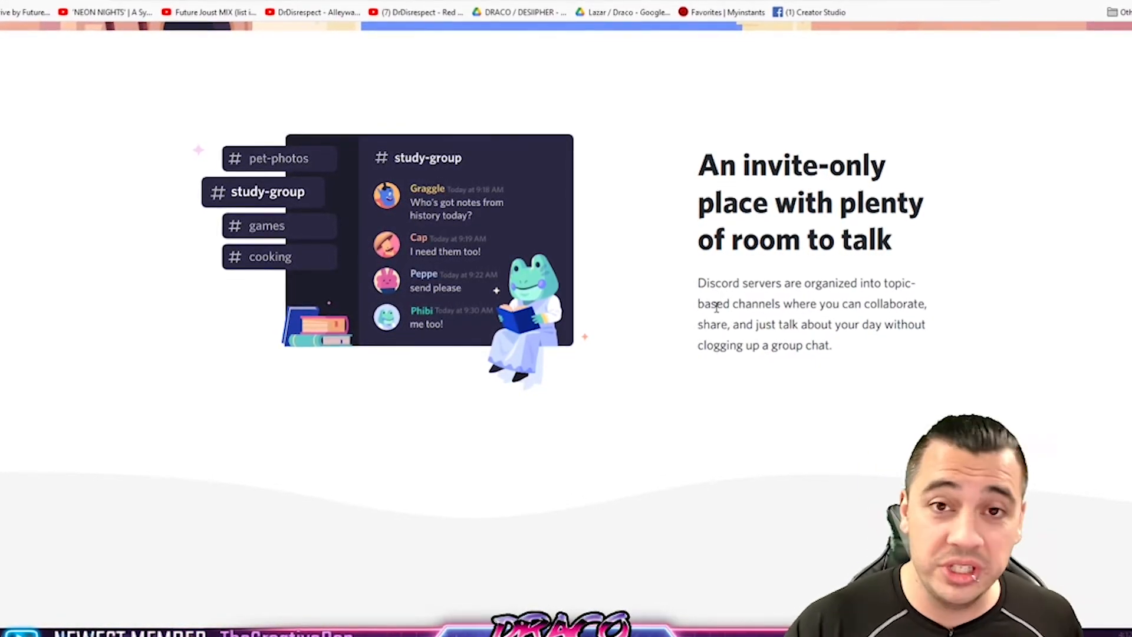
scroll(down, 3)
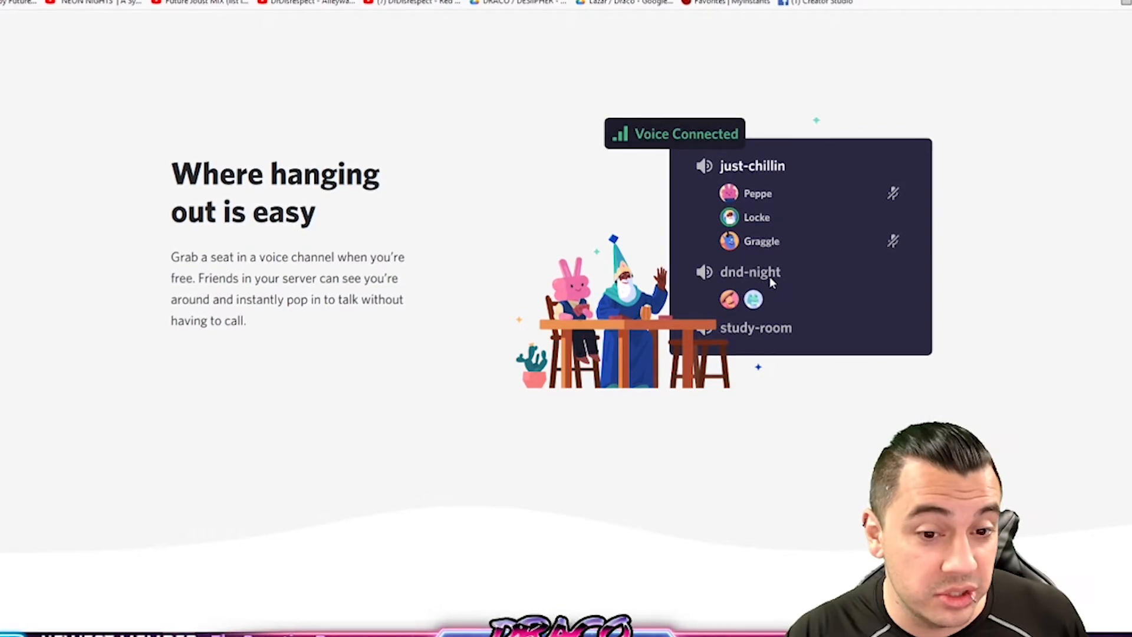
scroll(down, 3)
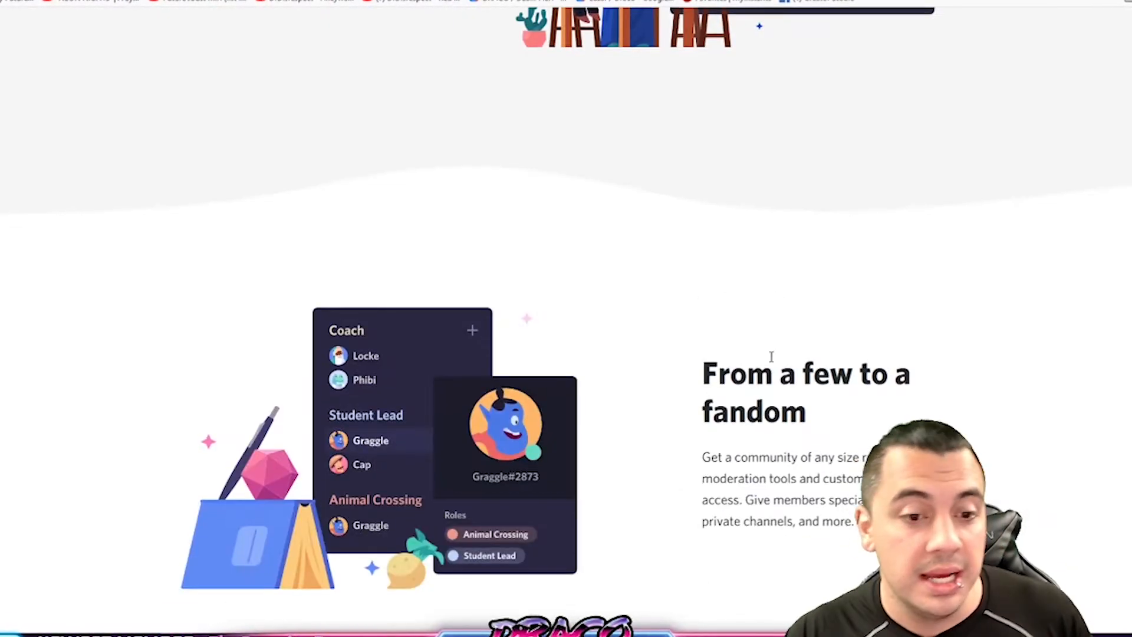
scroll(down, 3)
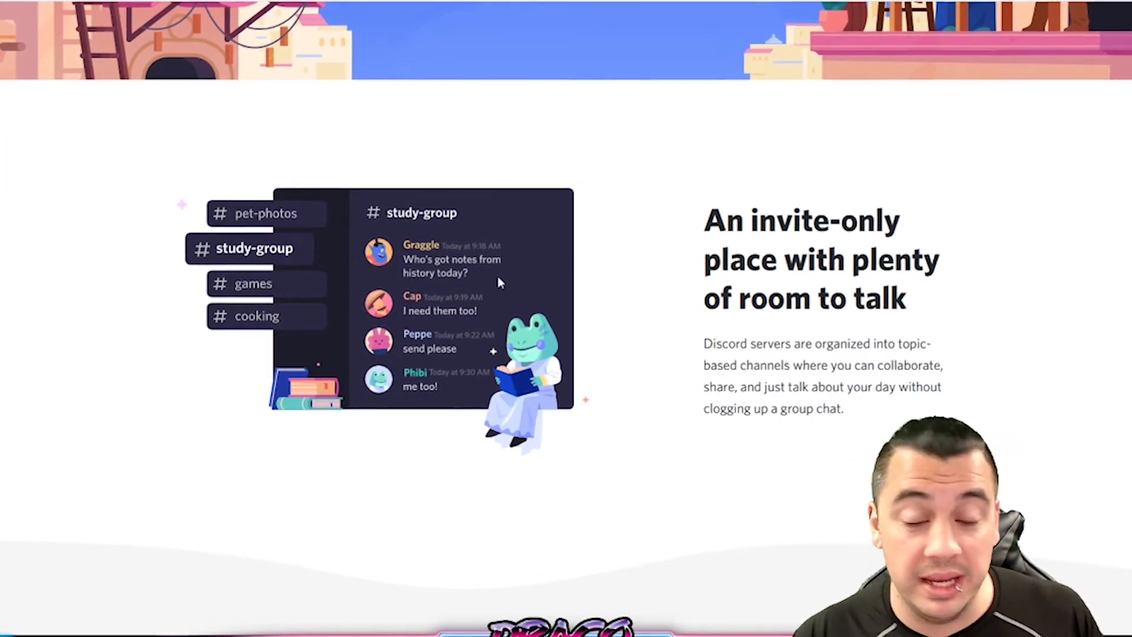
scroll(down, 3)
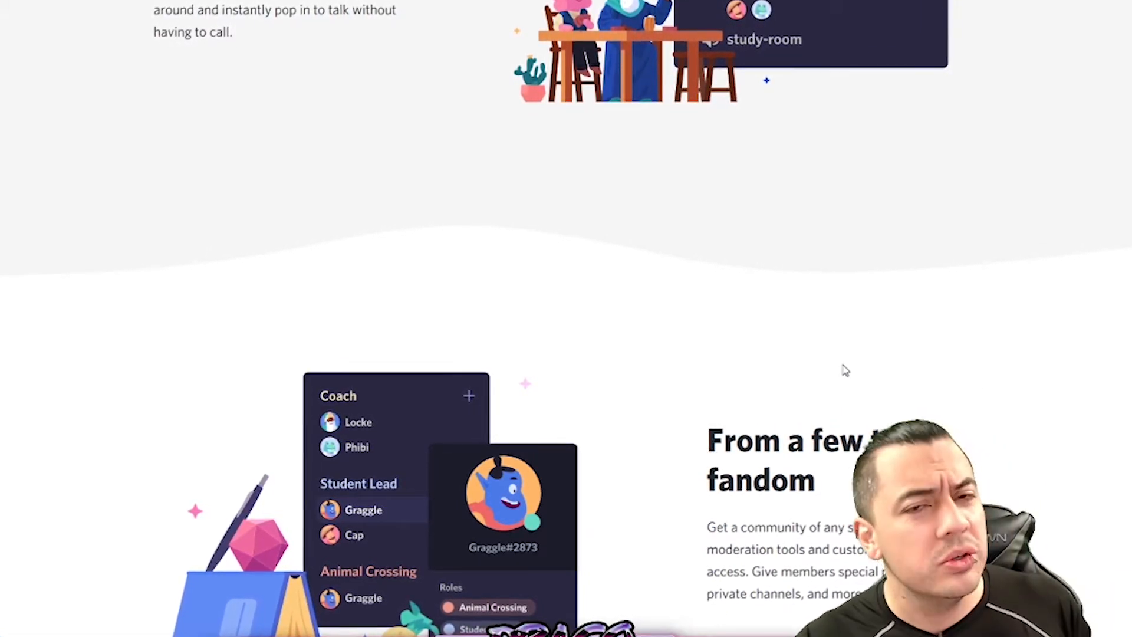
scroll(down, 3)
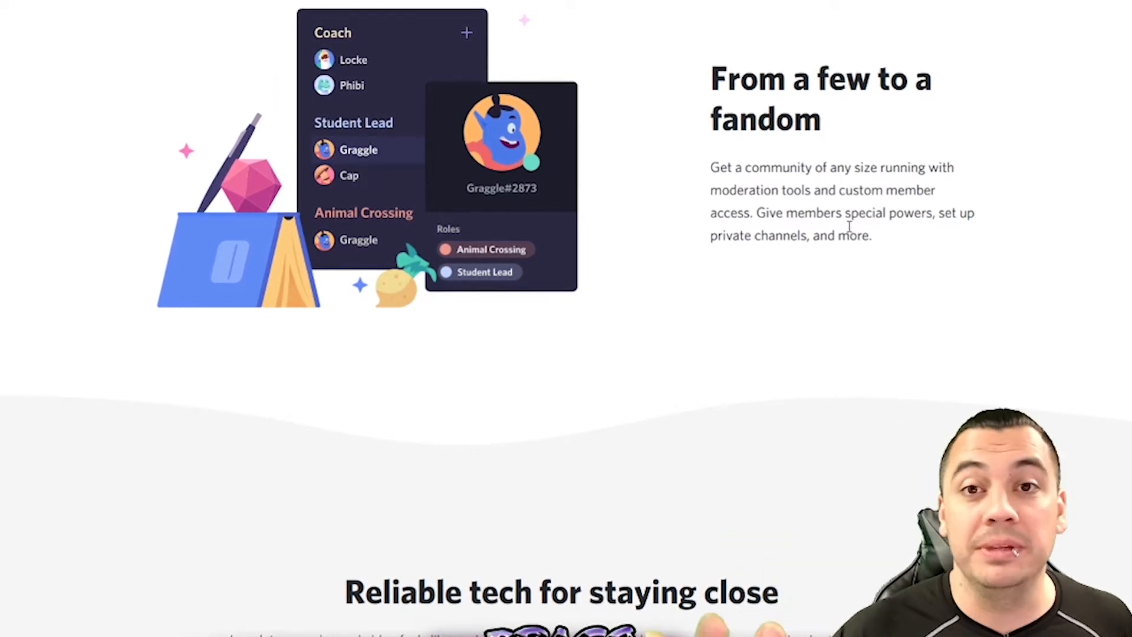
scroll(down, 3)
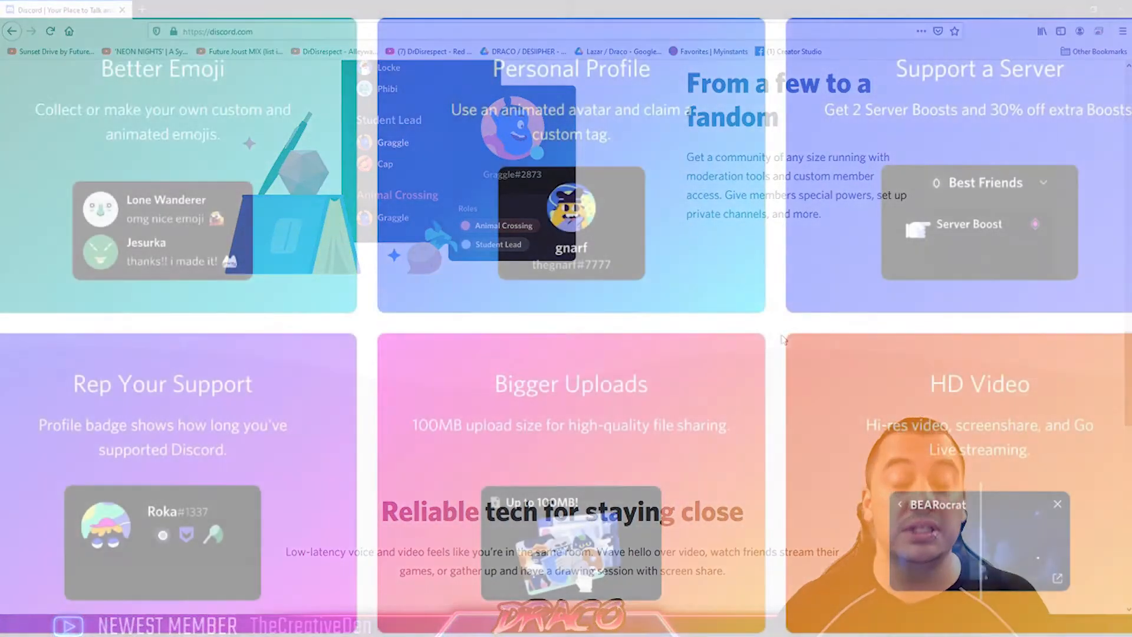
scroll(down, 3)
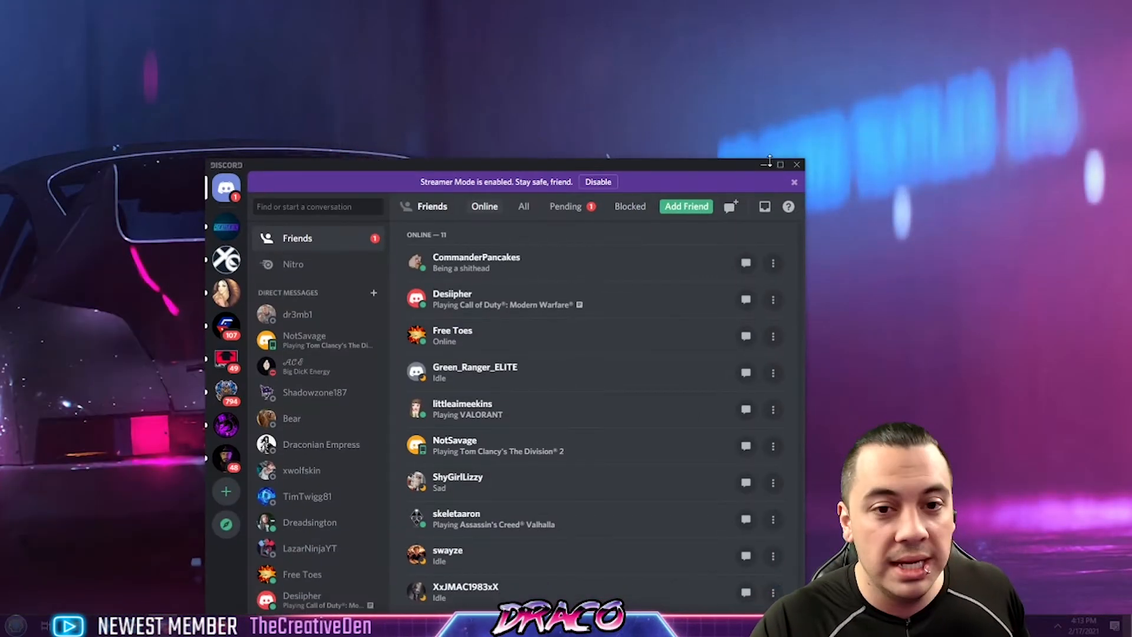
click(781, 164)
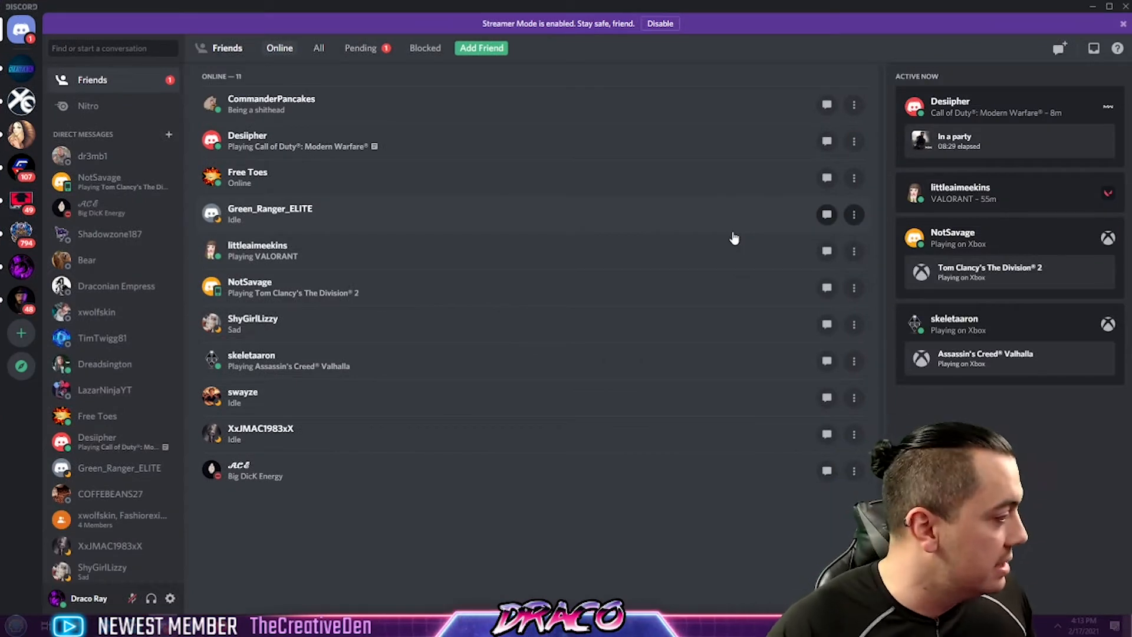
mouse_move(21, 265)
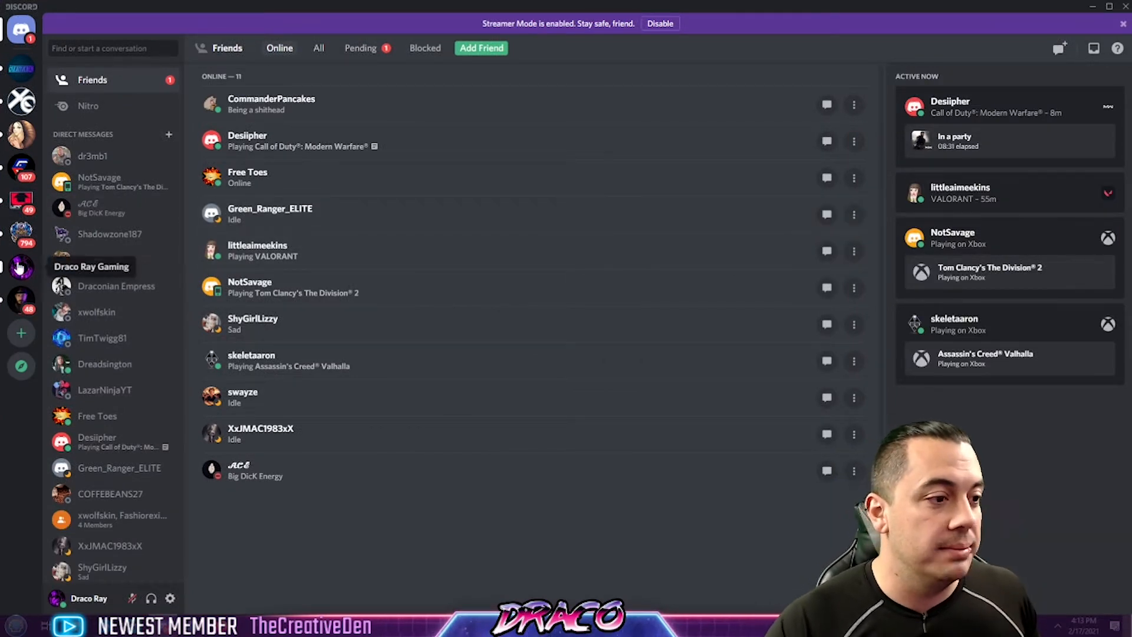
Switch to the Draco Ray Gaming server and scroll its general channel.
click(21, 266)
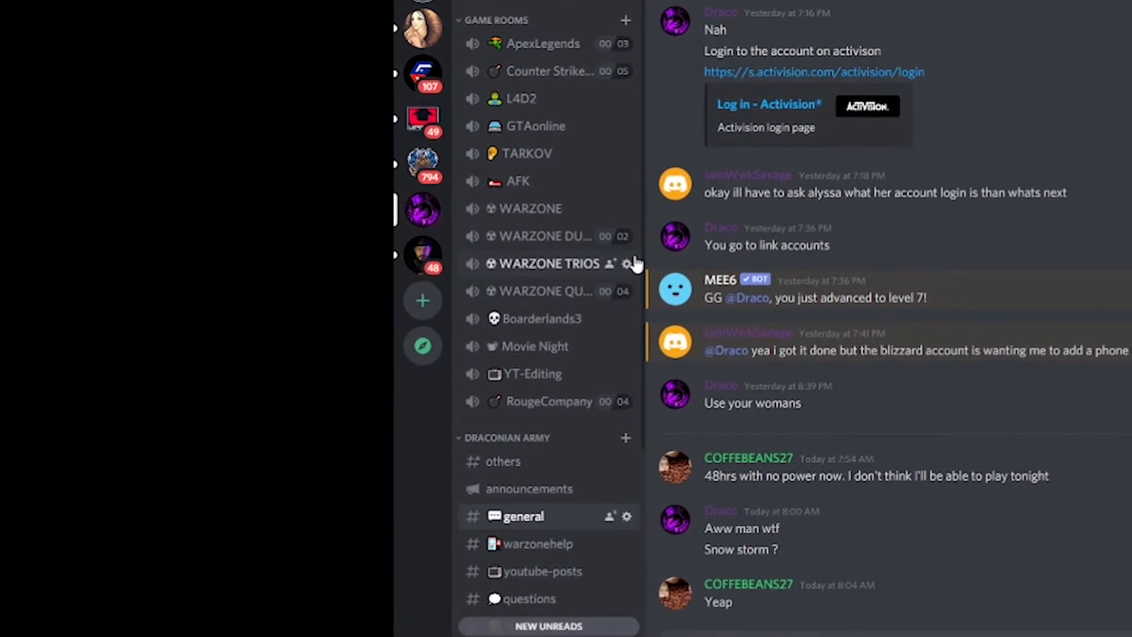
scroll(down, 3)
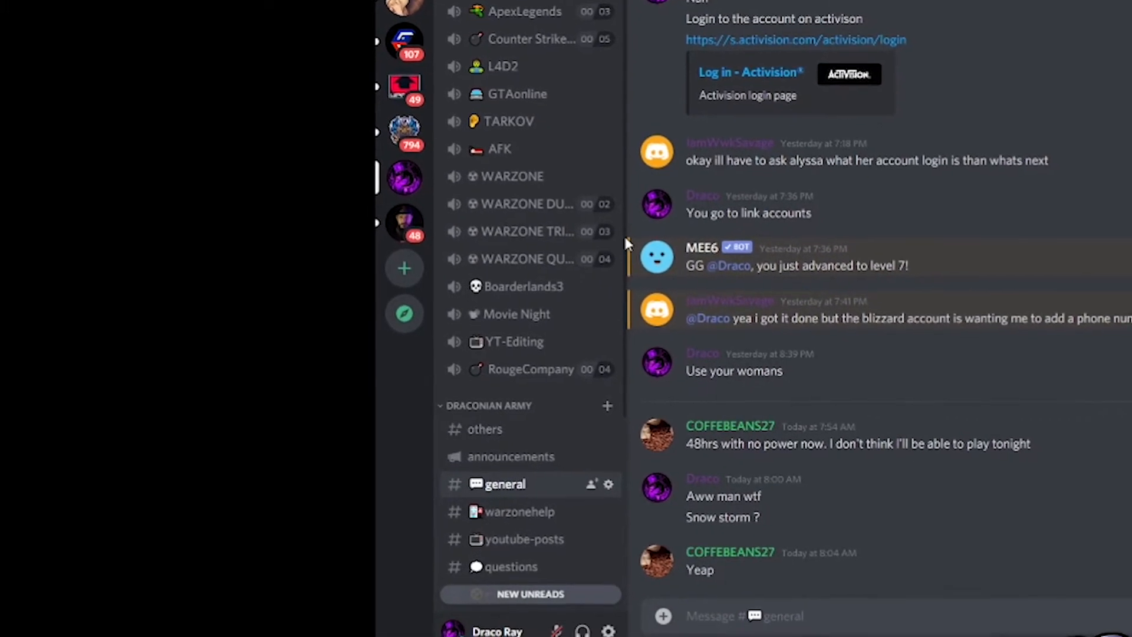
scroll(down, 3)
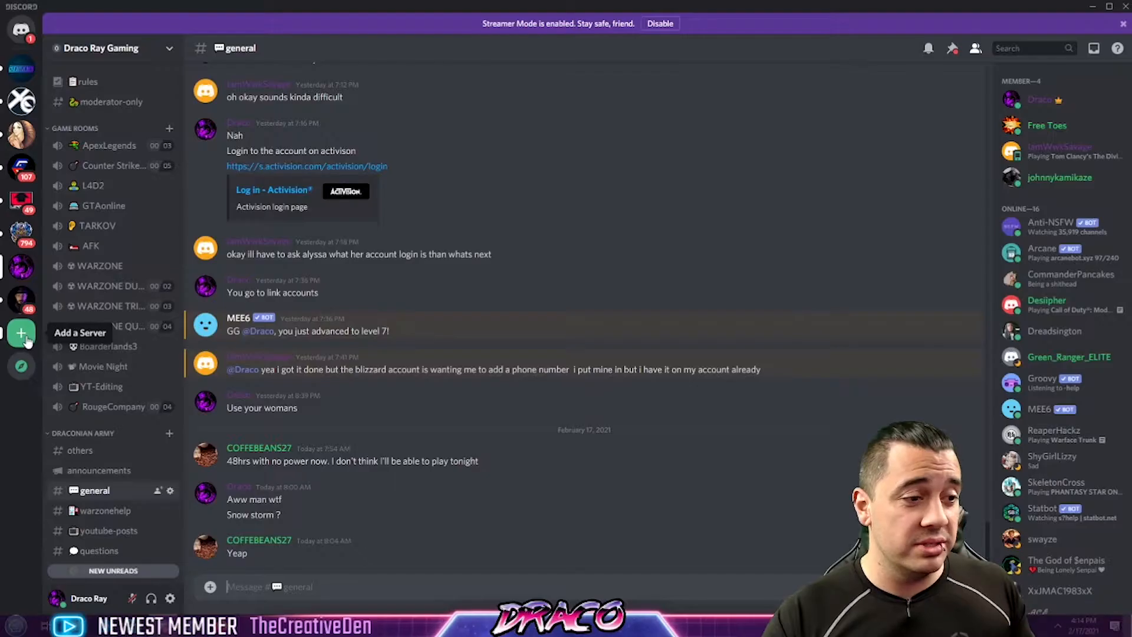
Start a new gaming server set up for a club or community.
click(22, 333)
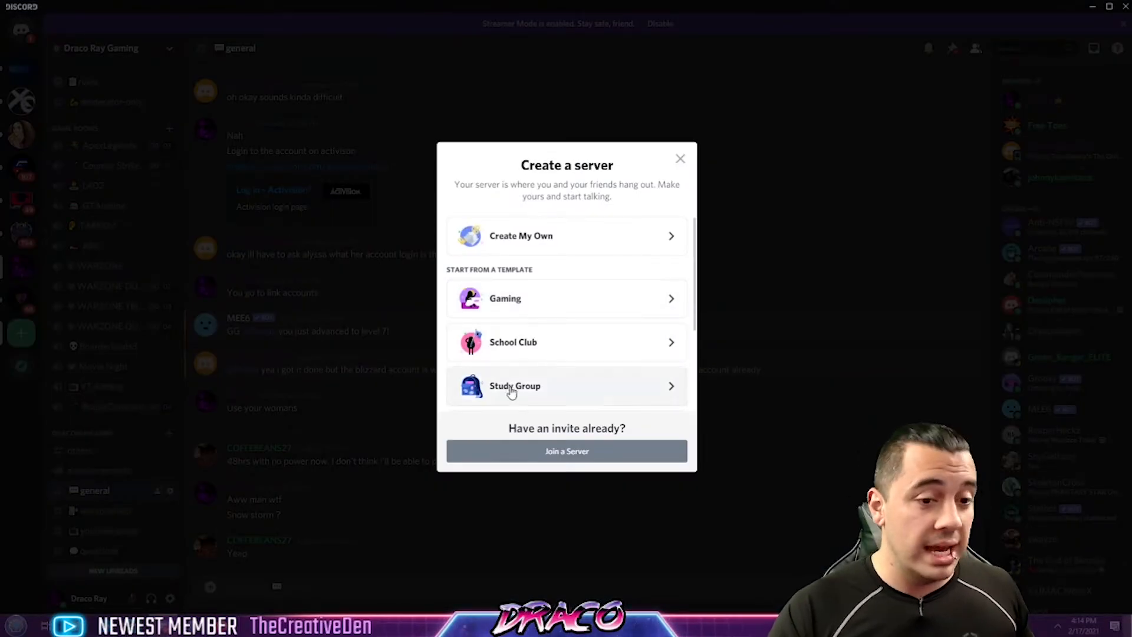
click(679, 158)
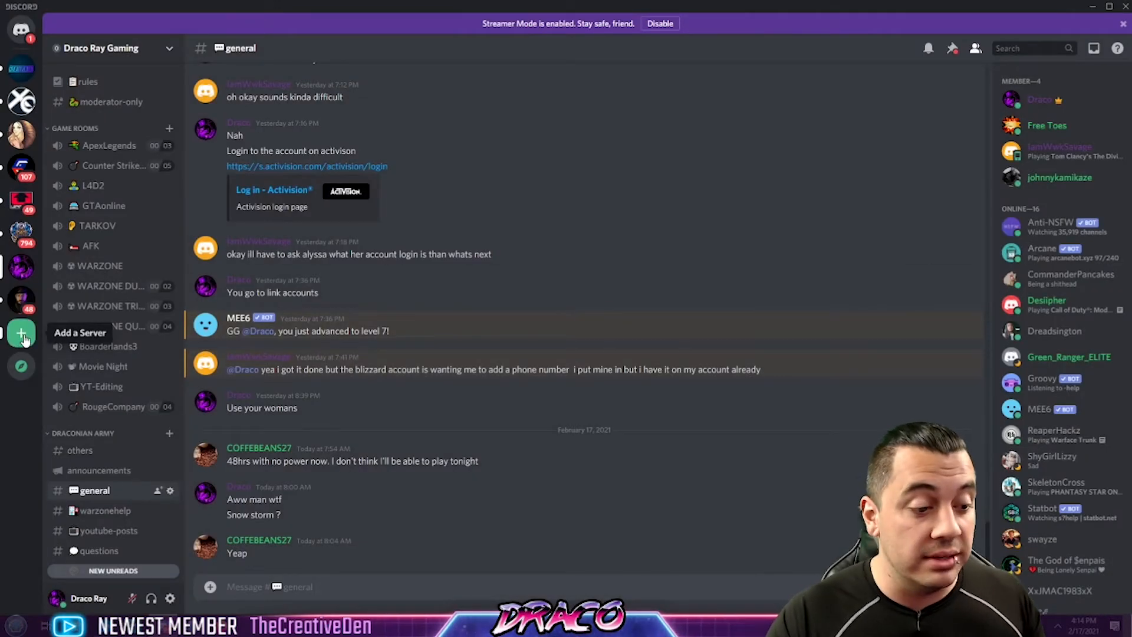
click(21, 333)
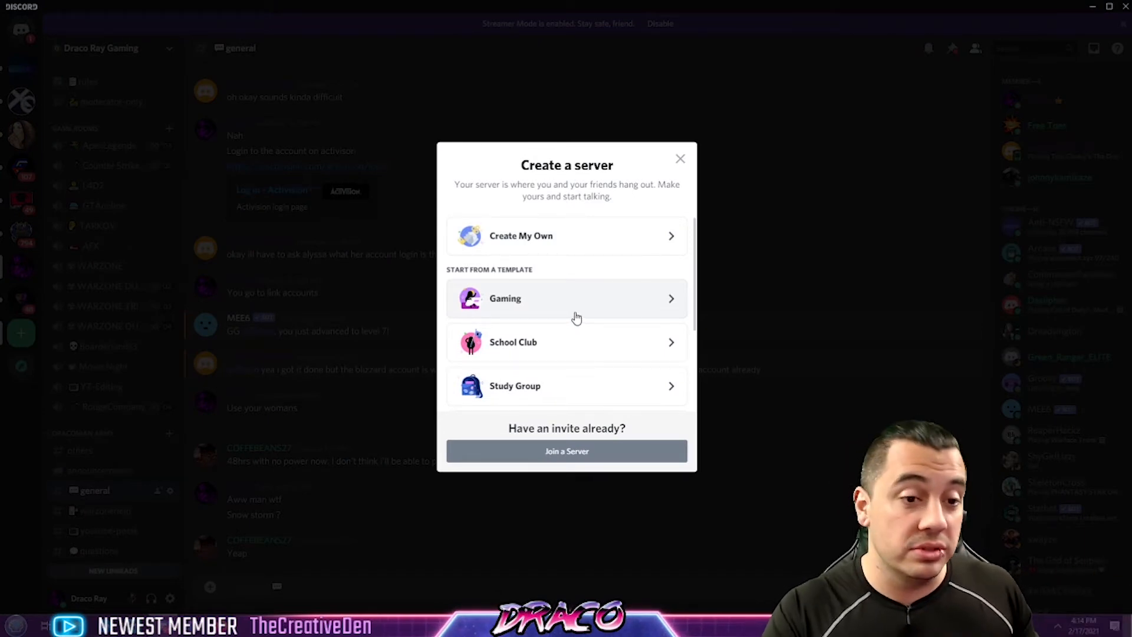
mouse_move(557, 306)
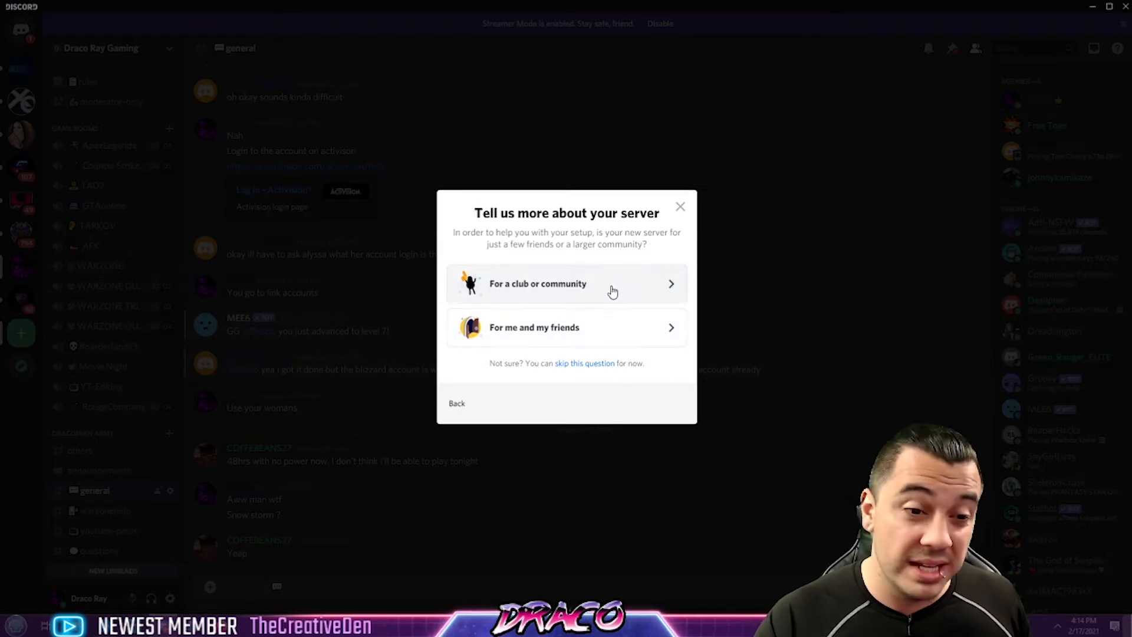
click(565, 283)
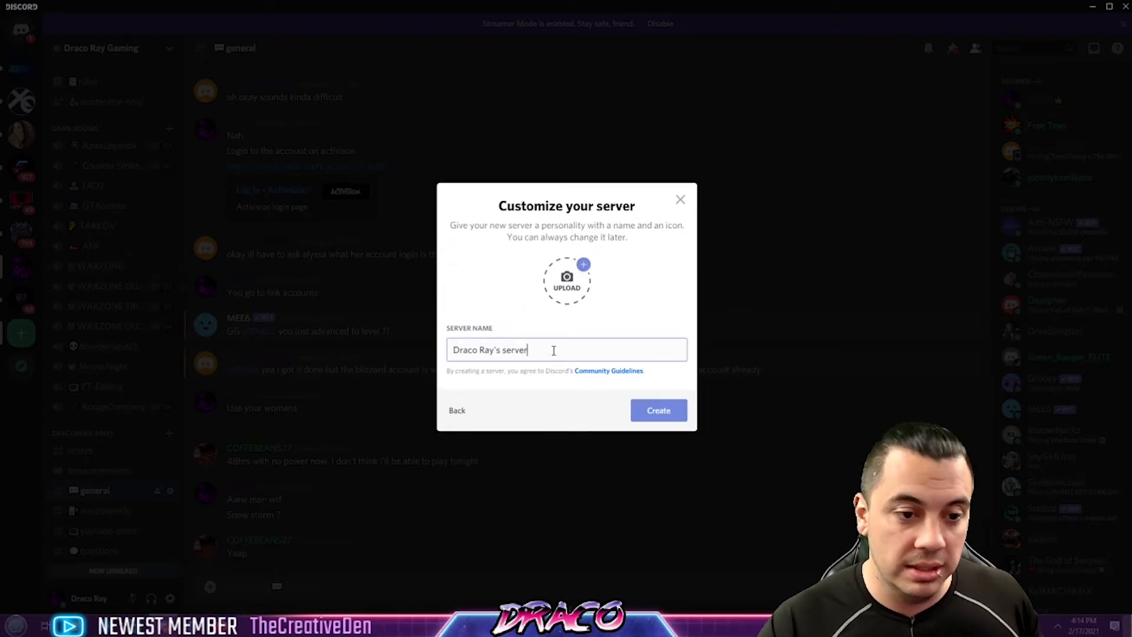
Name the server 'Draco Ray's Test server' and create it.
double_click(516, 349)
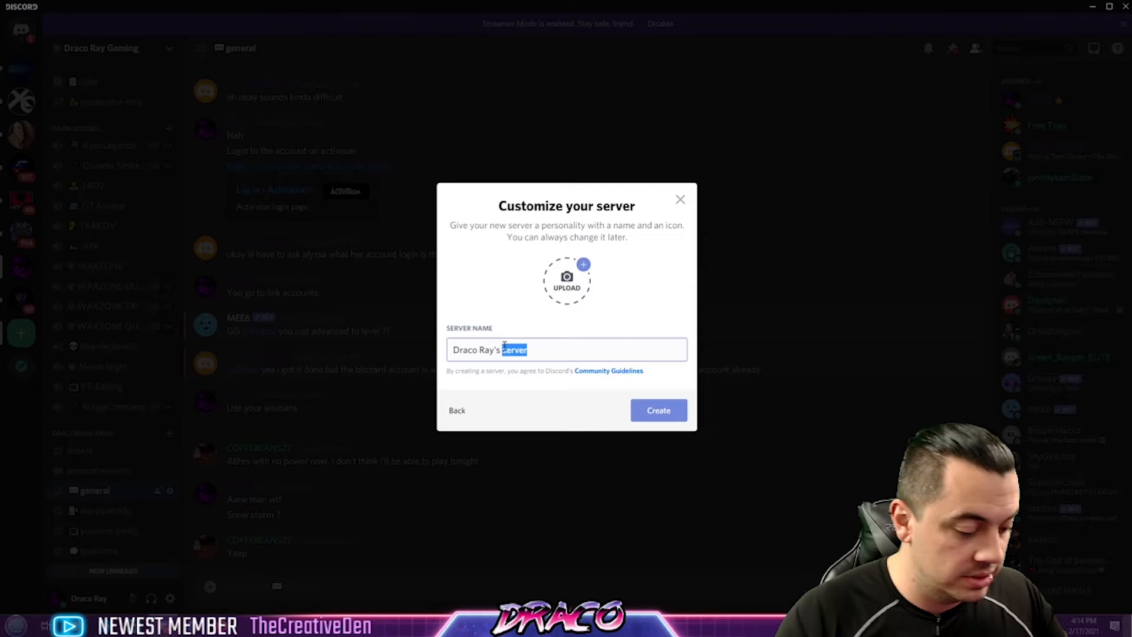
text(Test)
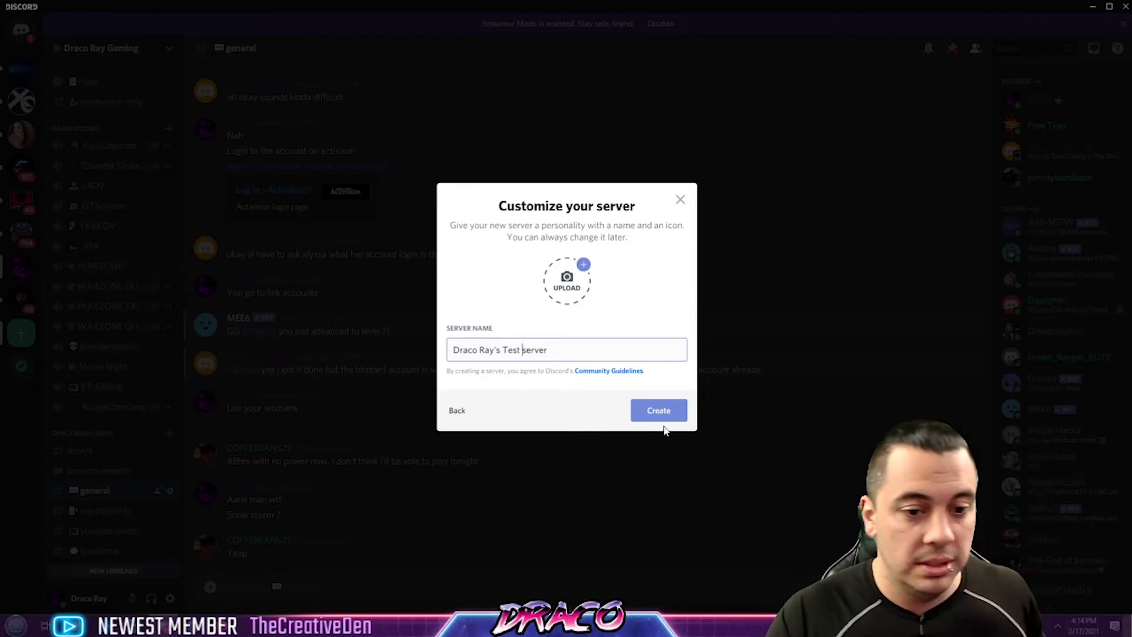
click(657, 410)
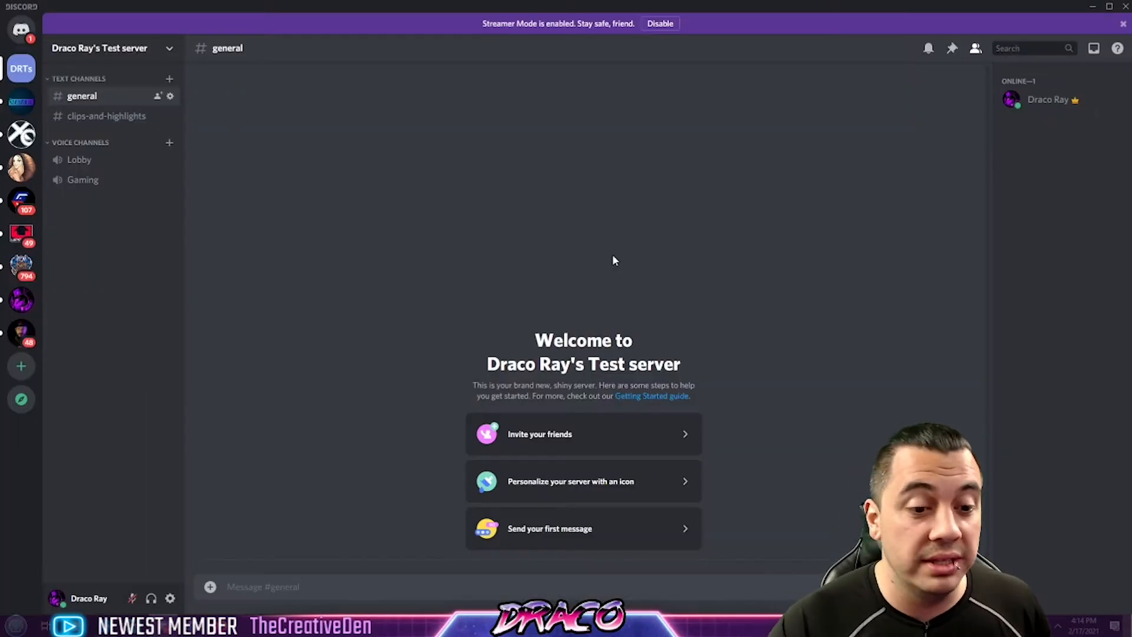
mouse_move(108, 152)
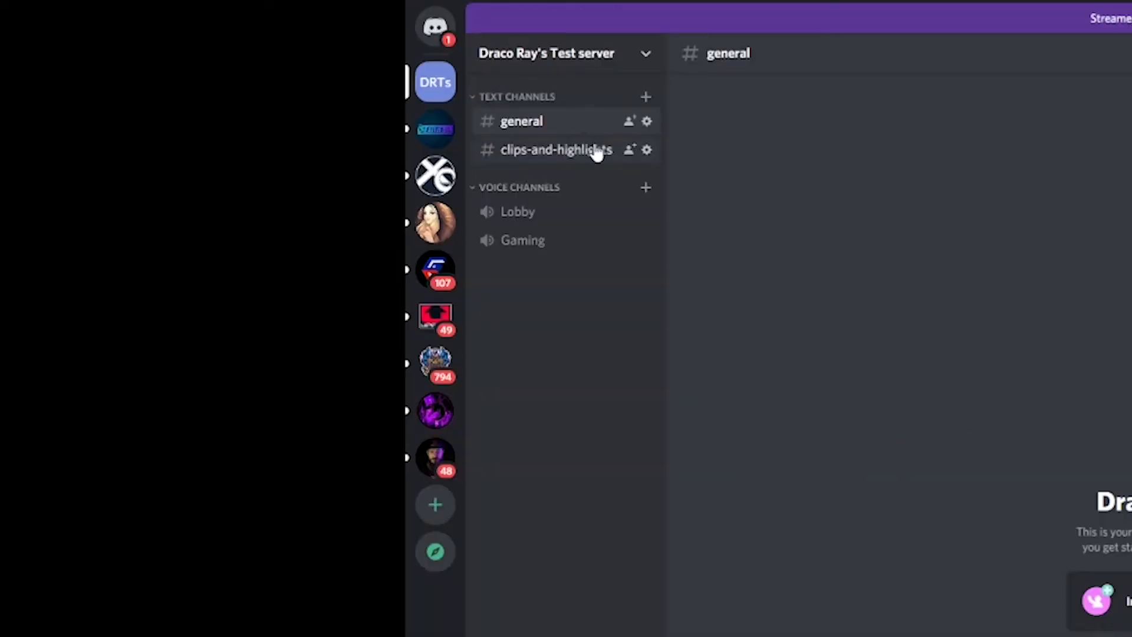
mouse_move(570, 235)
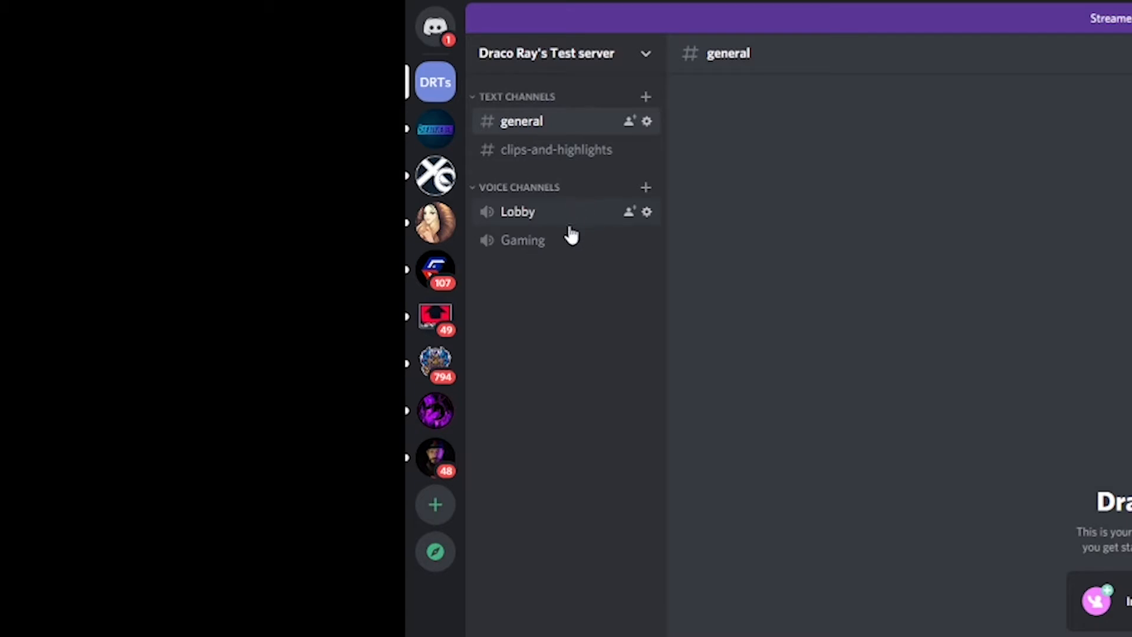
mouse_move(498, 219)
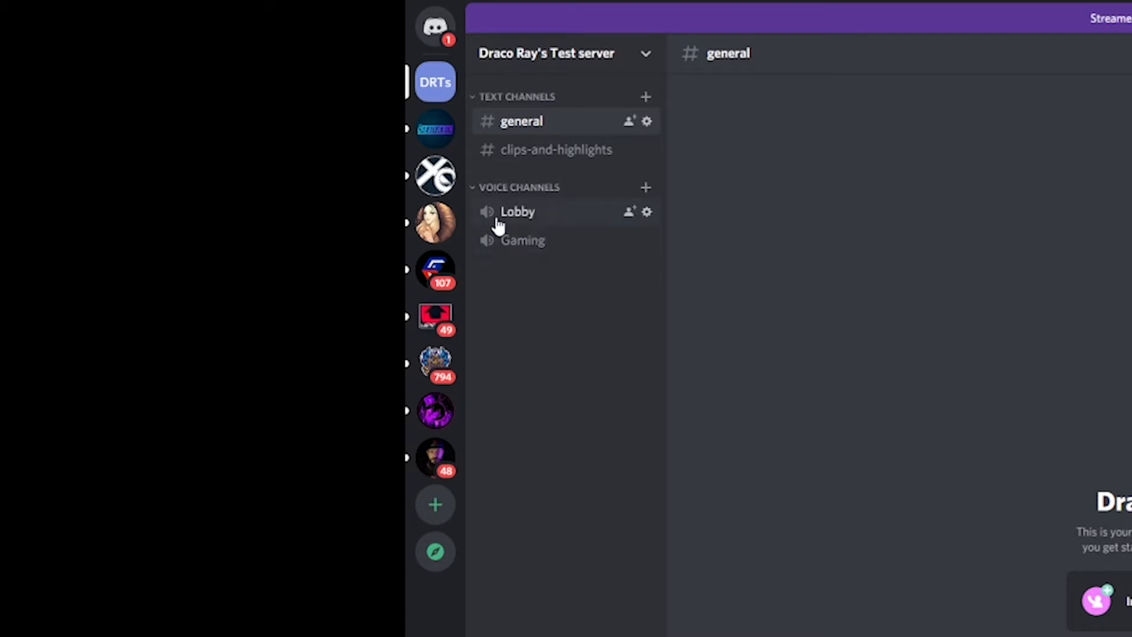
mouse_move(494, 150)
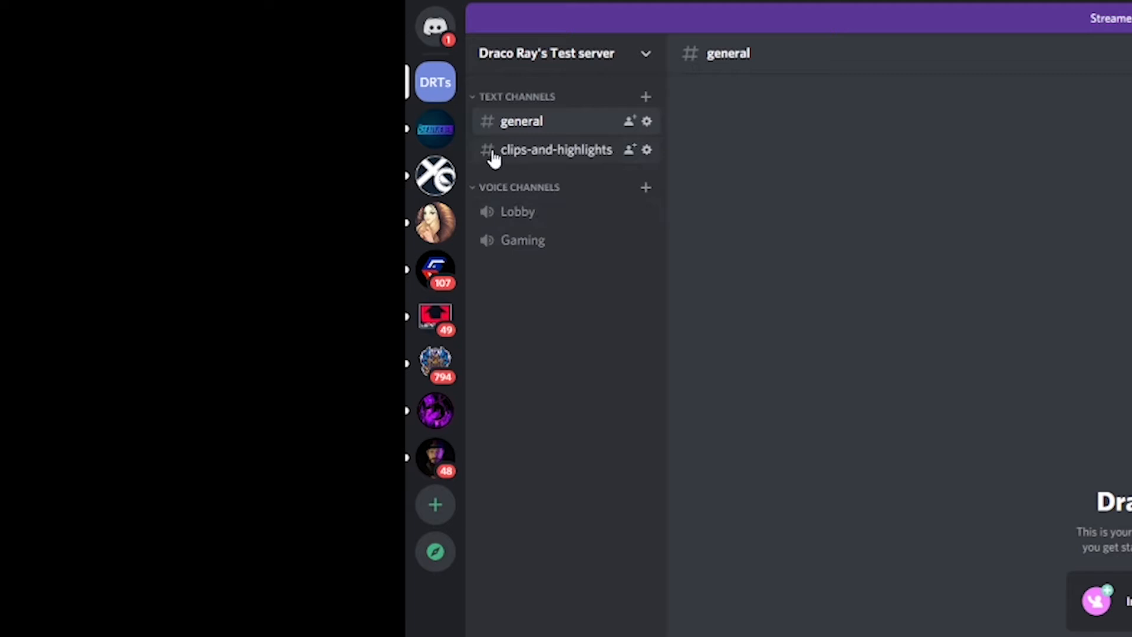
Join the Lobby voice channel and show your own user's mute/deafen options.
click(555, 150)
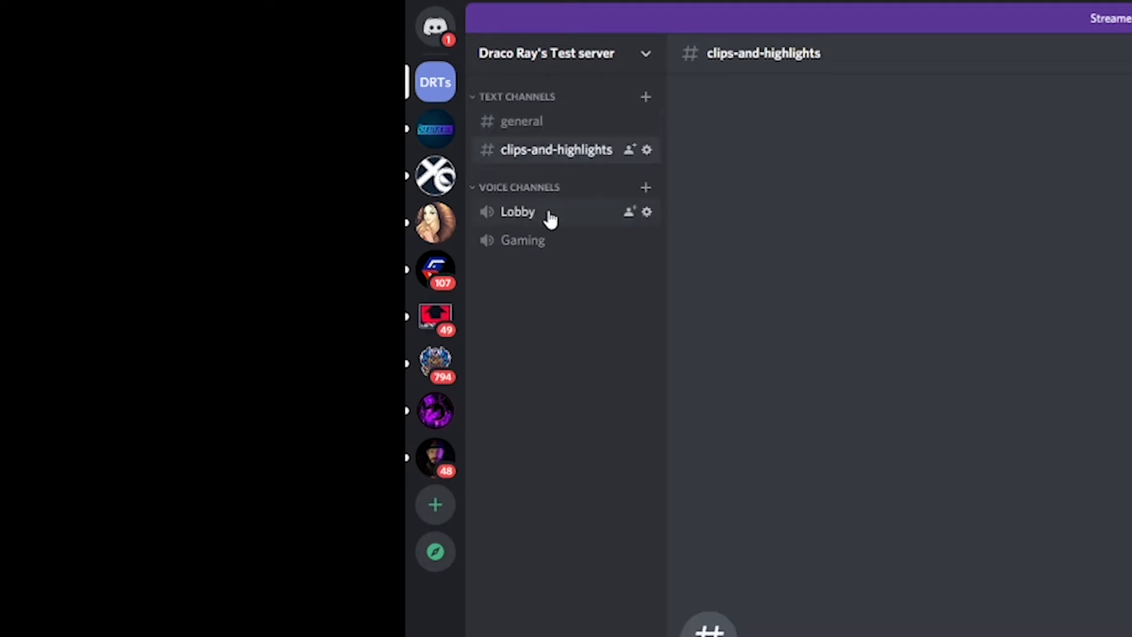
click(517, 211)
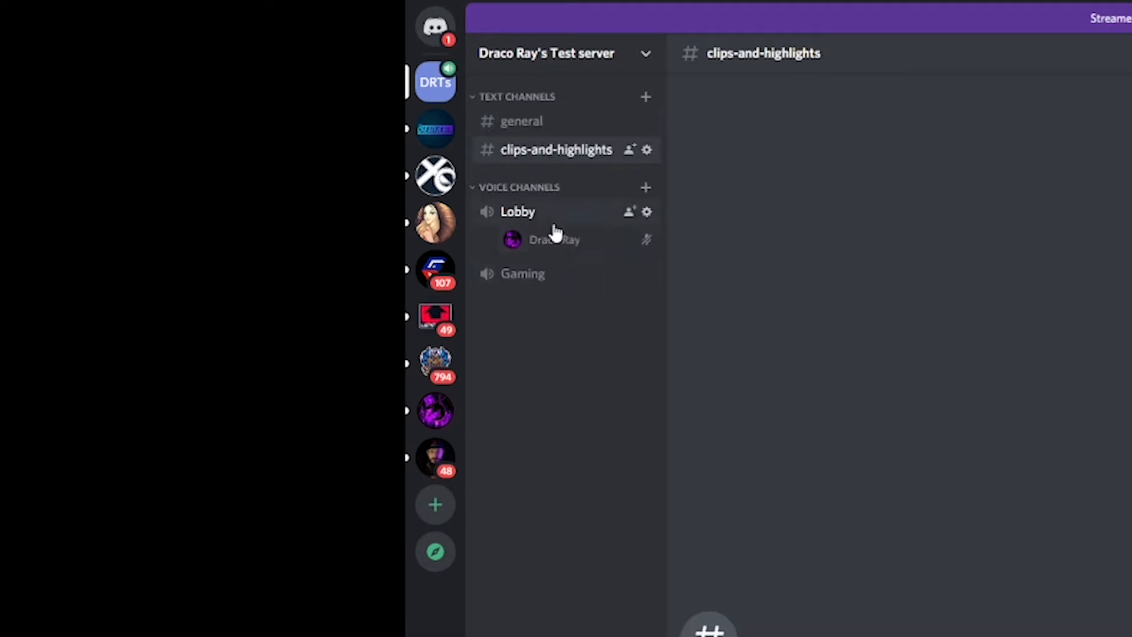
right_click(552, 240)
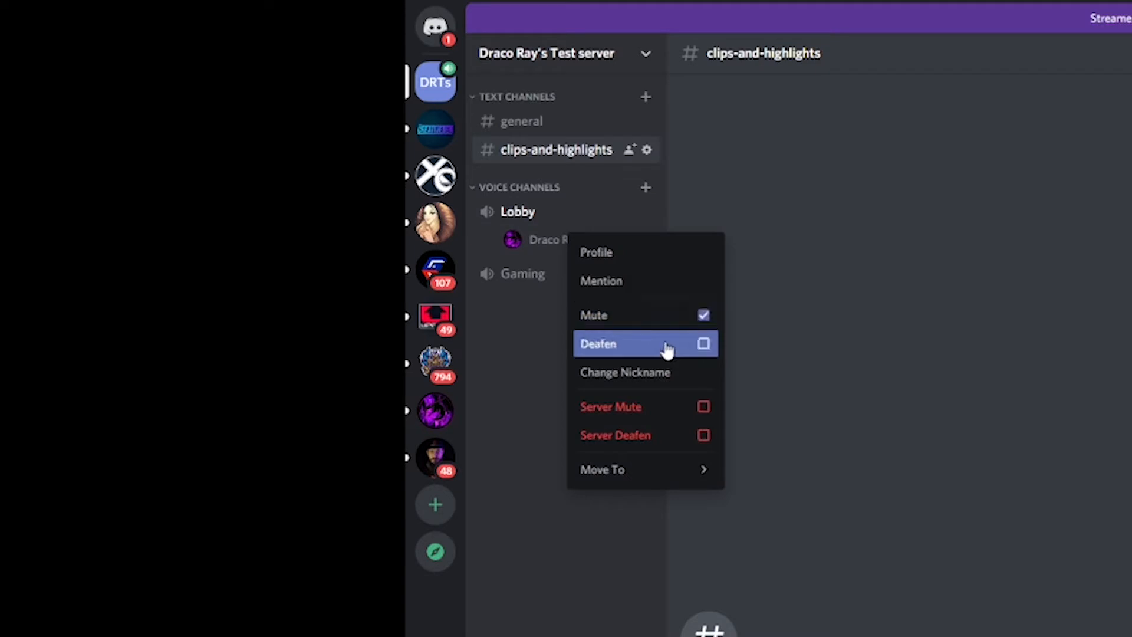
mouse_move(599, 405)
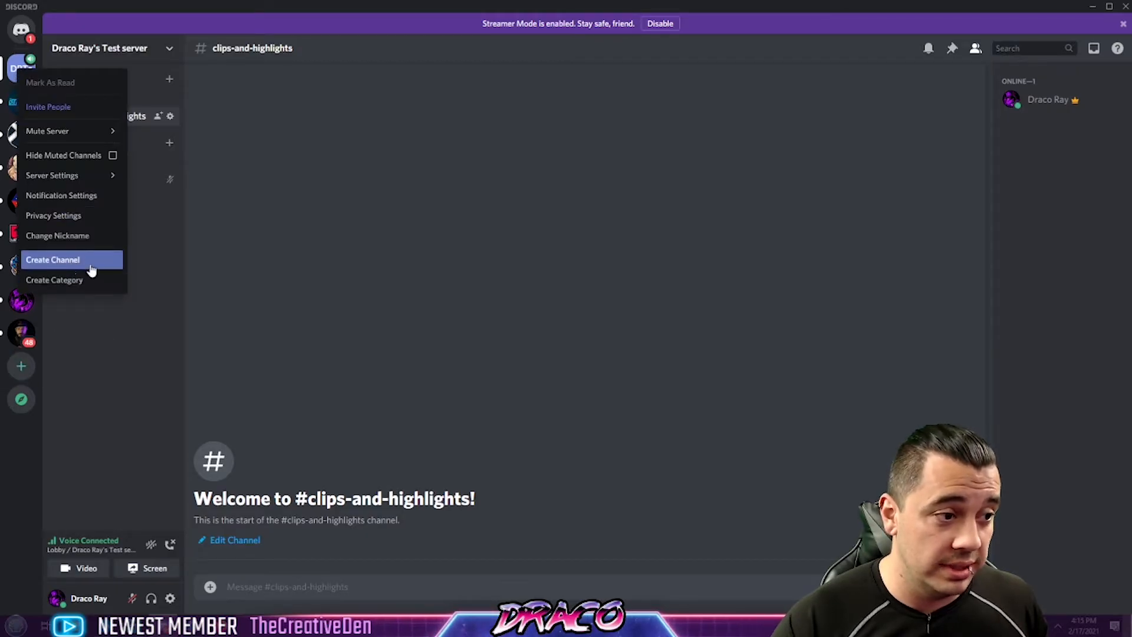
mouse_move(23, 435)
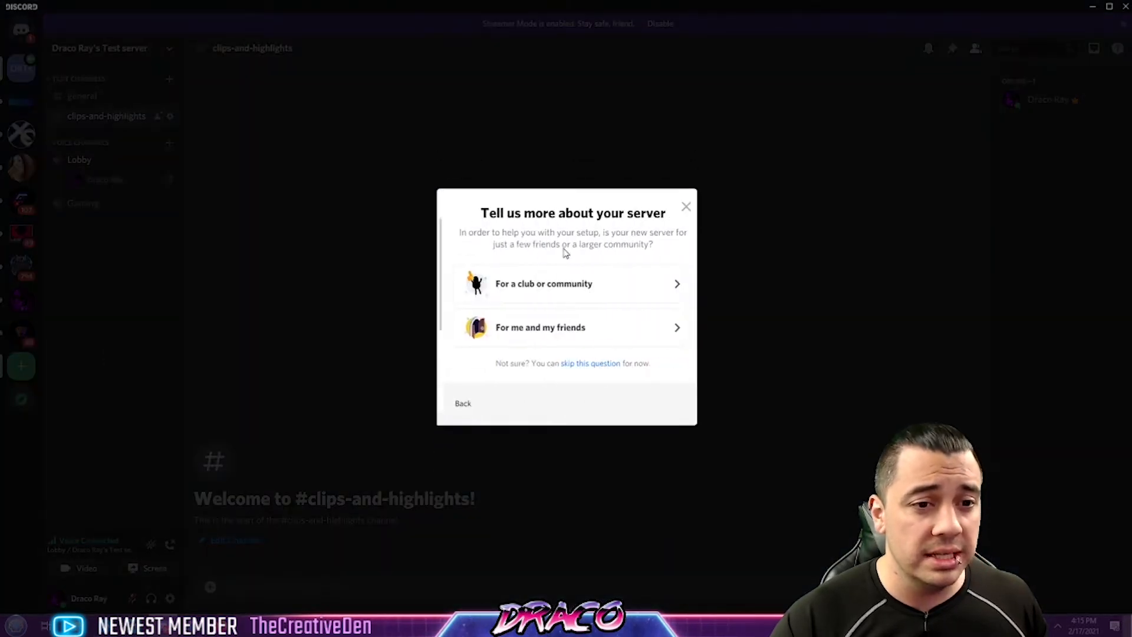
click(539, 326)
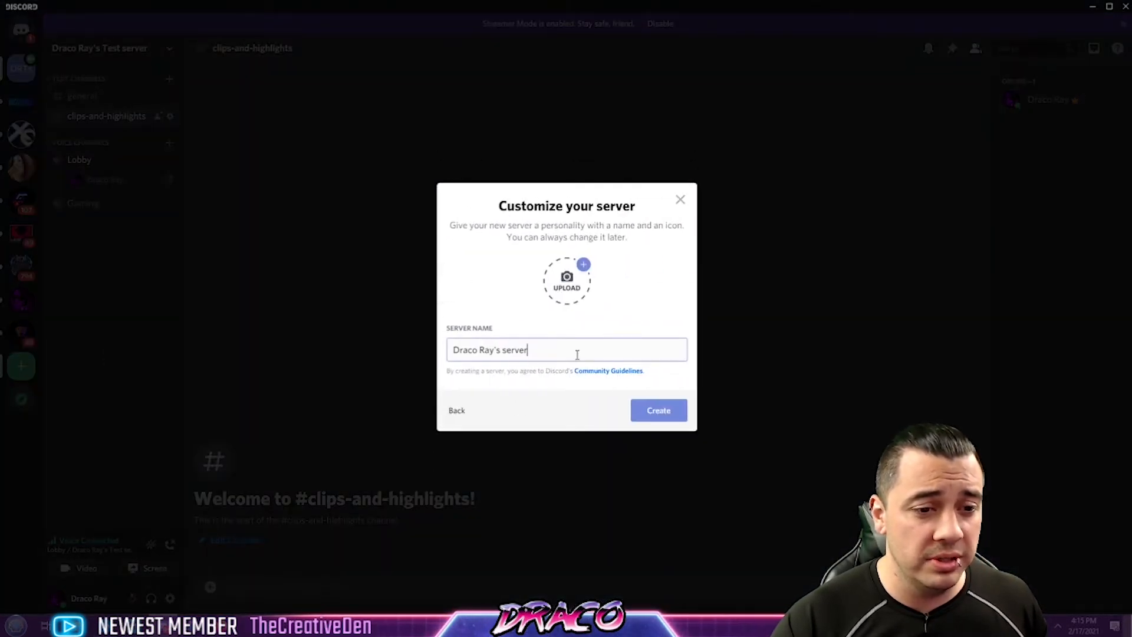
text(test 2)
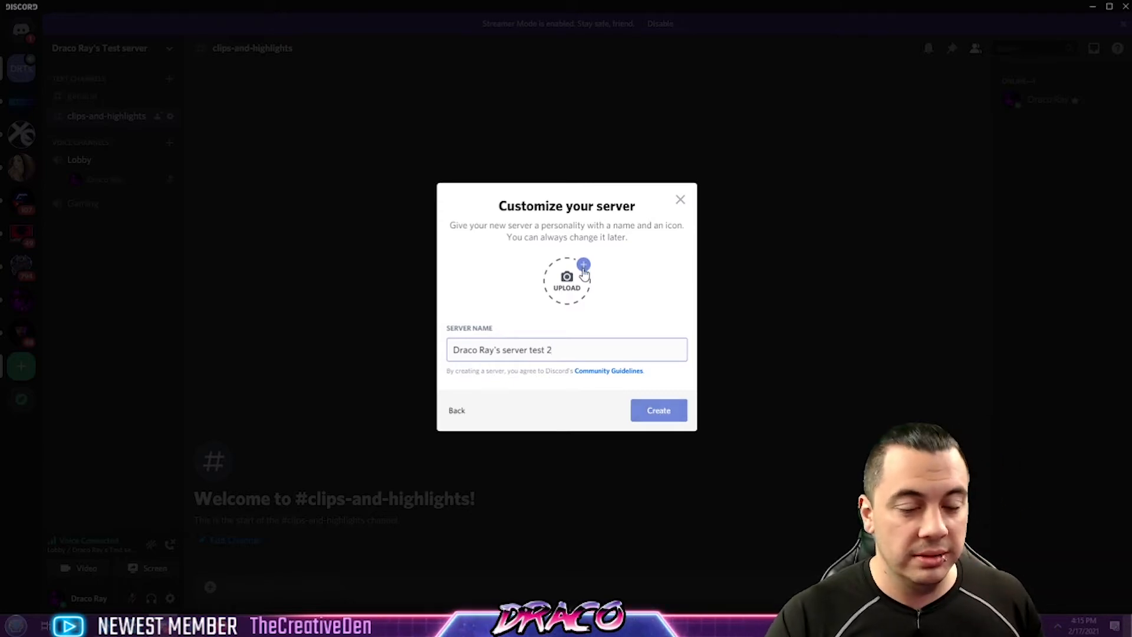
click(657, 410)
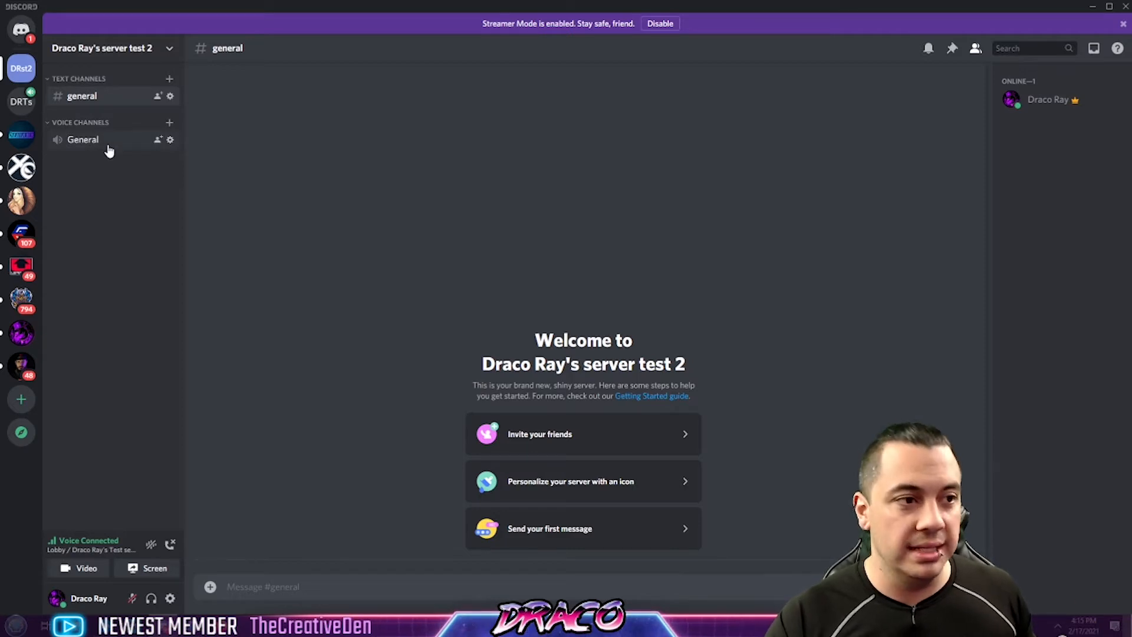
mouse_move(140, 176)
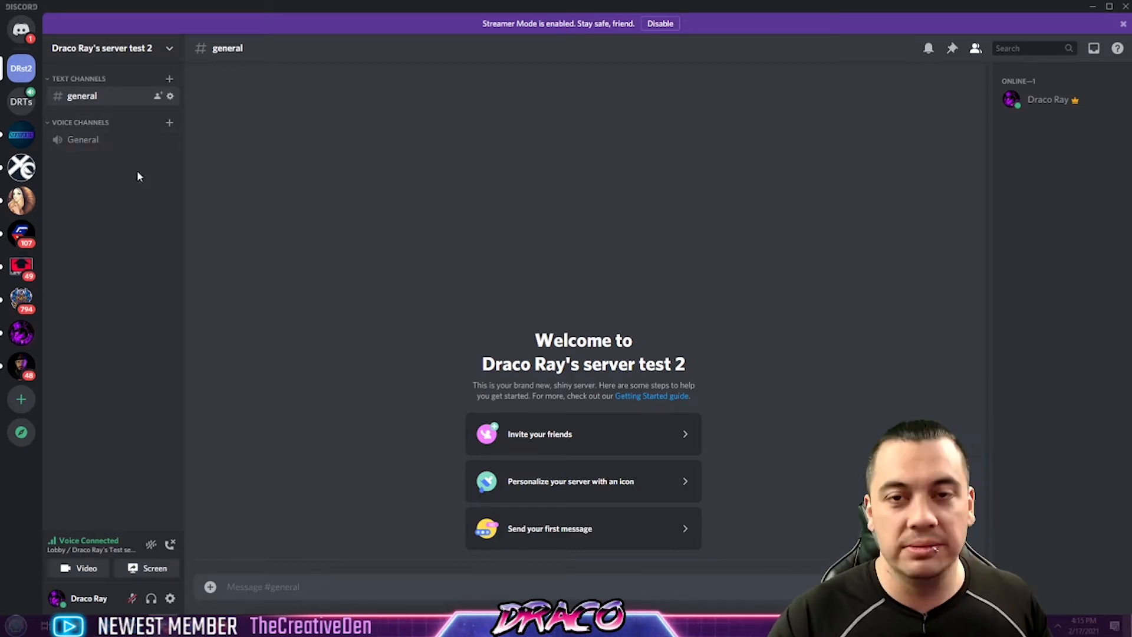
mouse_move(137, 143)
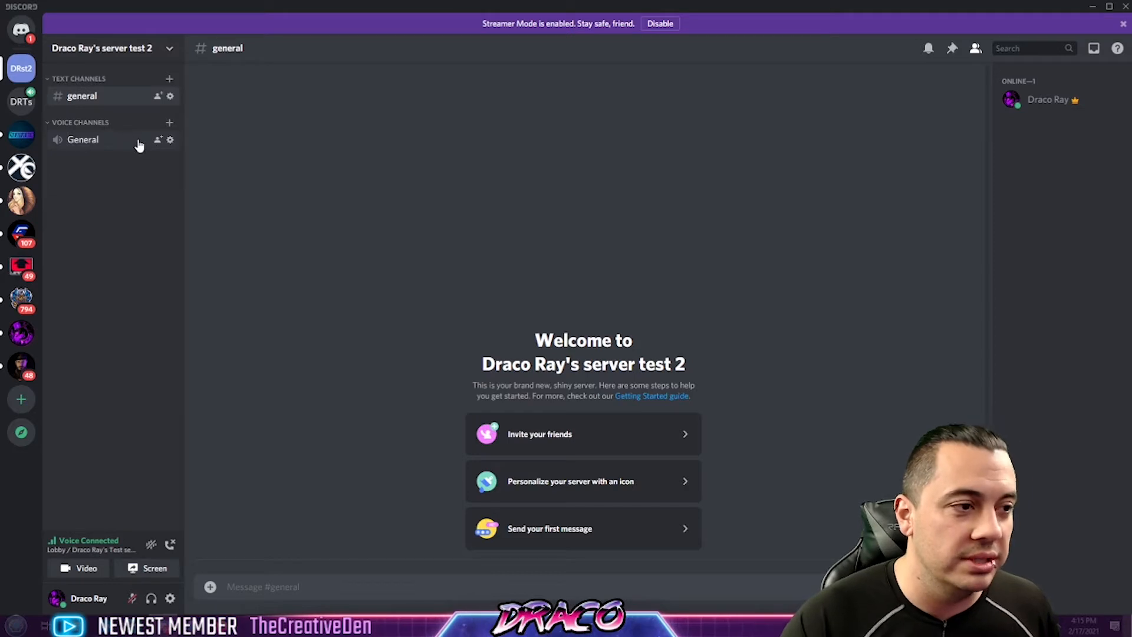
Start a new channel under the Voice Channels category.
click(169, 121)
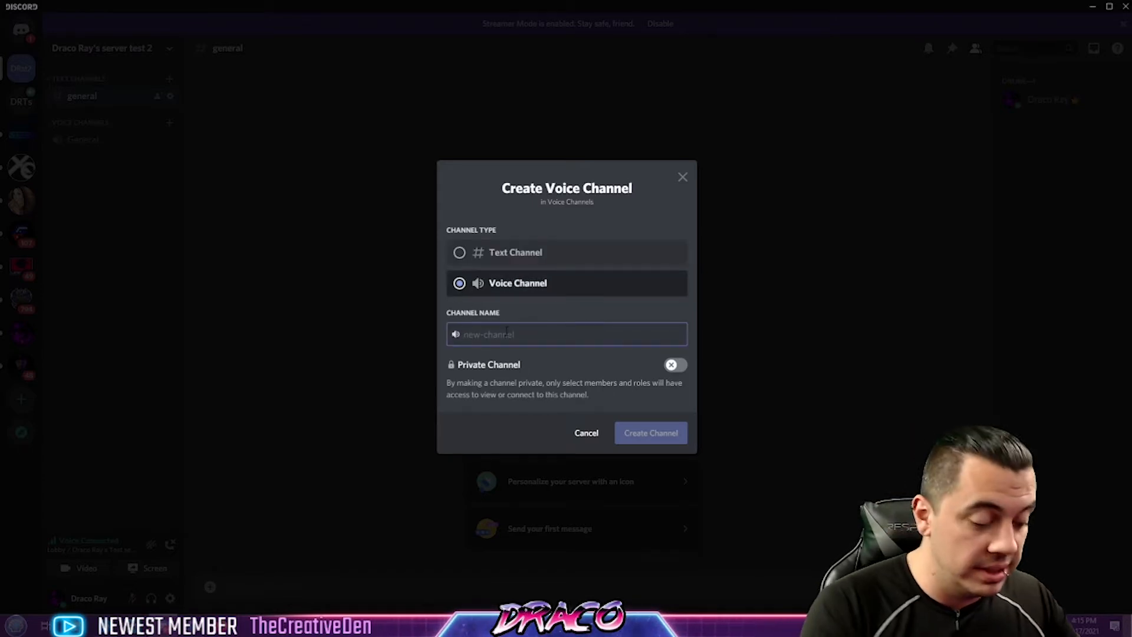
Create a voice channel named 'Apex Legends'.
text(A)
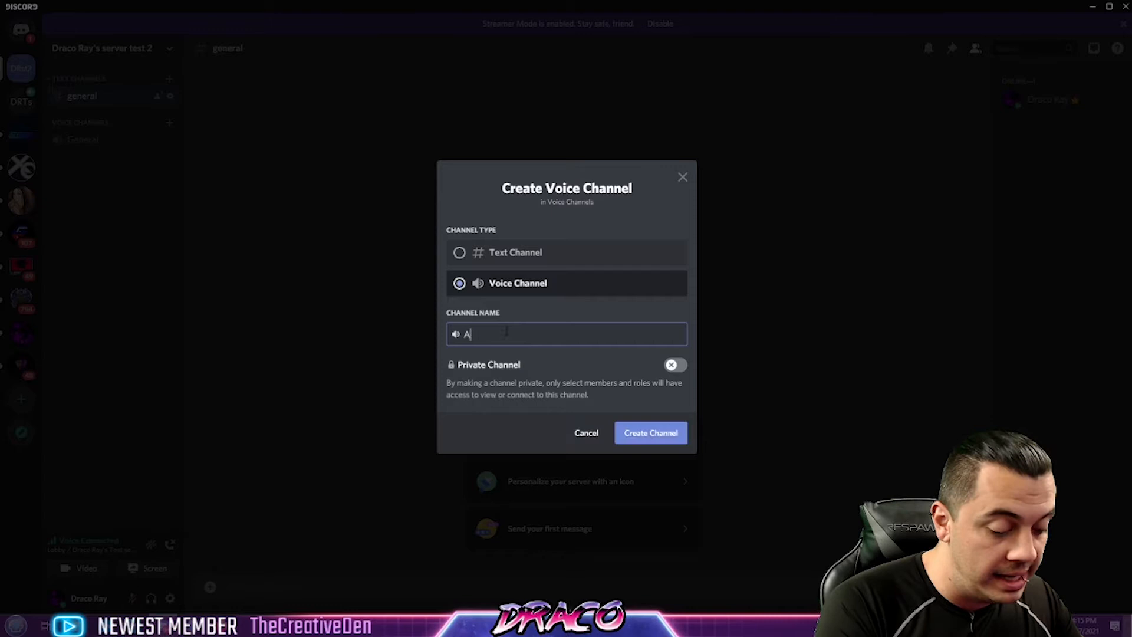
text(pex Legends)
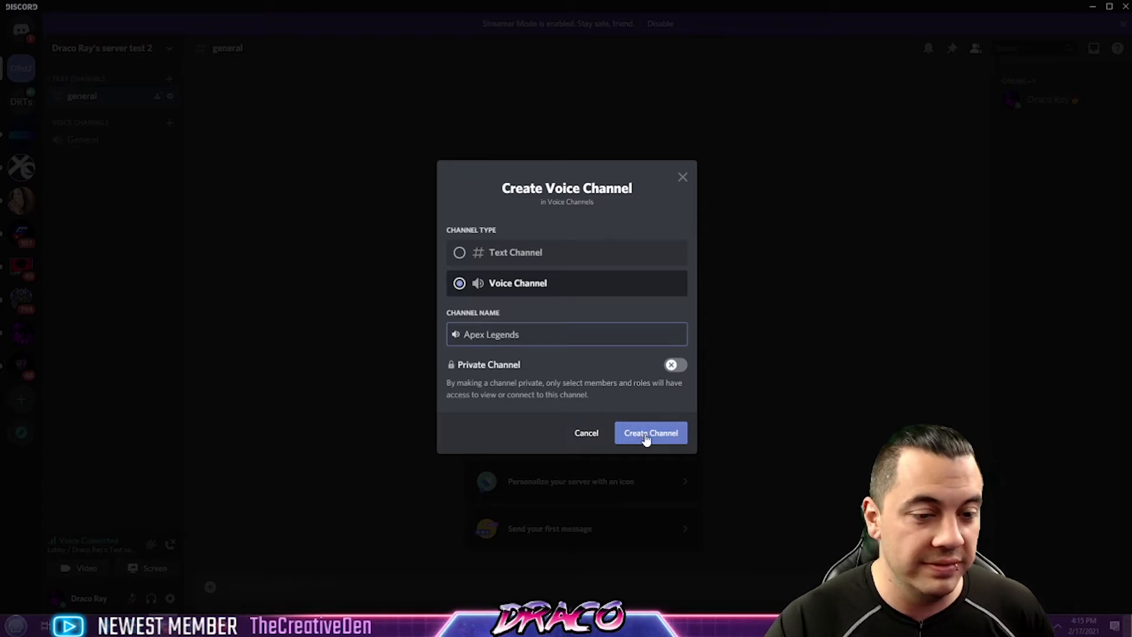
click(648, 432)
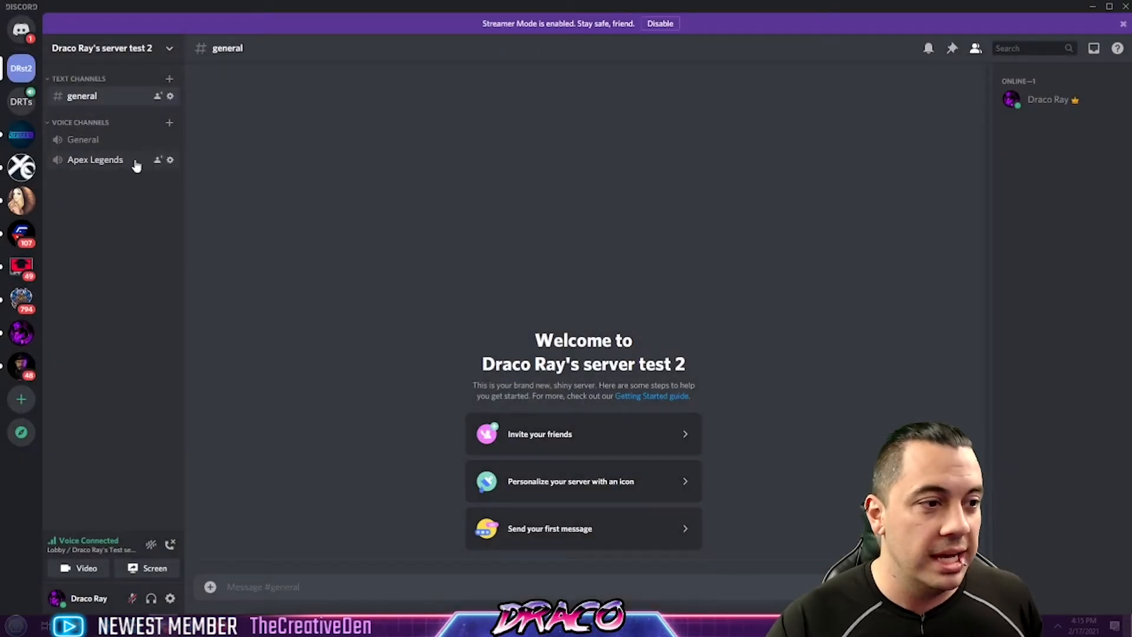
mouse_move(169, 159)
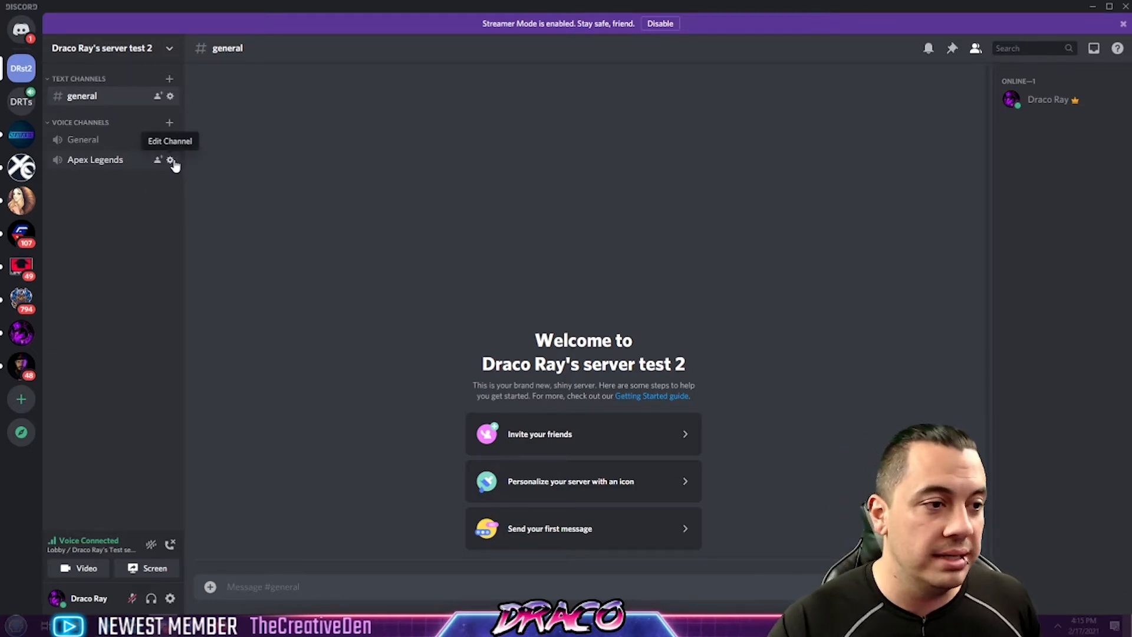
Set the Apex Legends channel's user limit to 3 in its settings.
click(170, 160)
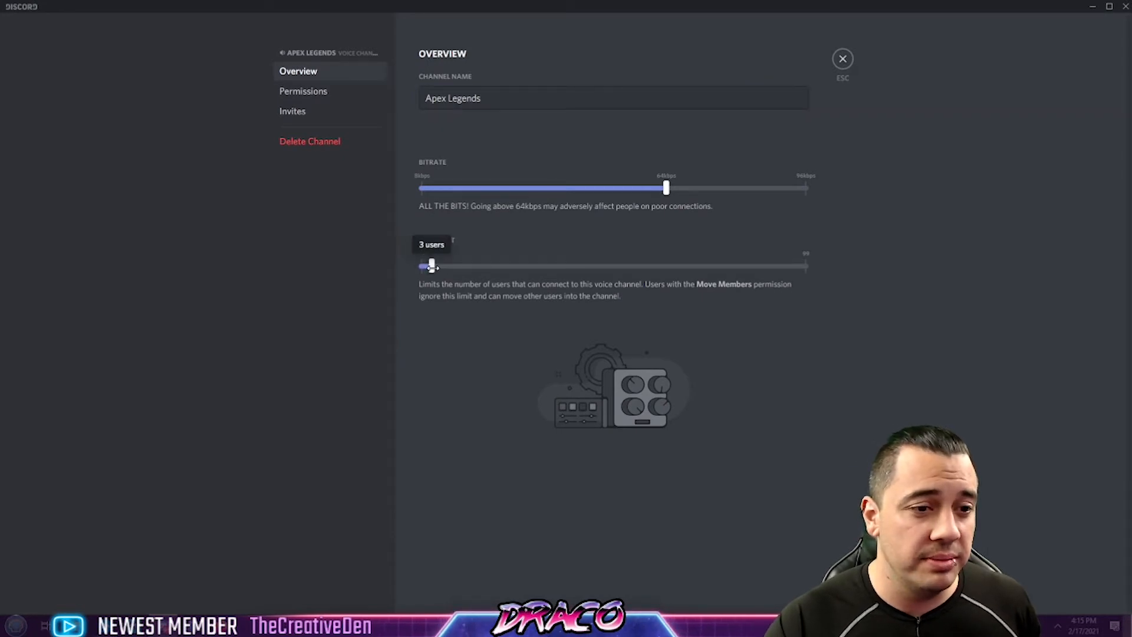
drag(430, 265, 435, 266)
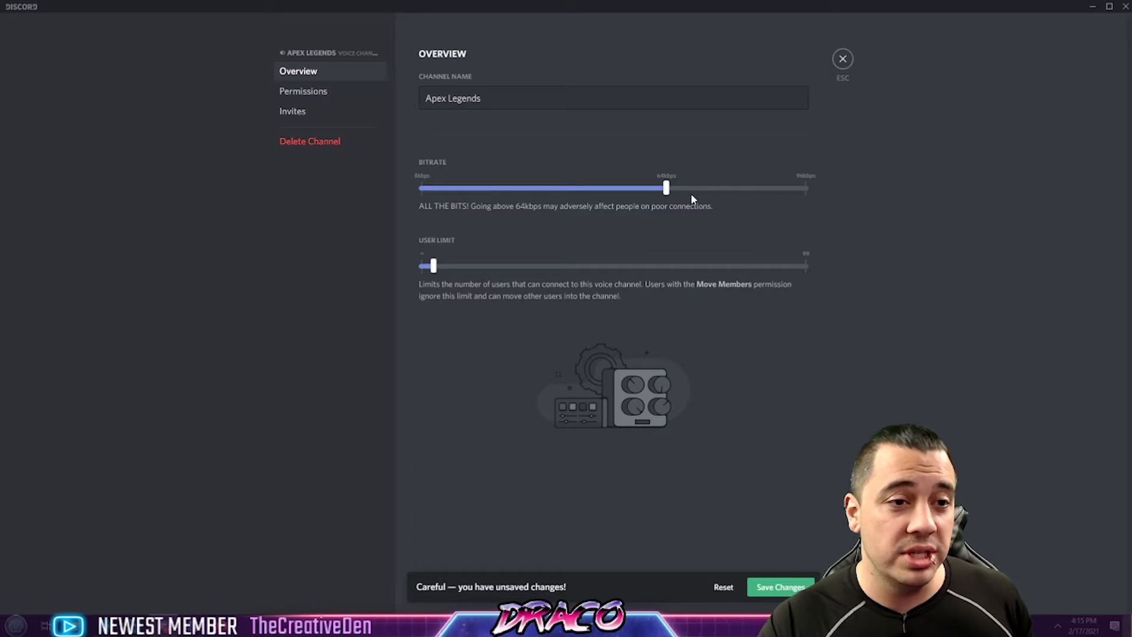
click(613, 98)
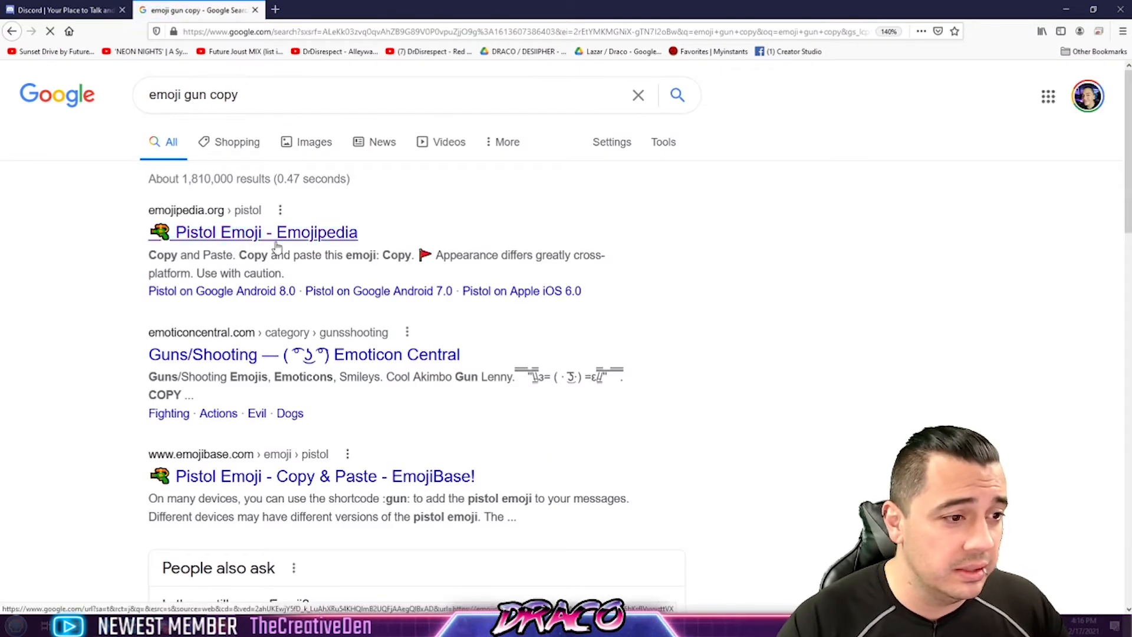
Open the Emojipedia Pistol Emoji page from the Google results.
click(265, 232)
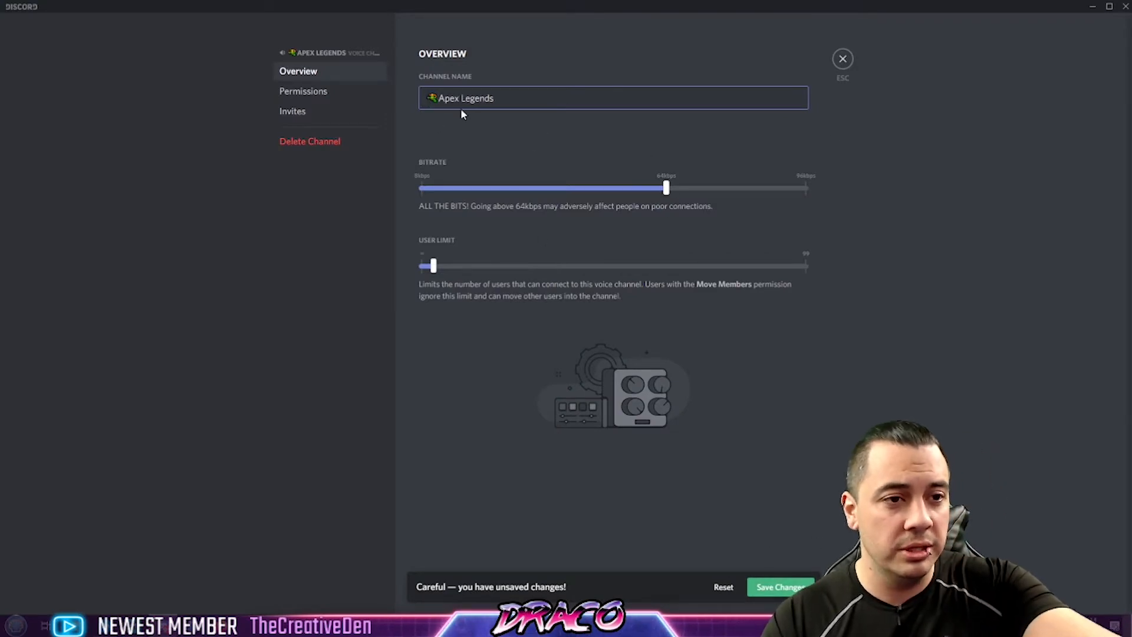
Save the Apex Legends channel name with the pistol emoji prefix.
click(779, 586)
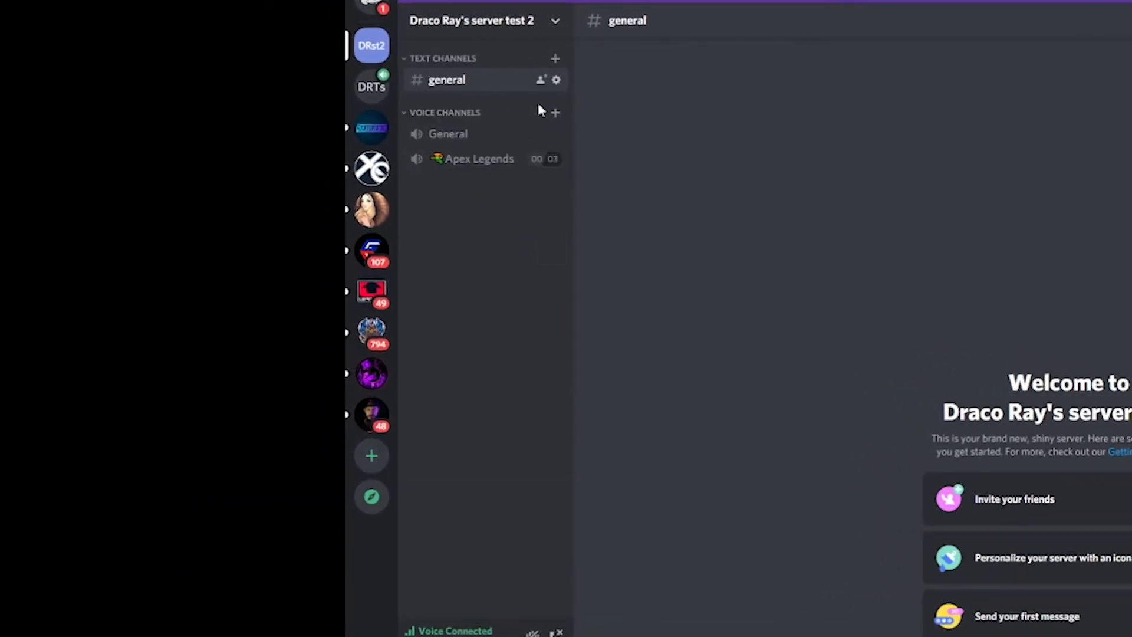
mouse_move(556, 114)
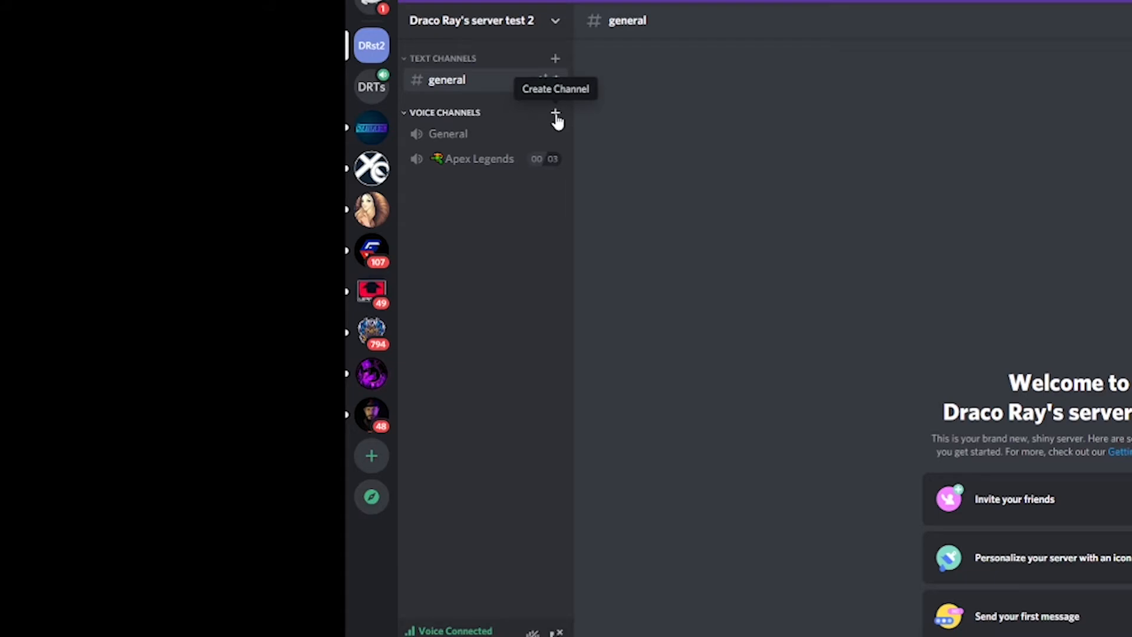
mouse_move(463, 475)
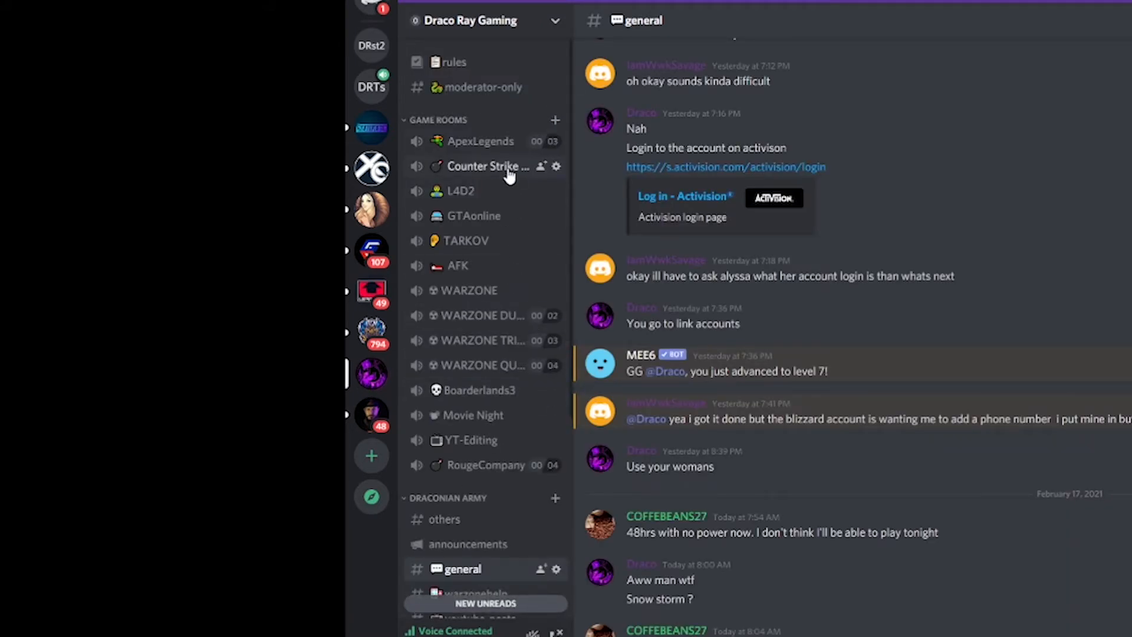
mouse_move(568, 397)
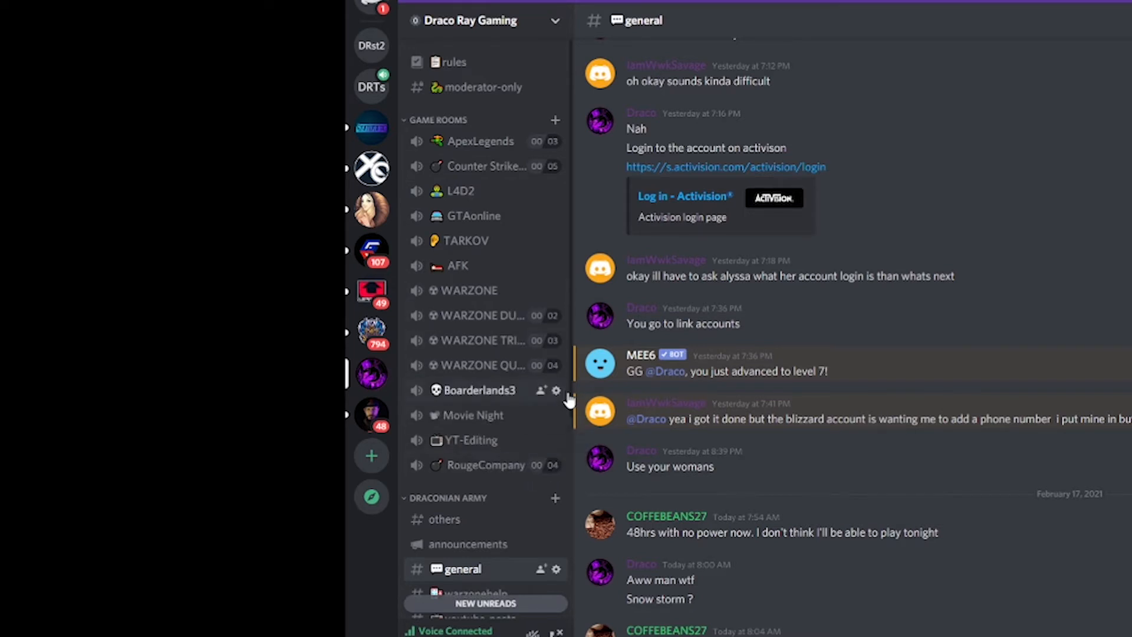
mouse_move(555, 380)
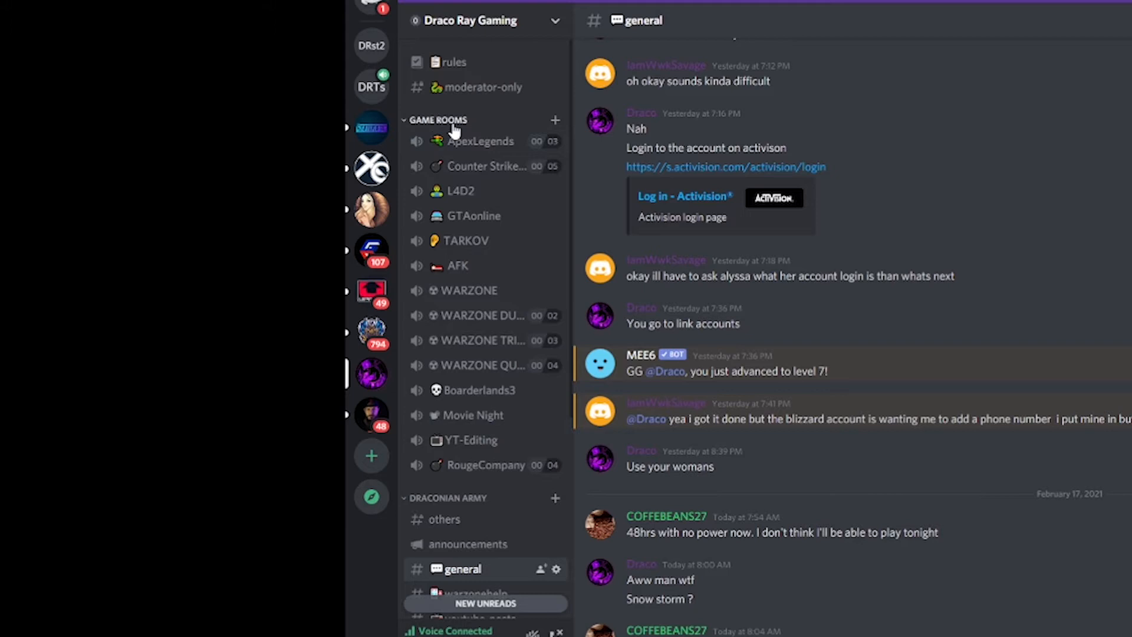
Rename the test server's Voice Channels category to 'Game Rooms'.
click(21, 102)
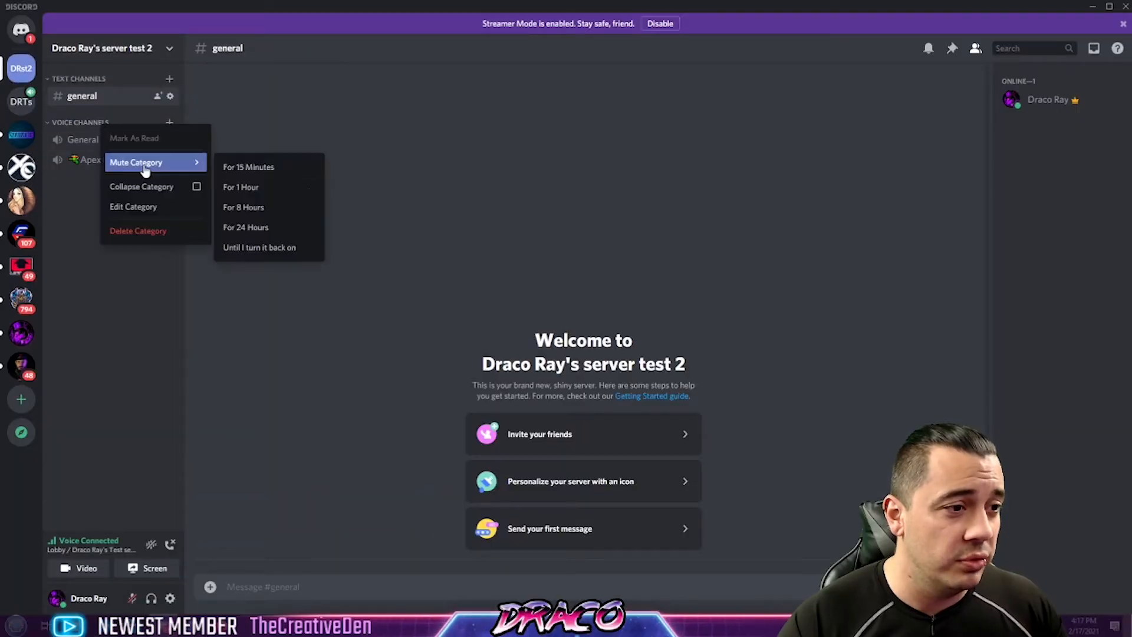
click(133, 206)
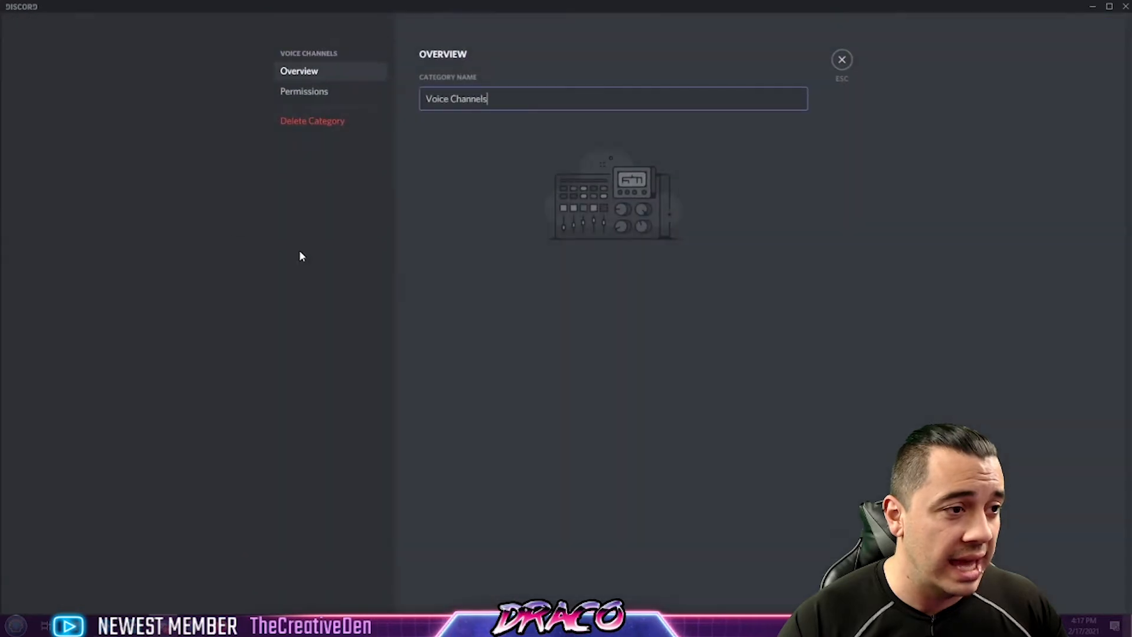
text(Game Rooms)
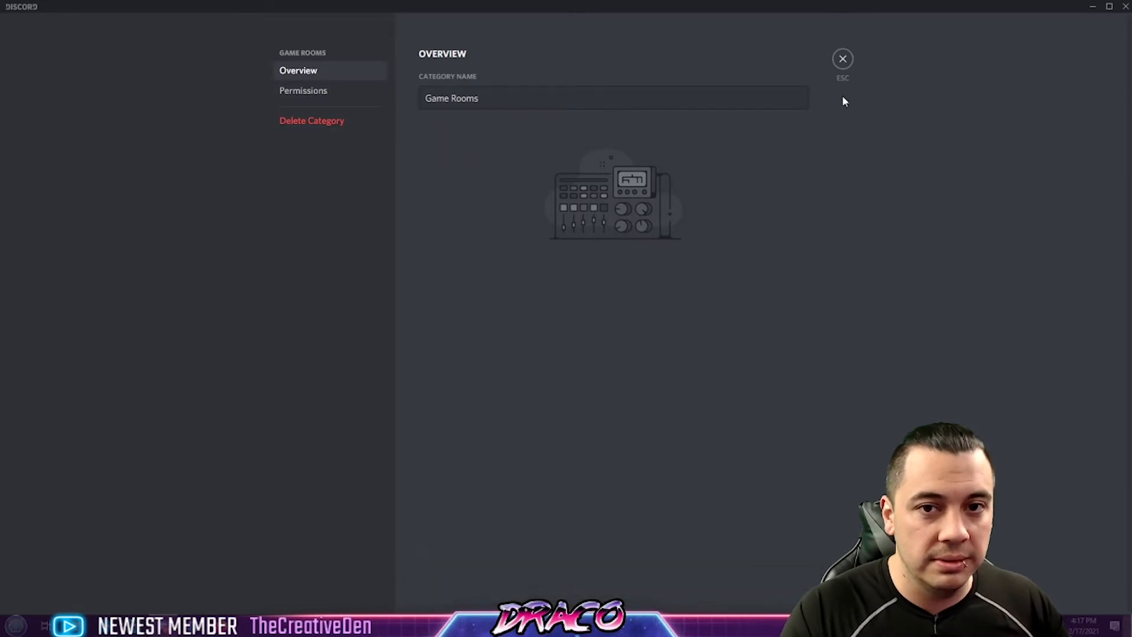
click(842, 59)
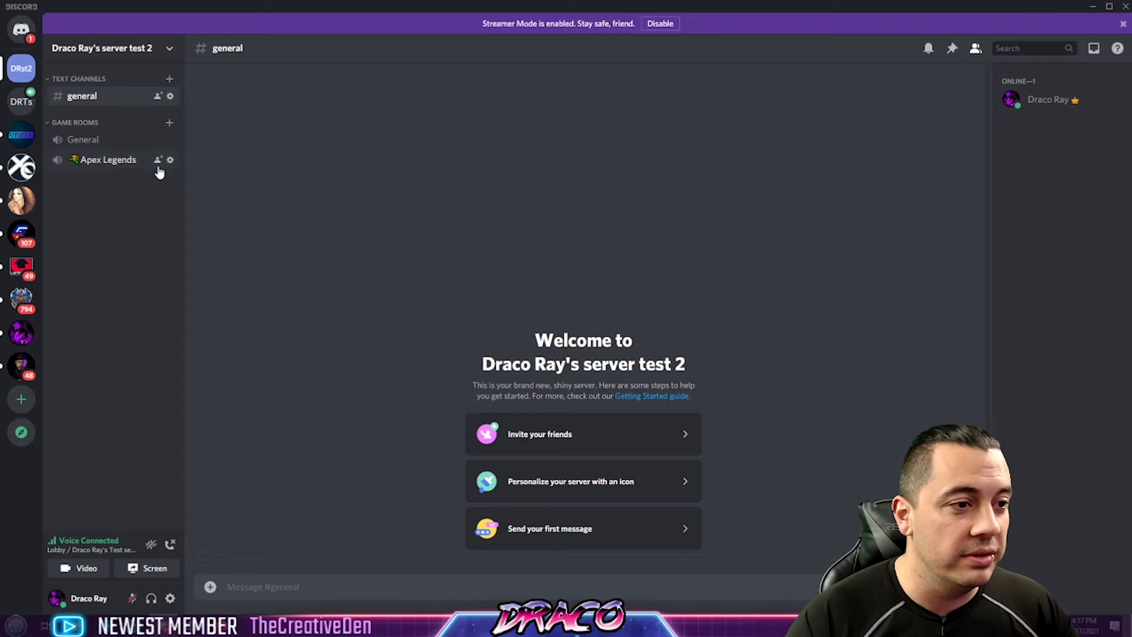
Make the Apex Legends channel private, review its advanced permissions, and leave its settings.
click(170, 159)
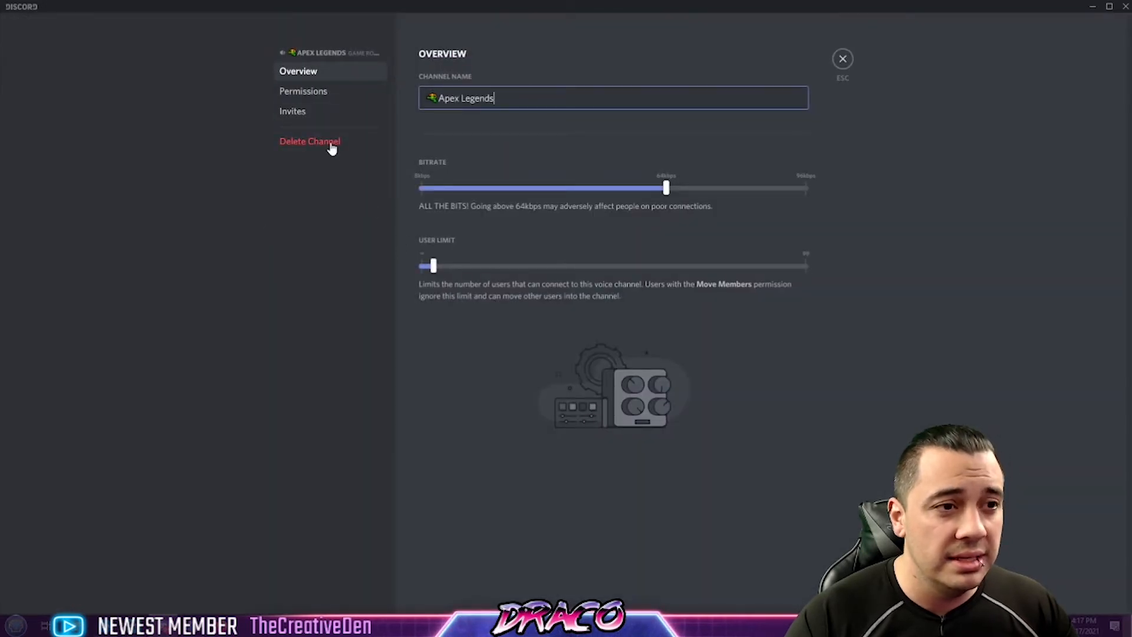
click(303, 91)
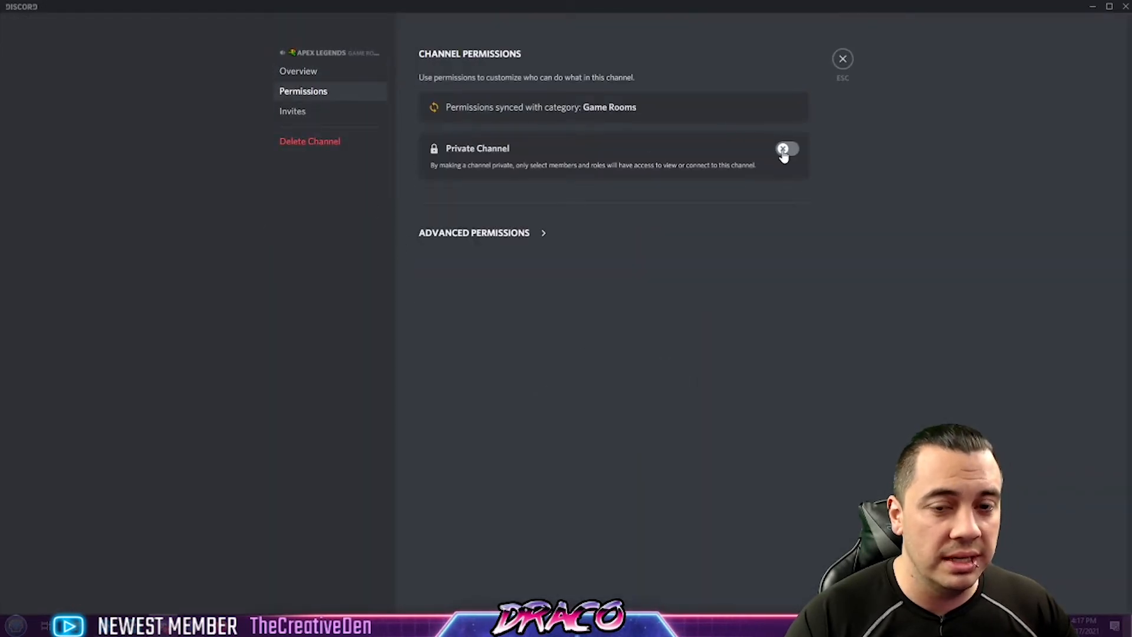
click(786, 149)
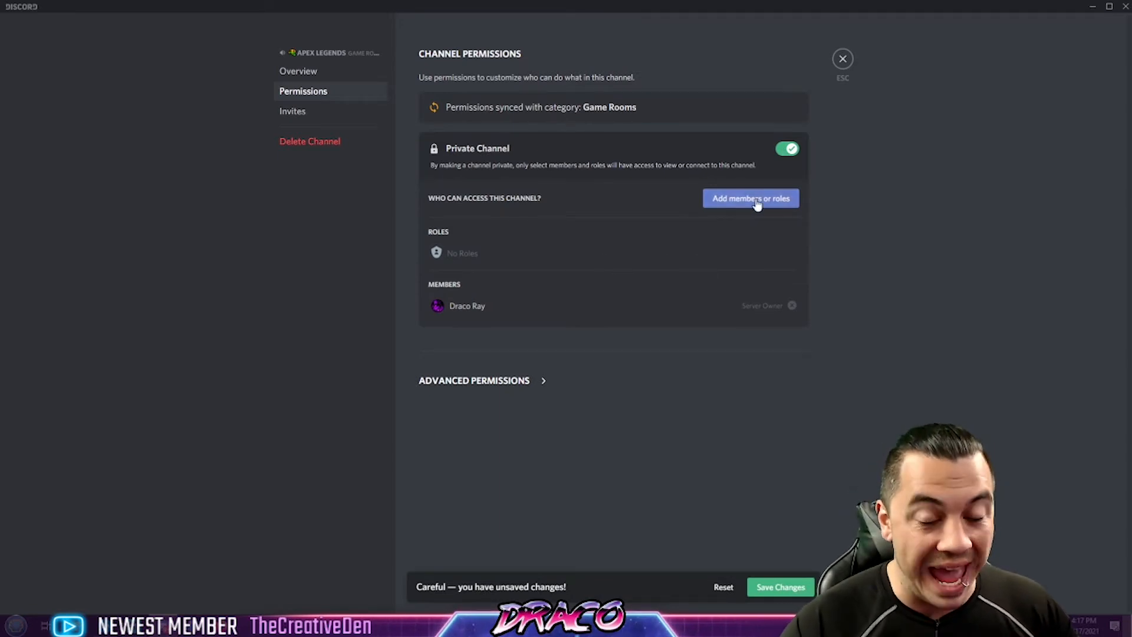
click(474, 380)
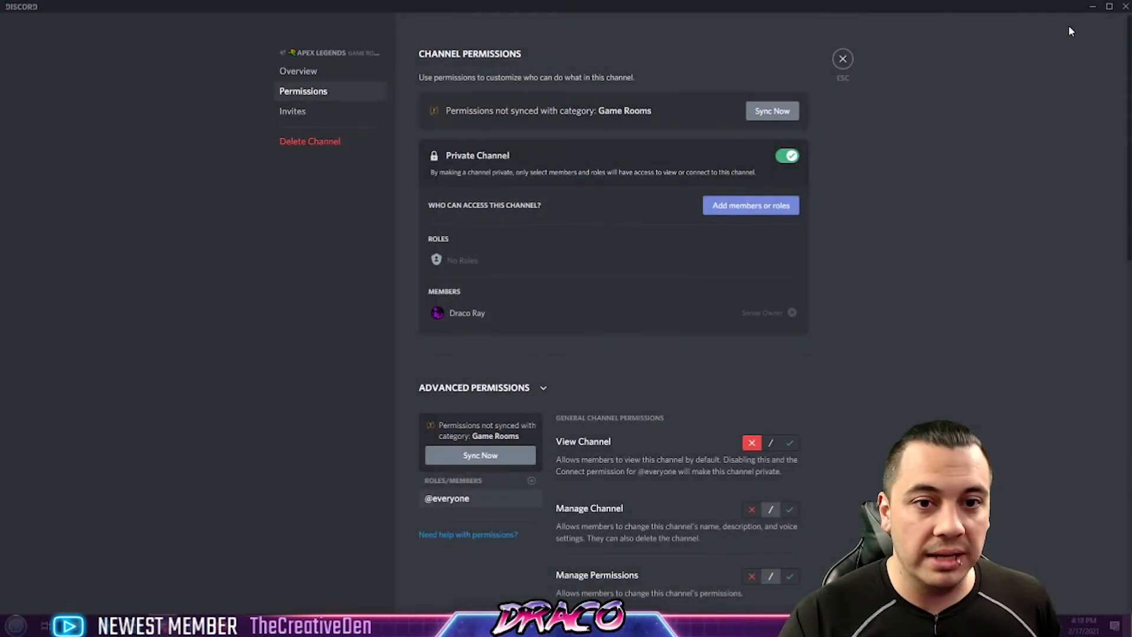
click(842, 59)
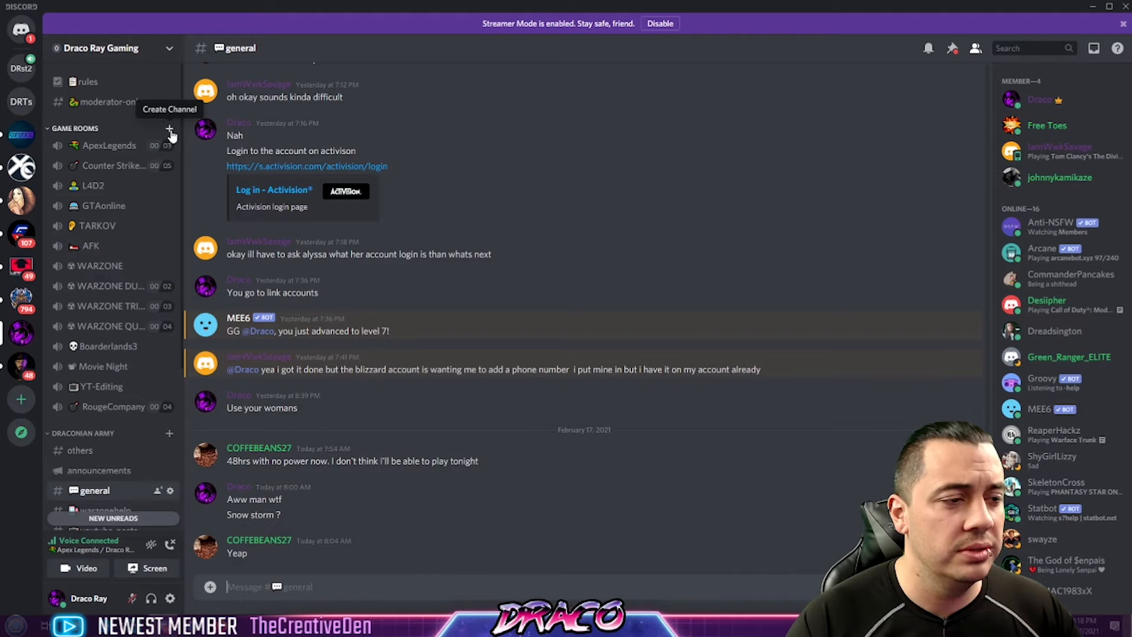
Show the AFK voice channel's permissions and begin adding members or roles to it.
click(91, 245)
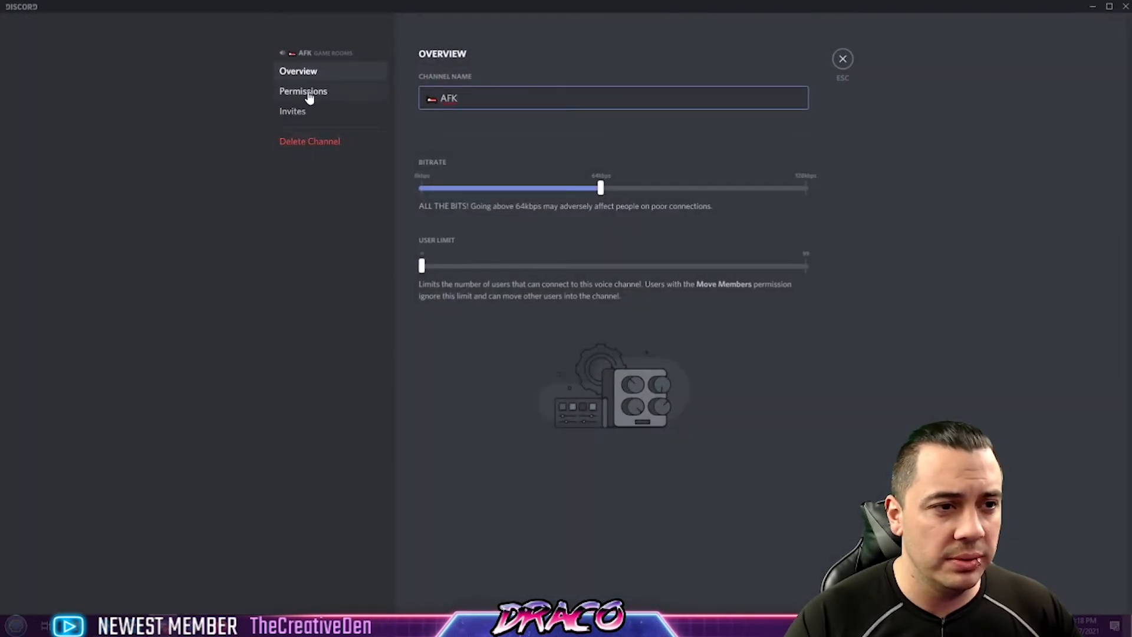
click(303, 91)
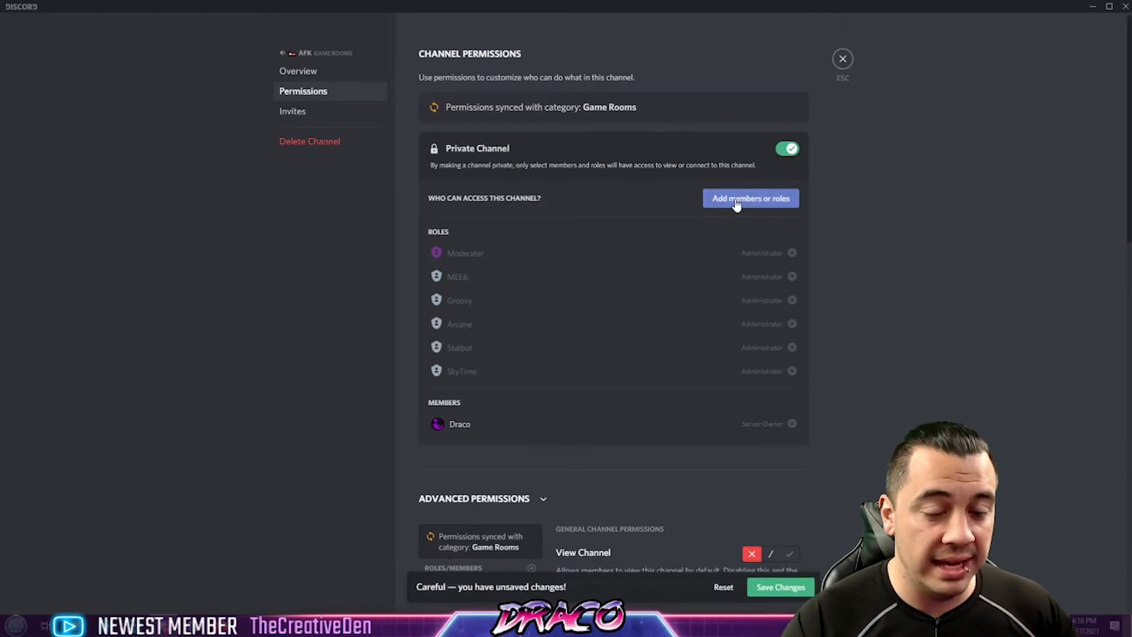
mouse_move(453, 365)
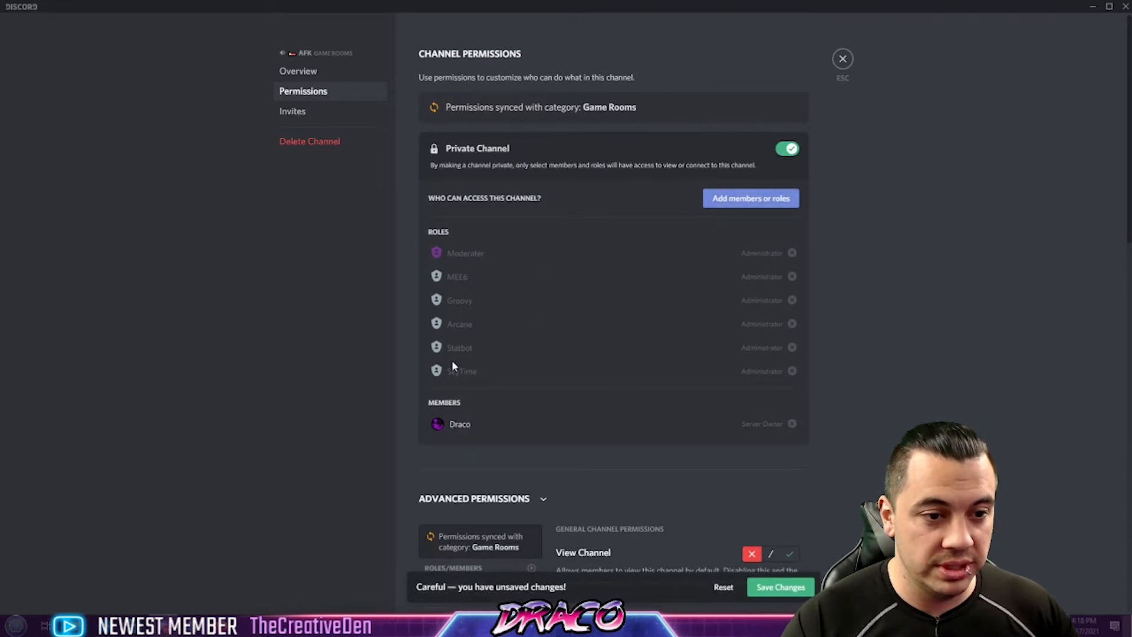
mouse_move(496, 338)
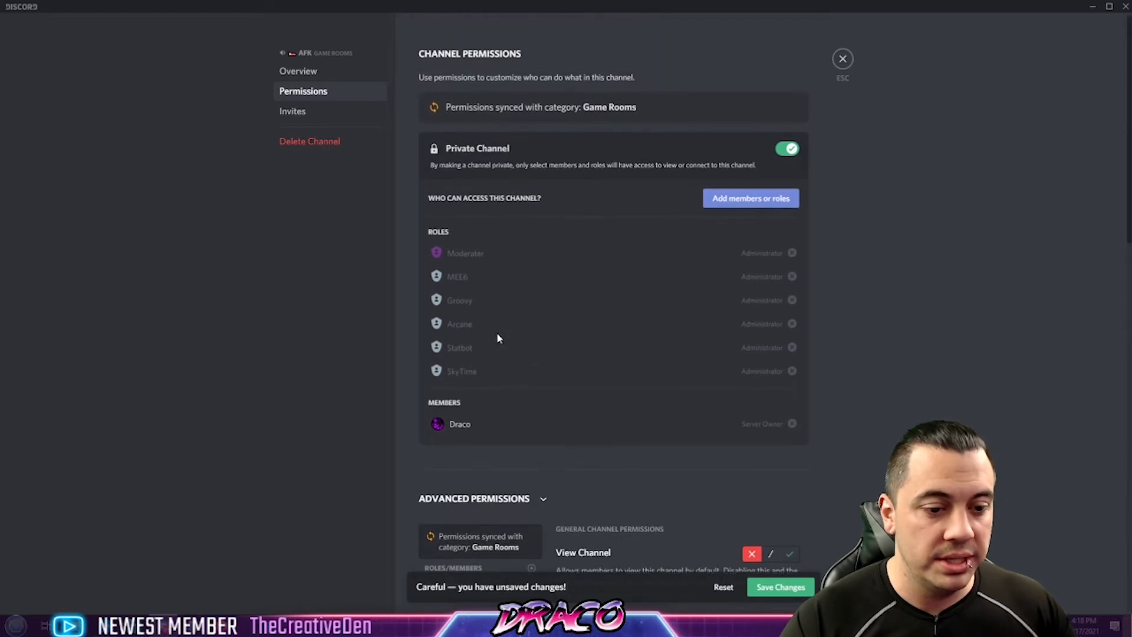
click(750, 198)
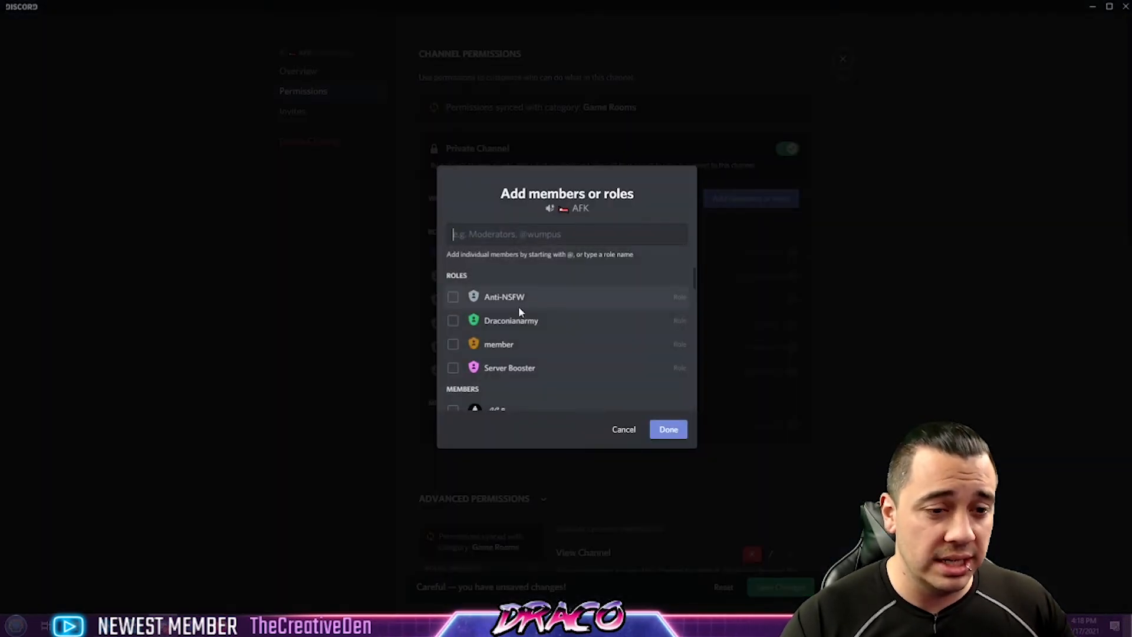
scroll(down, 3)
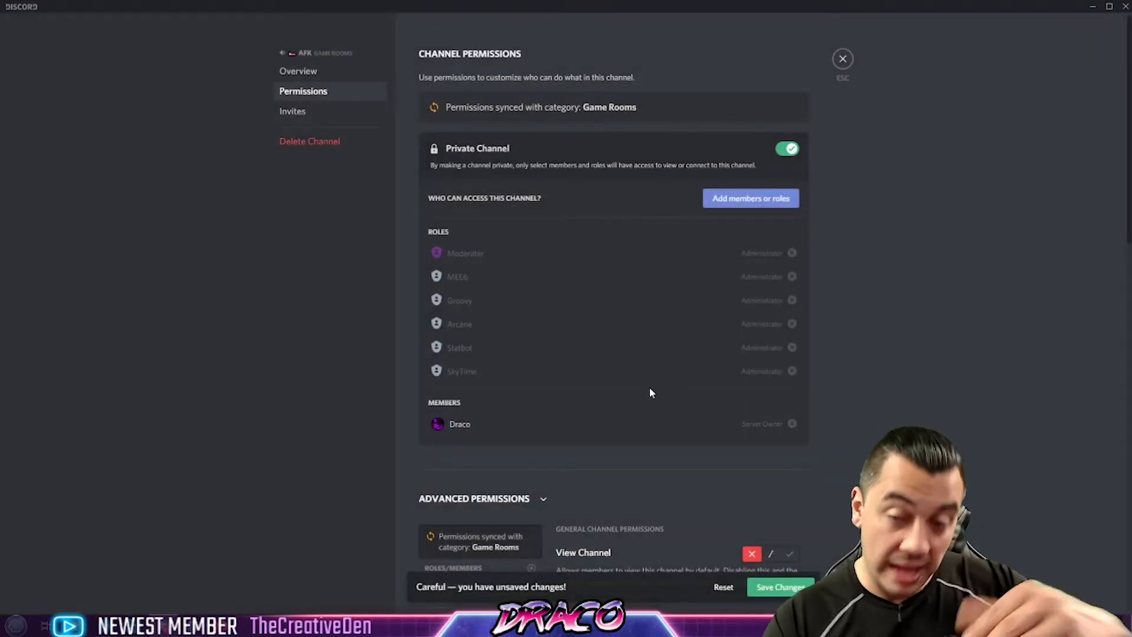
Add the Moderater role as a permission override on the AFK channel.
scroll(down, 3)
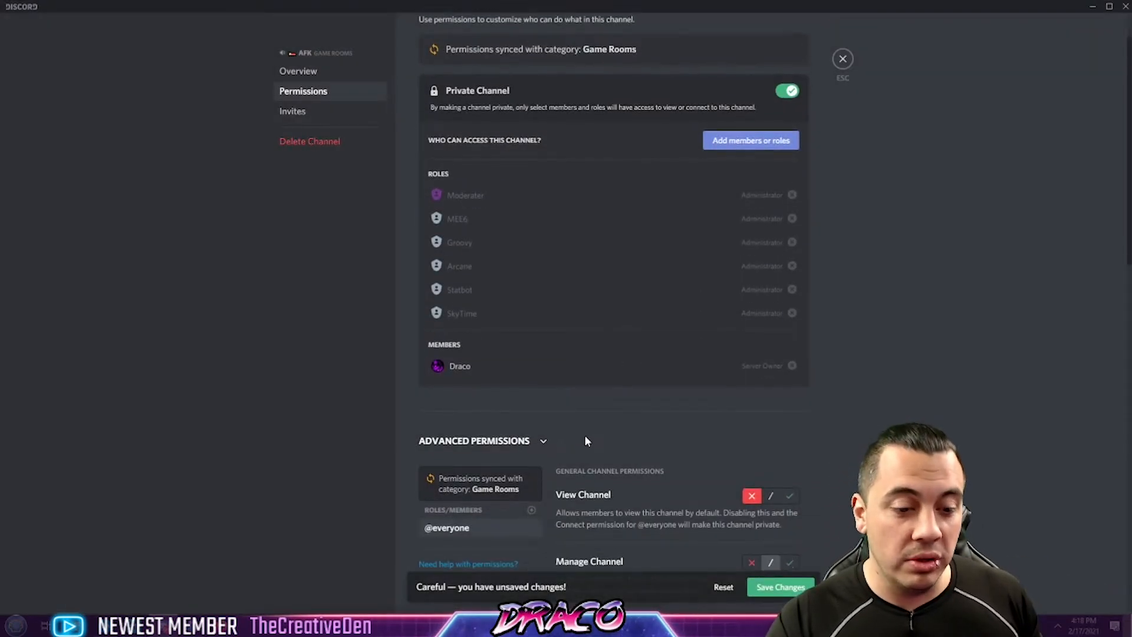
scroll(down, 3)
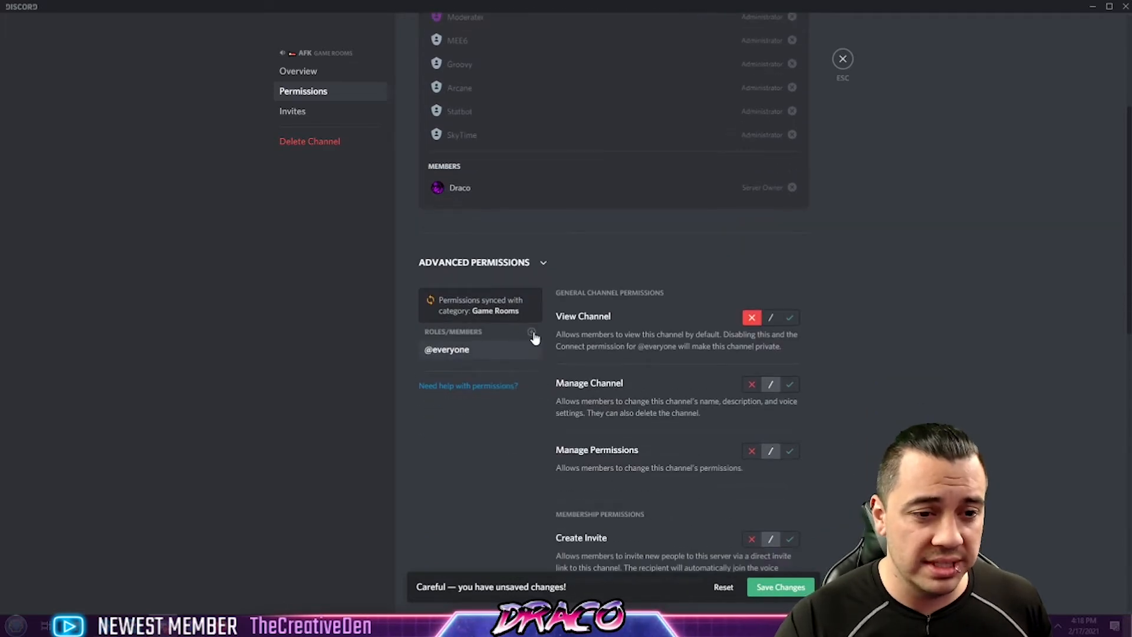
click(532, 331)
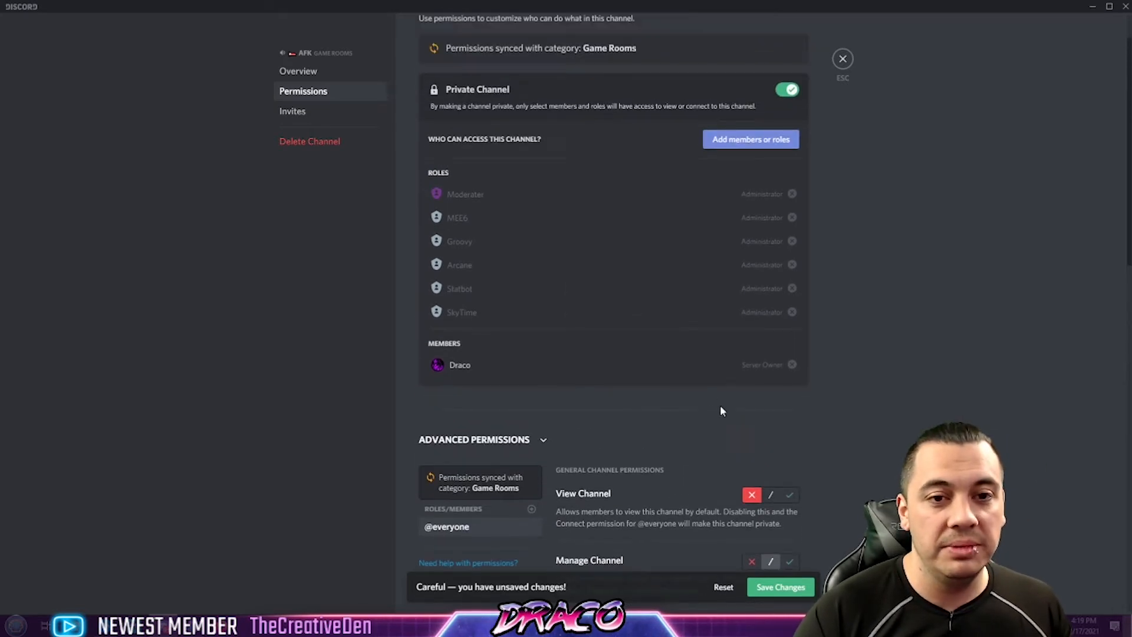
scroll(down, 3)
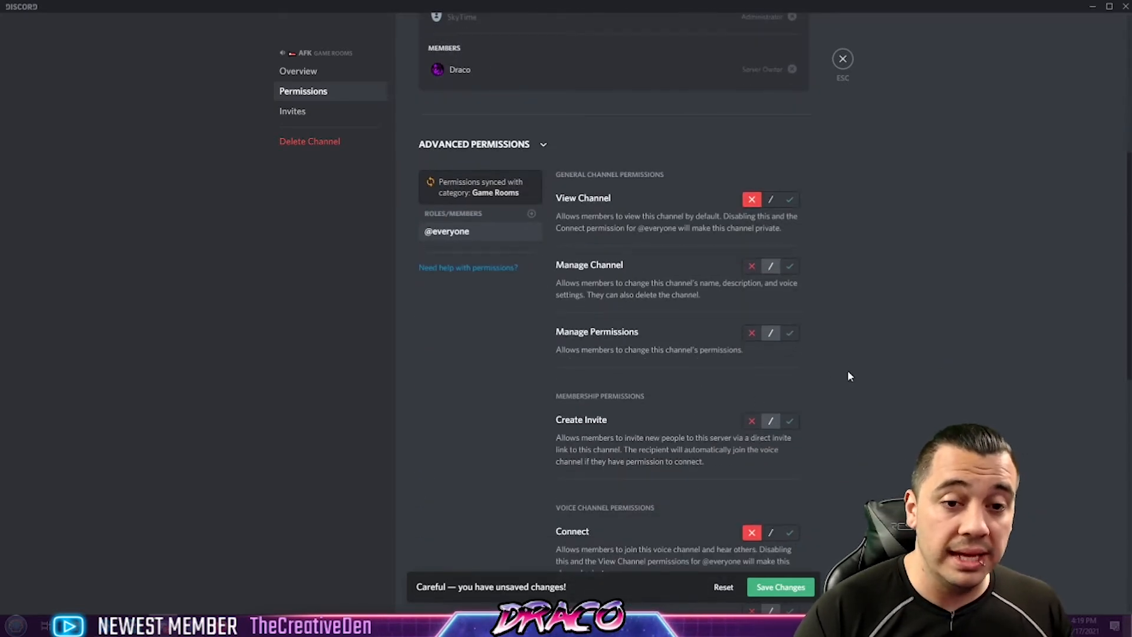
click(532, 213)
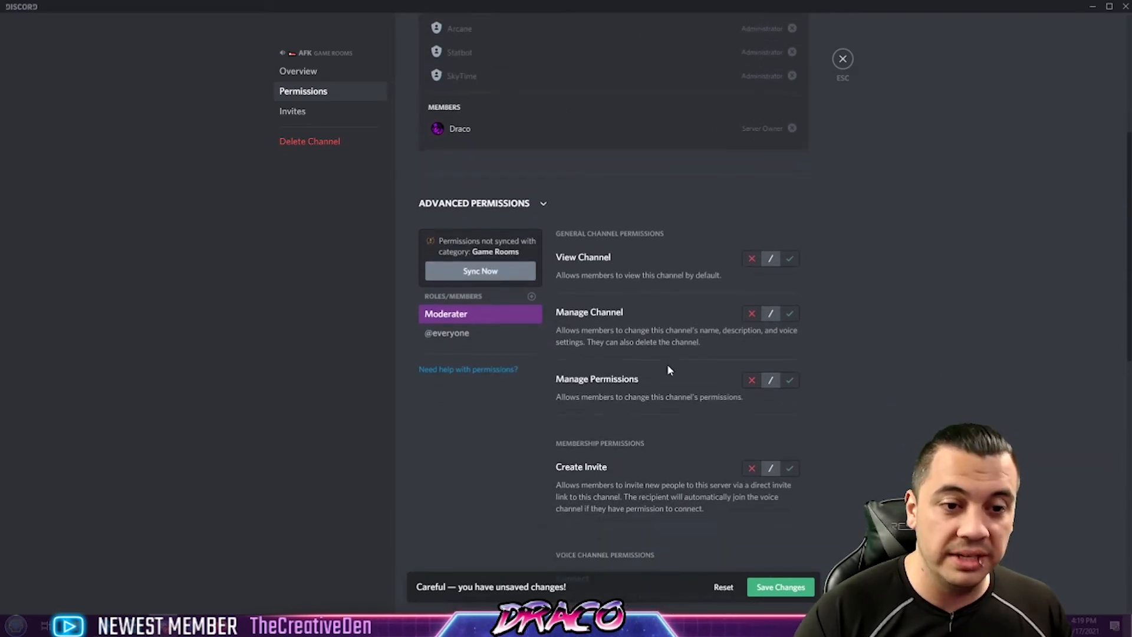
Review the Moderater override toggles, then discard the AFK channel's unsaved permission changes.
scroll(down, 3)
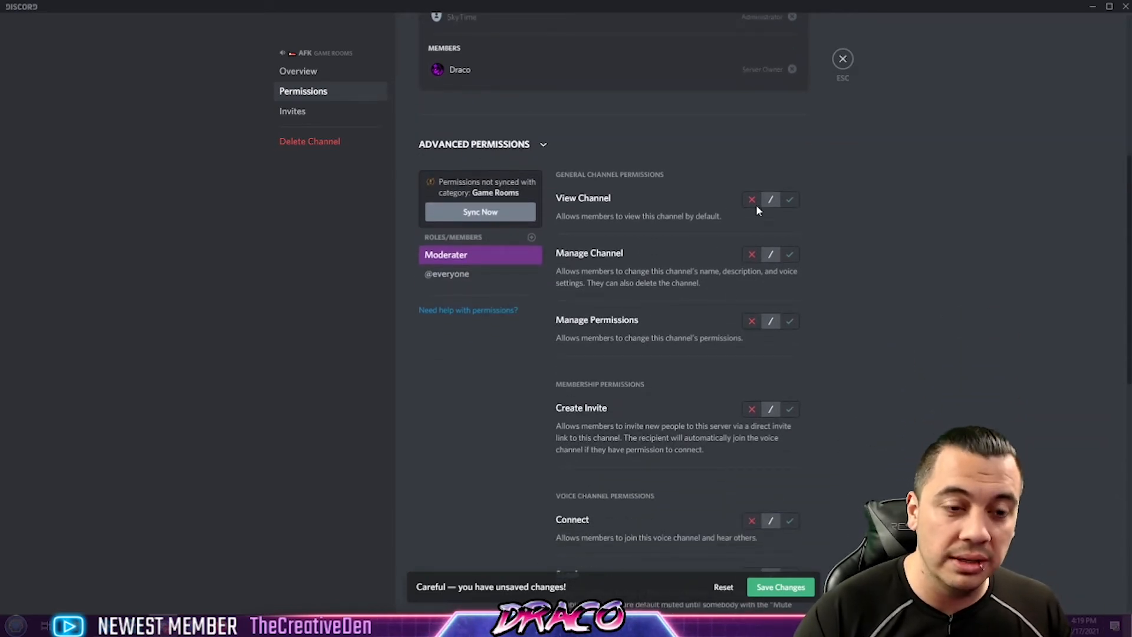
mouse_move(735, 221)
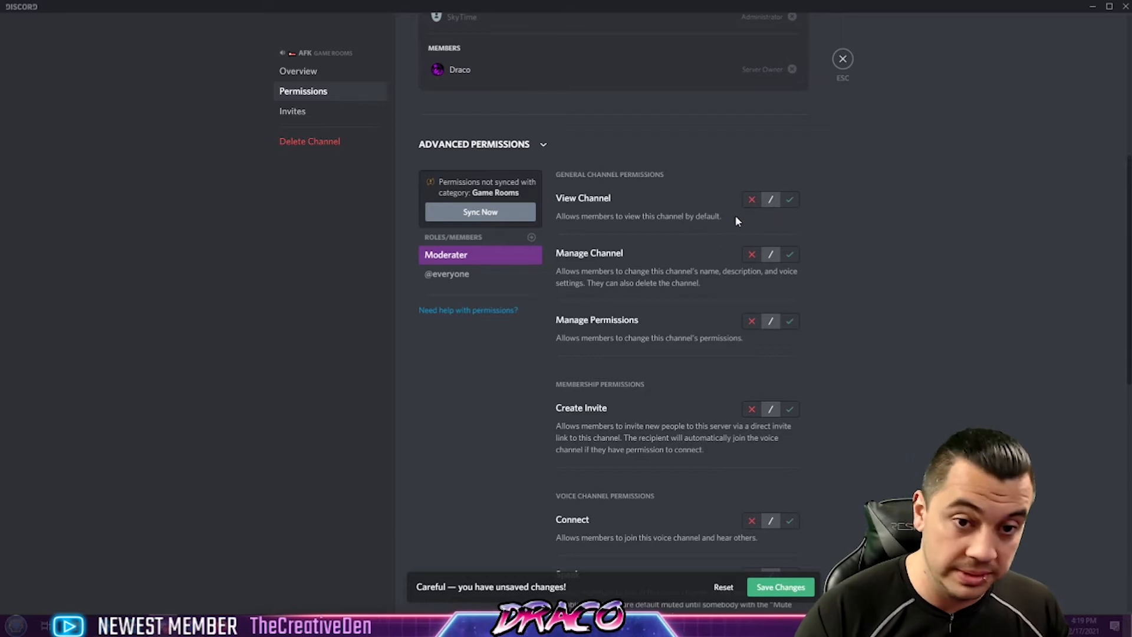
mouse_move(799, 199)
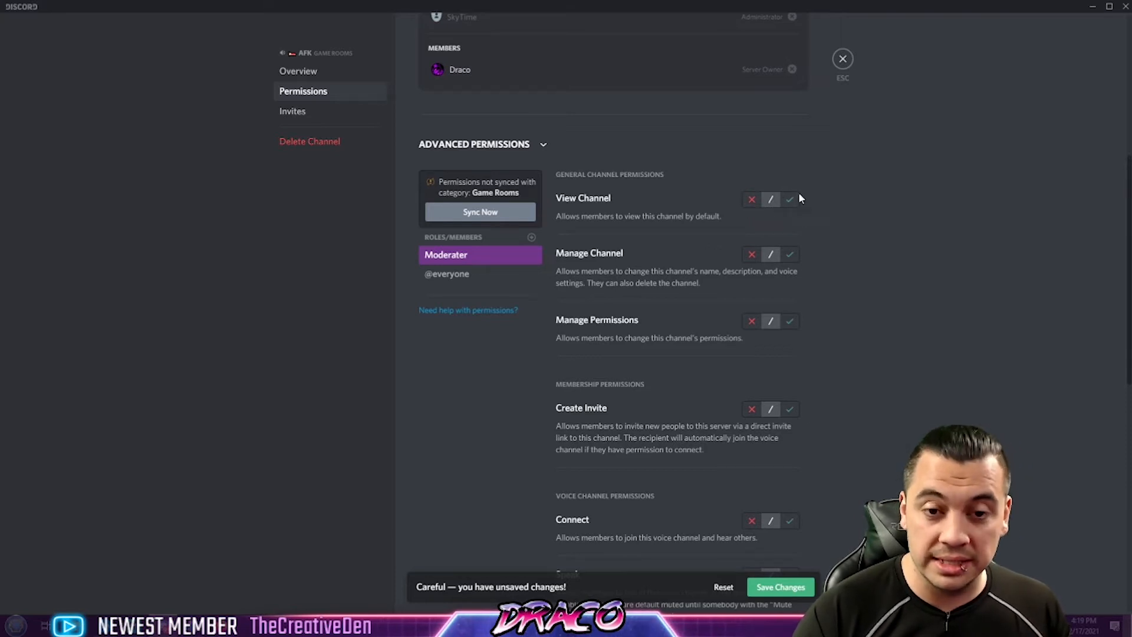
mouse_move(799, 230)
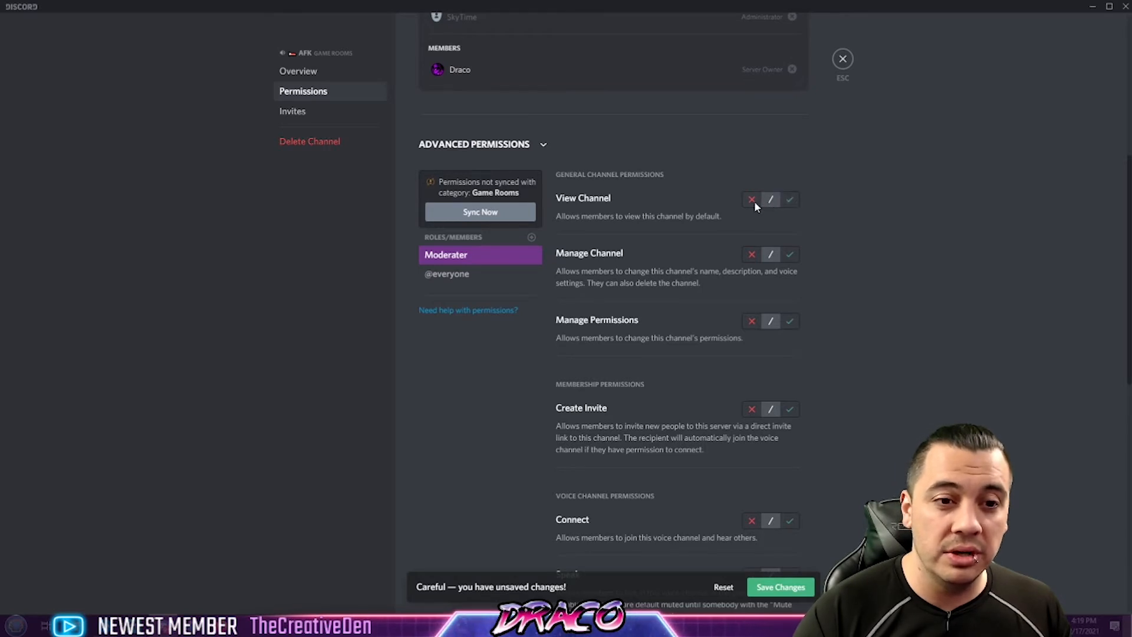
mouse_move(692, 256)
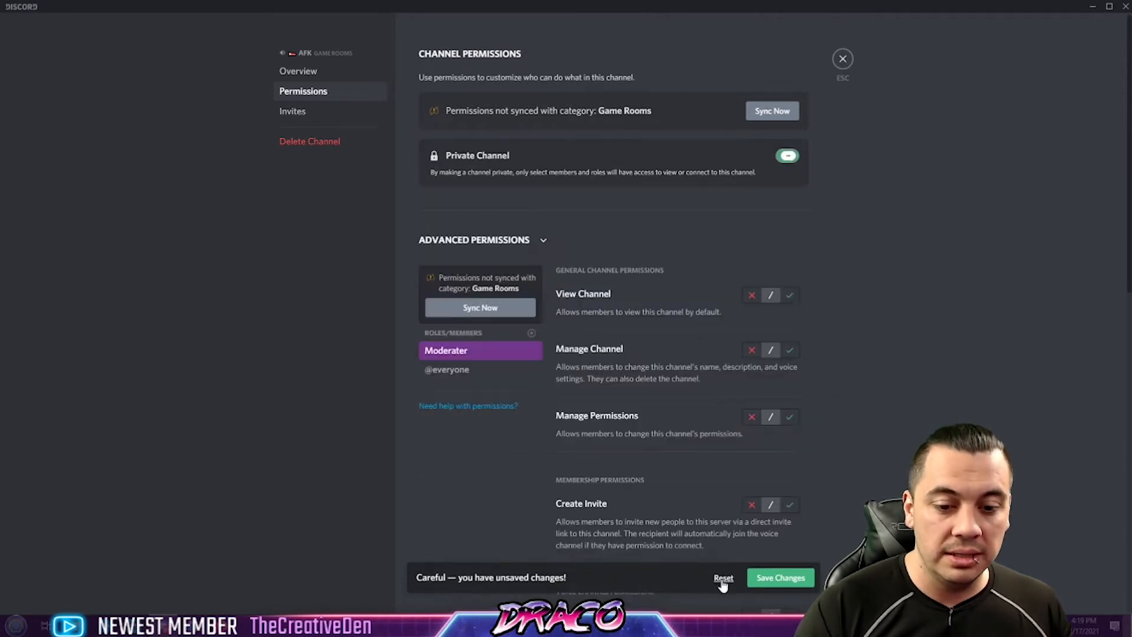
click(842, 59)
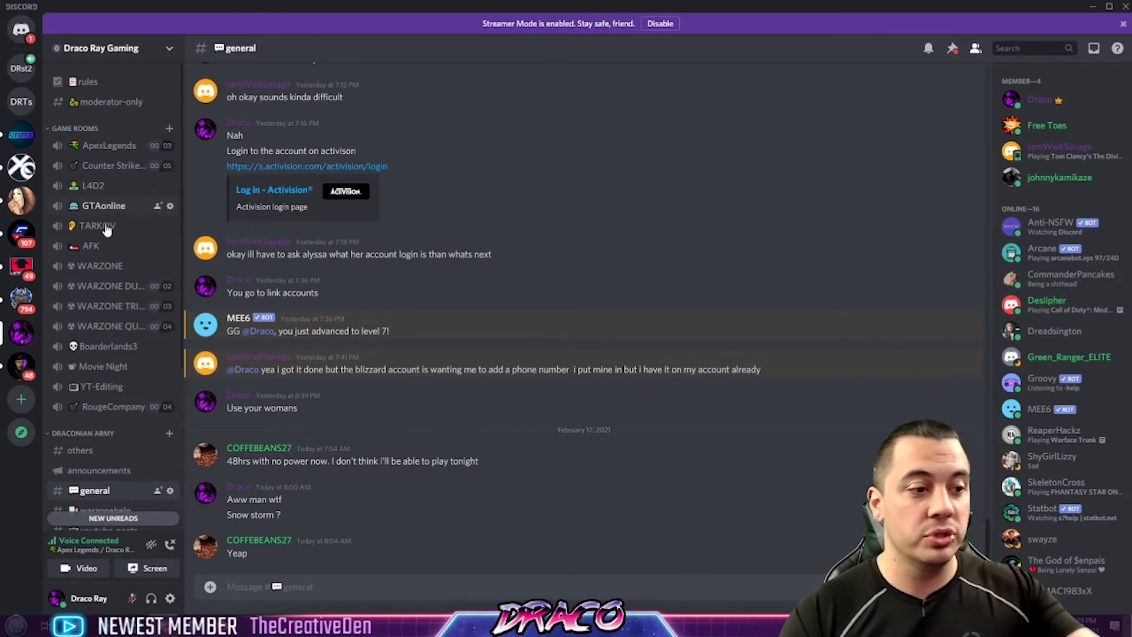
scroll(down, 3)
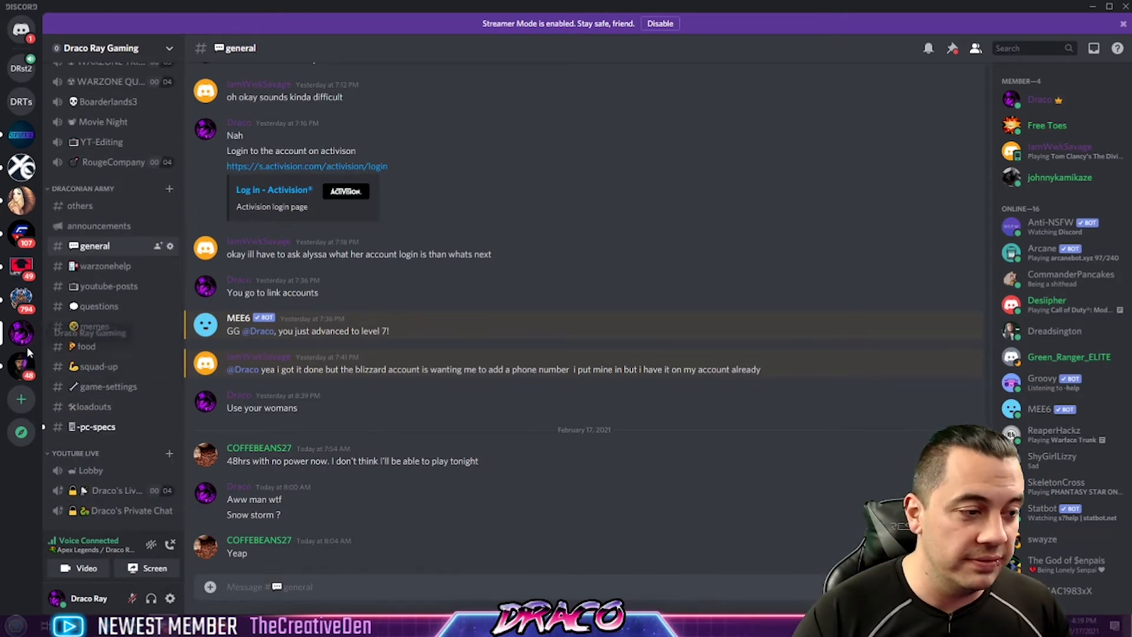
click(21, 68)
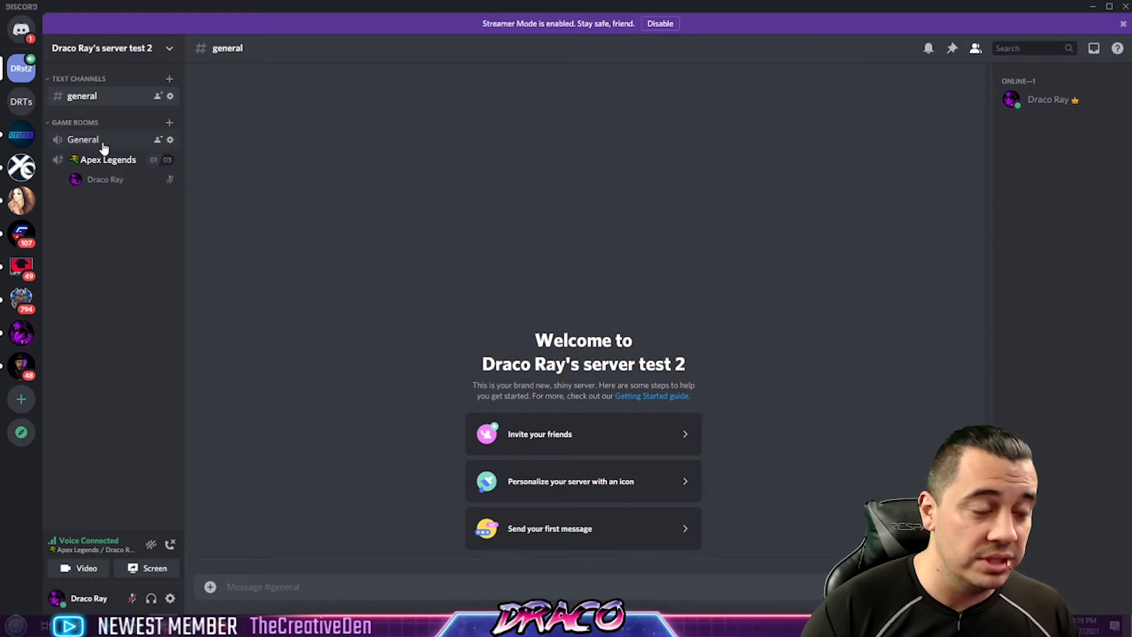
click(170, 139)
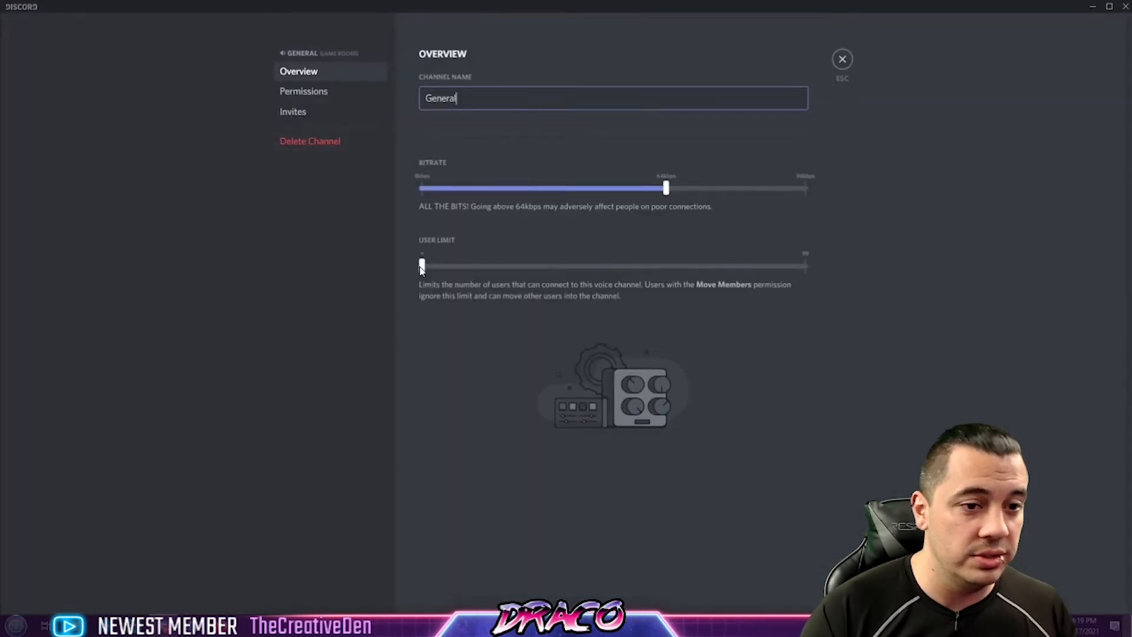
text(Lobby)
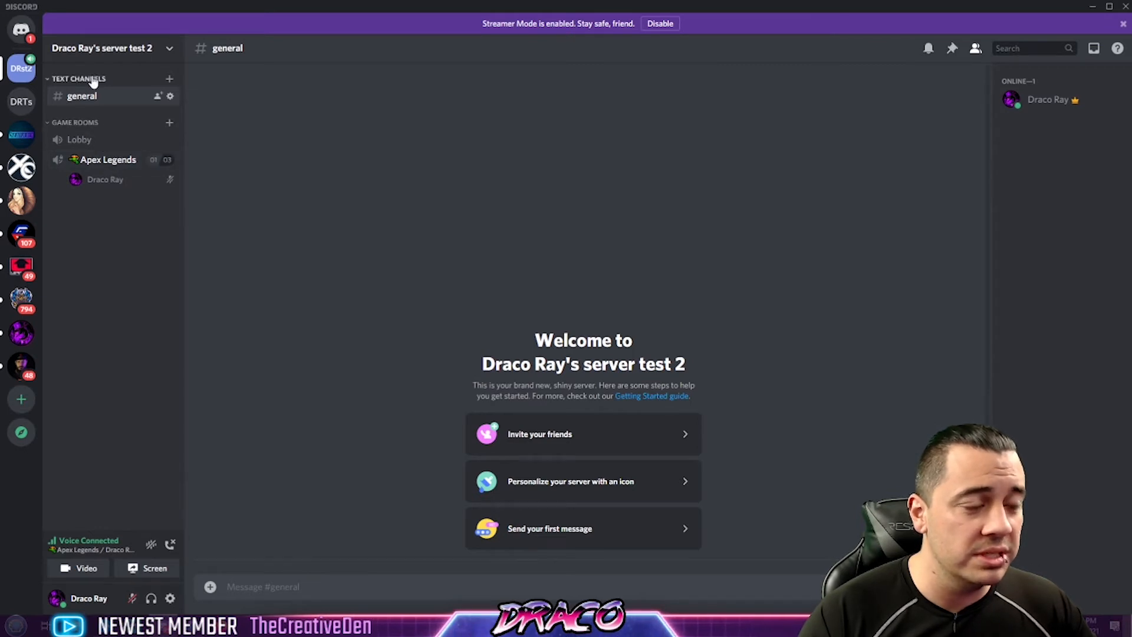
mouse_move(98, 65)
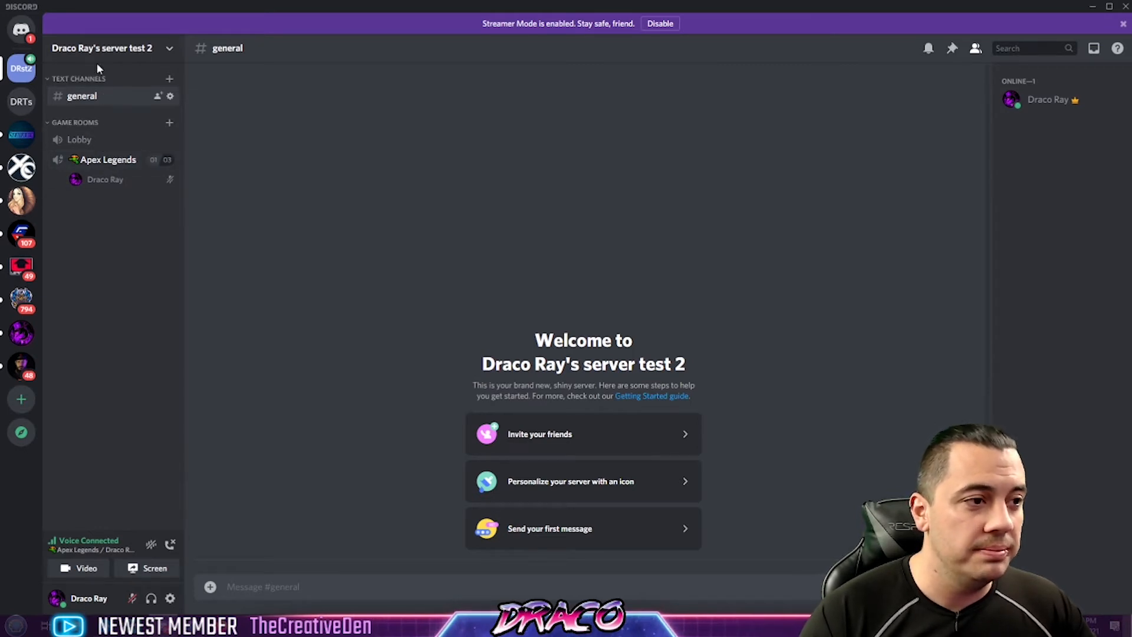
Rename the test server's general text channel to rules and save it.
click(169, 95)
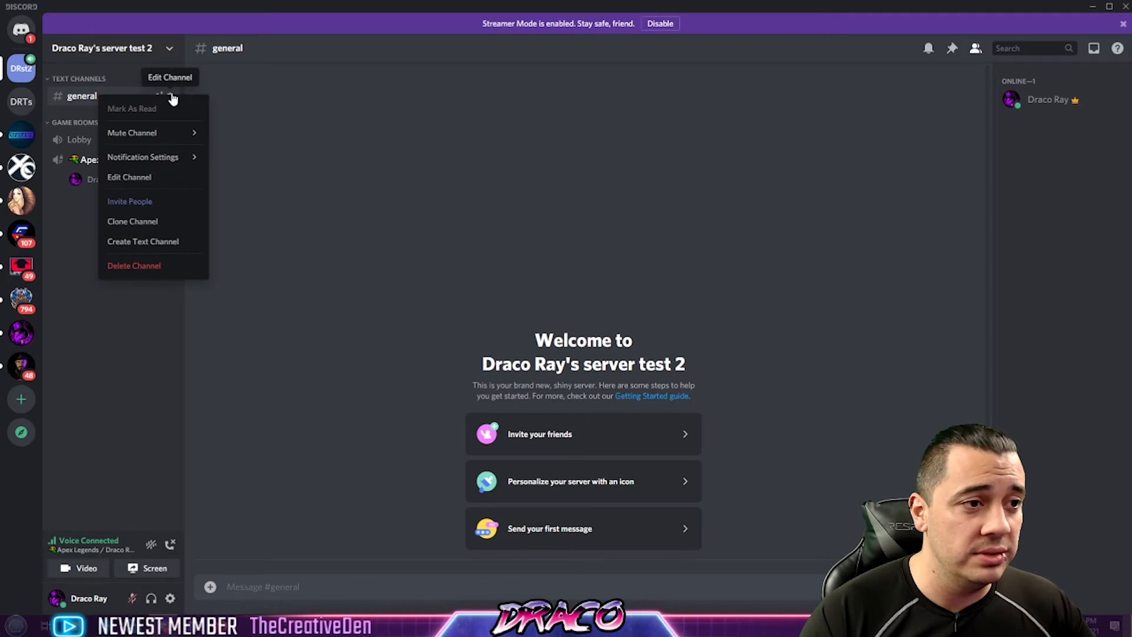
click(129, 177)
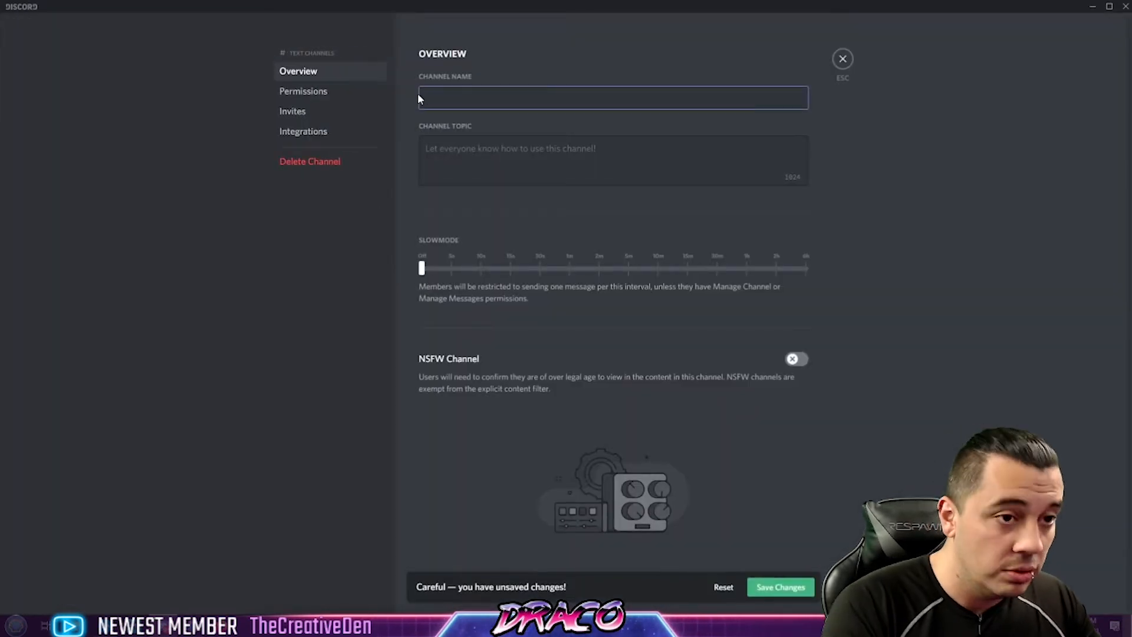
text(rules)
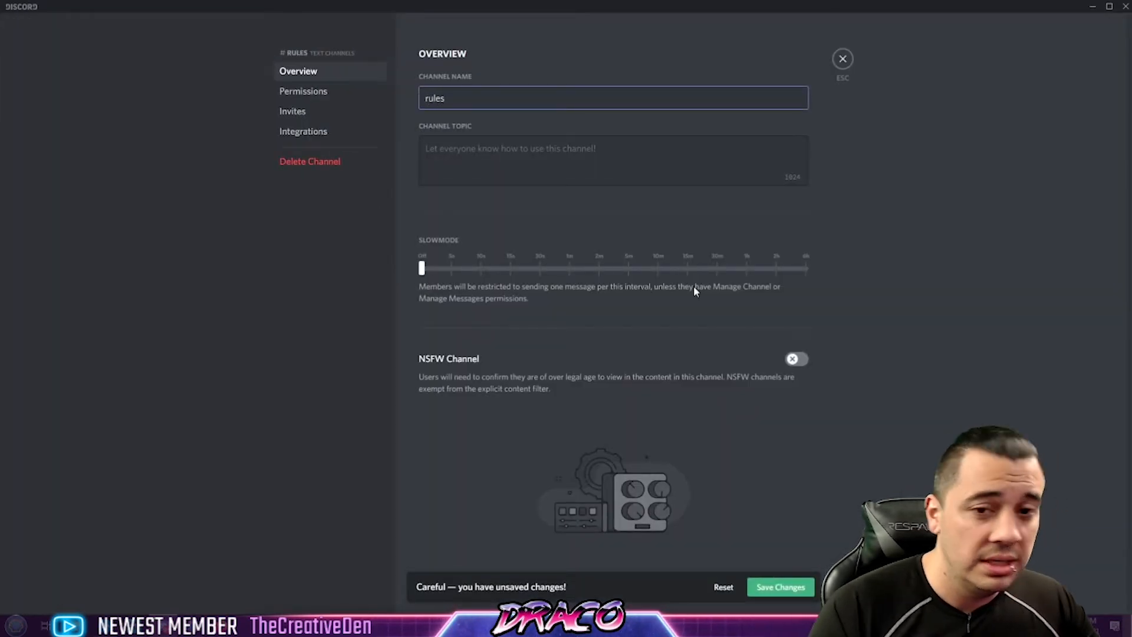
click(842, 59)
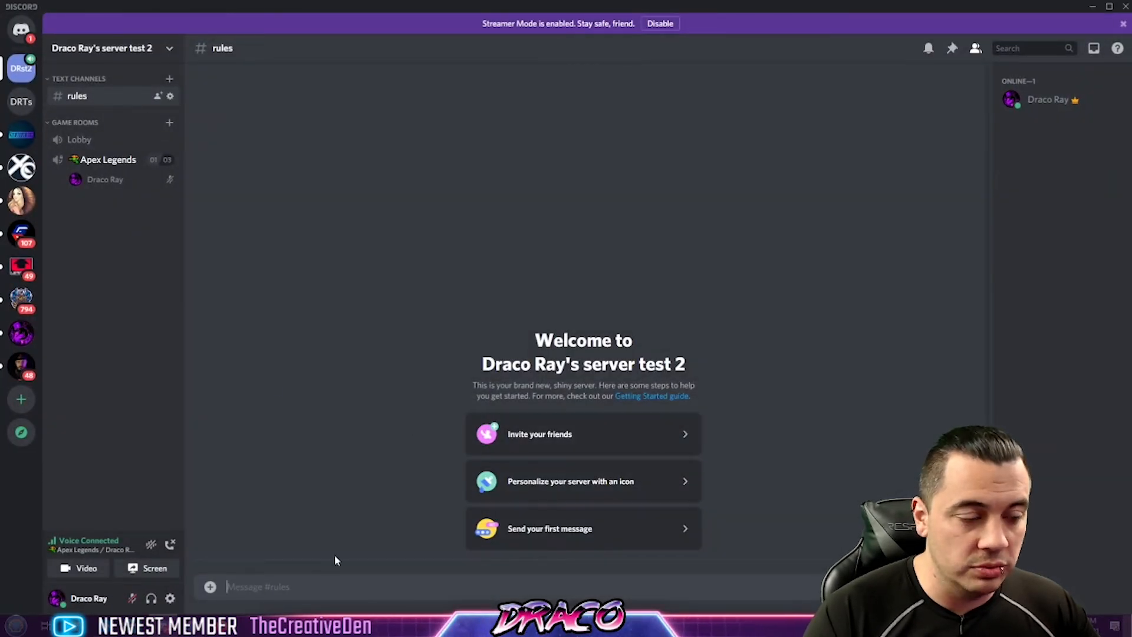
Review the rules channel's overview, permissions, and empty invites list.
click(169, 96)
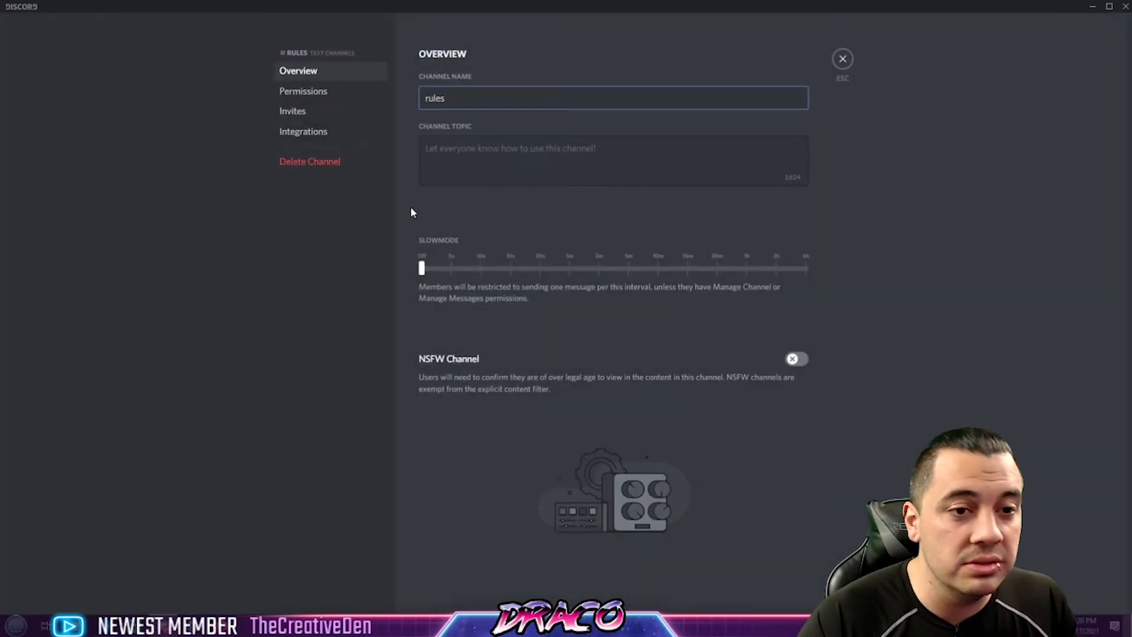
click(303, 91)
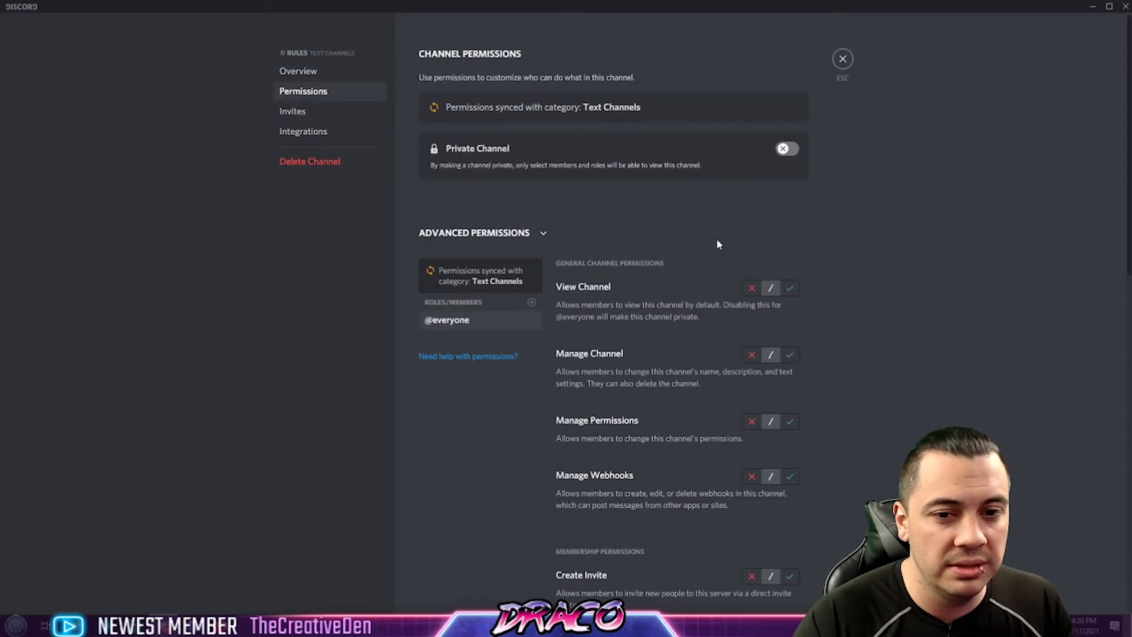
click(292, 111)
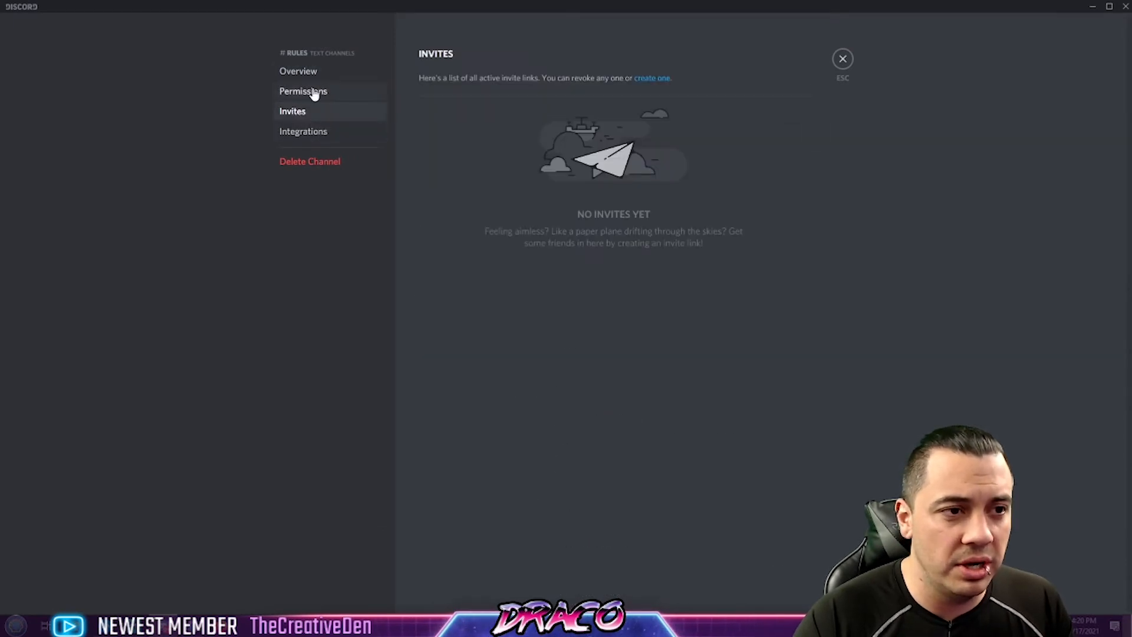
click(303, 90)
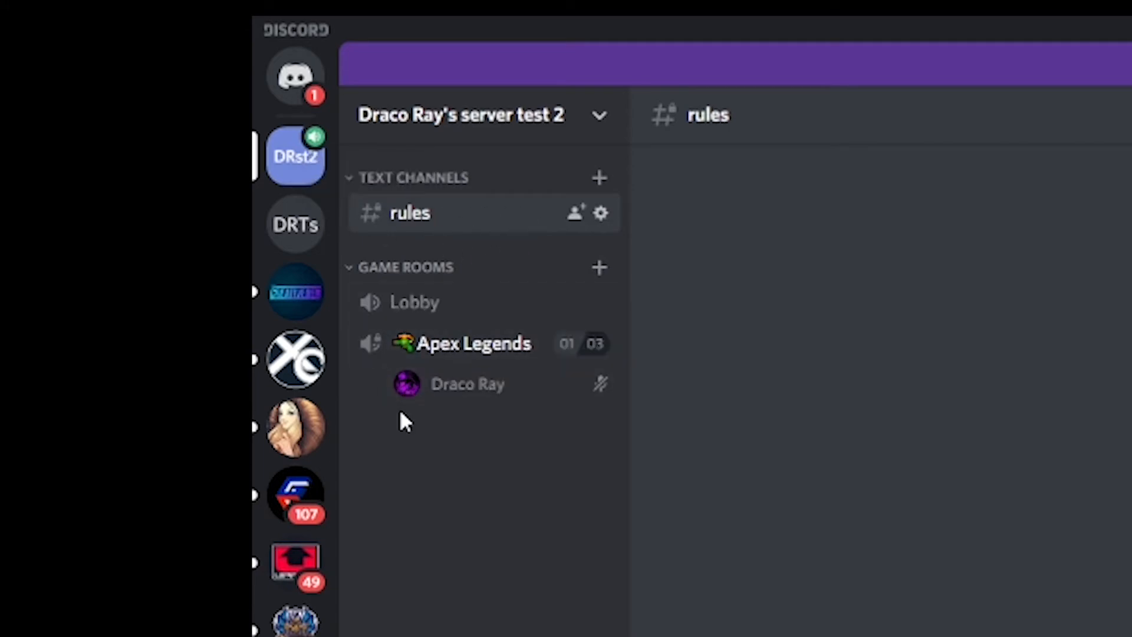
mouse_move(429, 428)
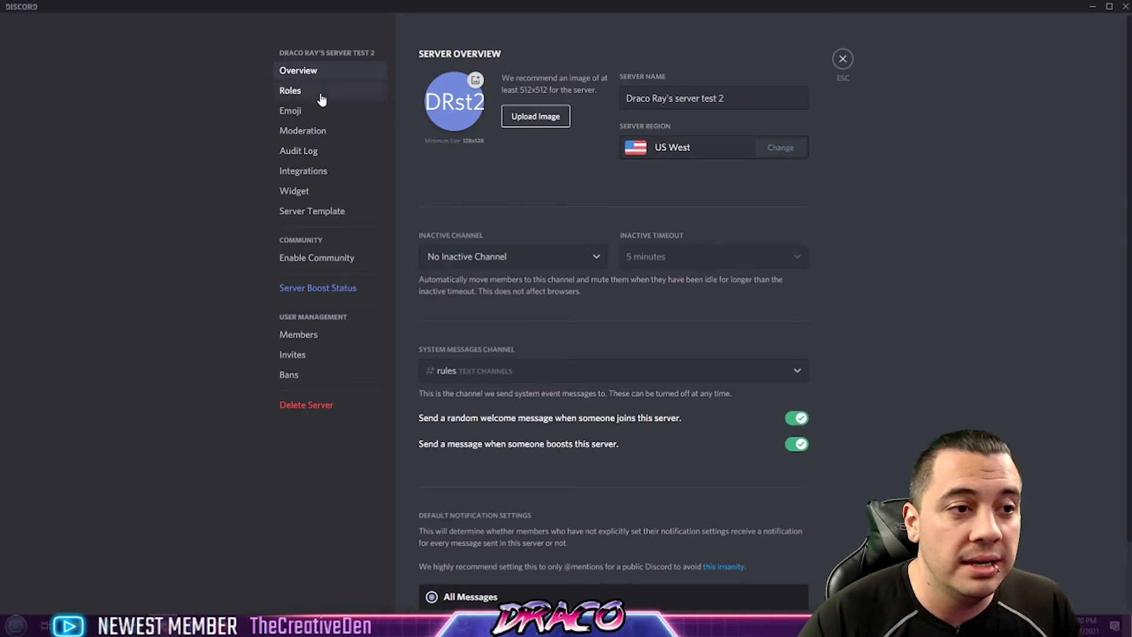
click(290, 91)
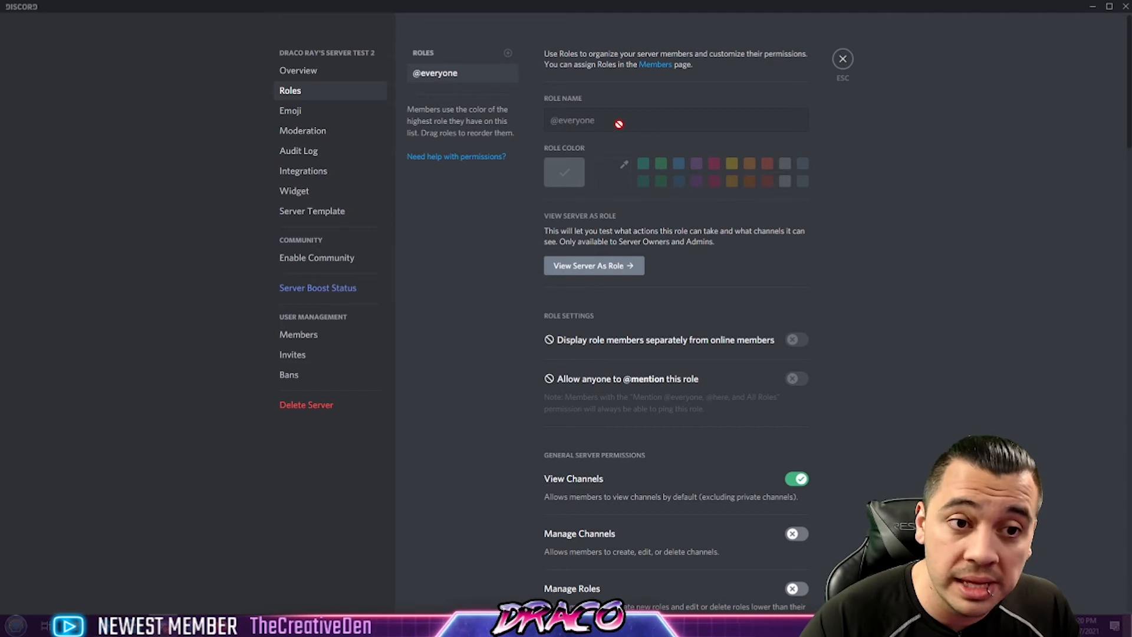
mouse_move(554, 224)
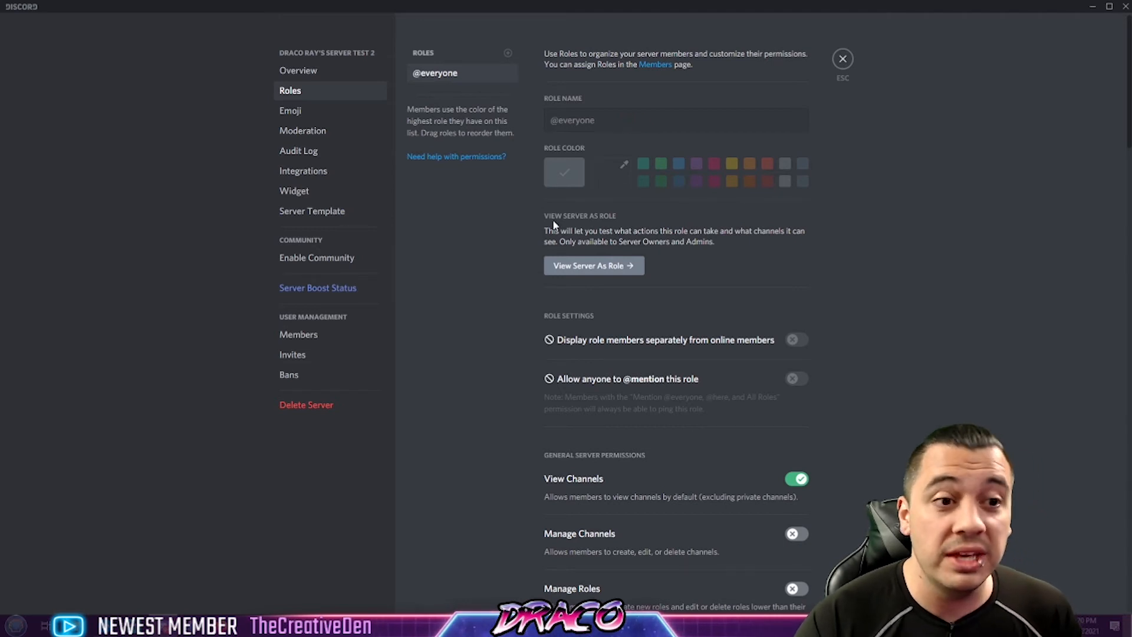
mouse_move(567, 281)
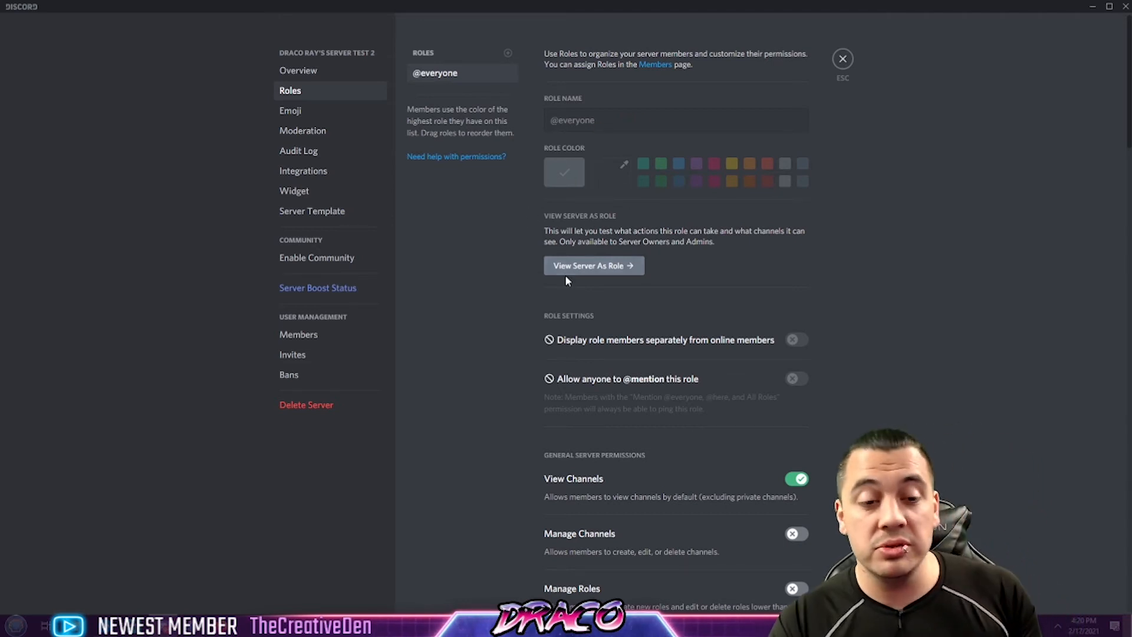
click(842, 59)
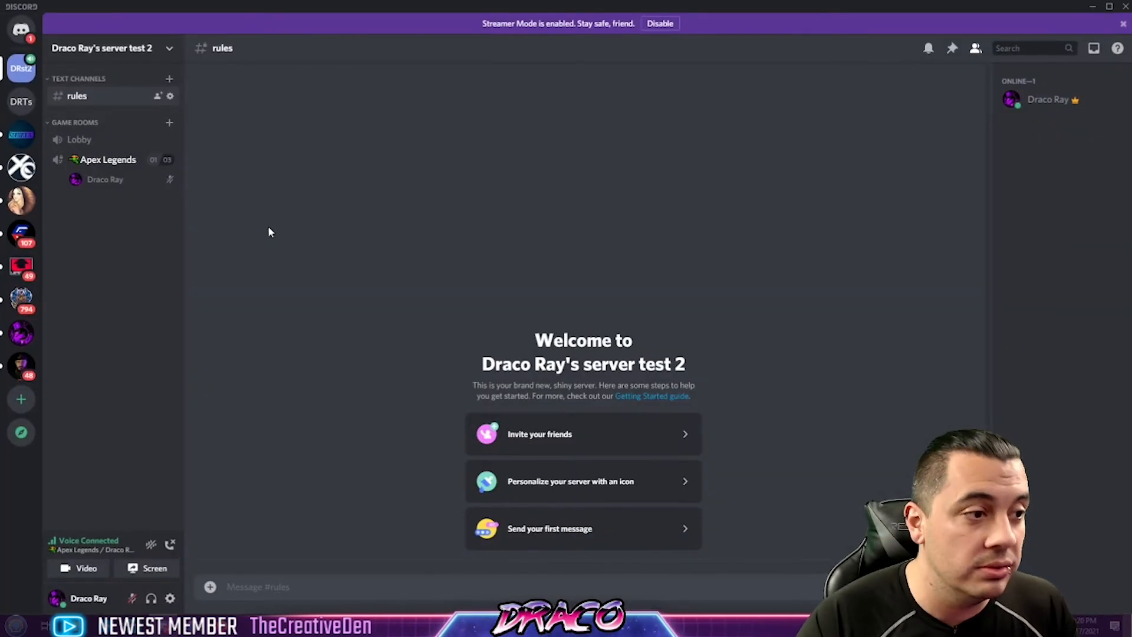
In Draco Ray Gaming's Server Settings > Roles, scroll through the Moderater role's permissions.
click(21, 68)
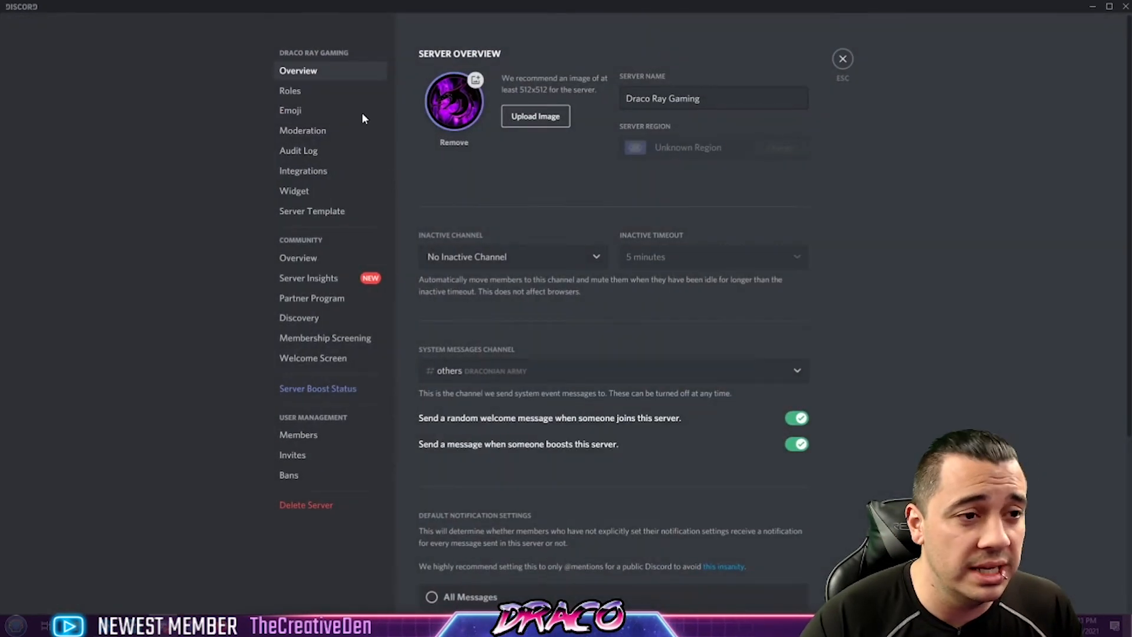
click(290, 91)
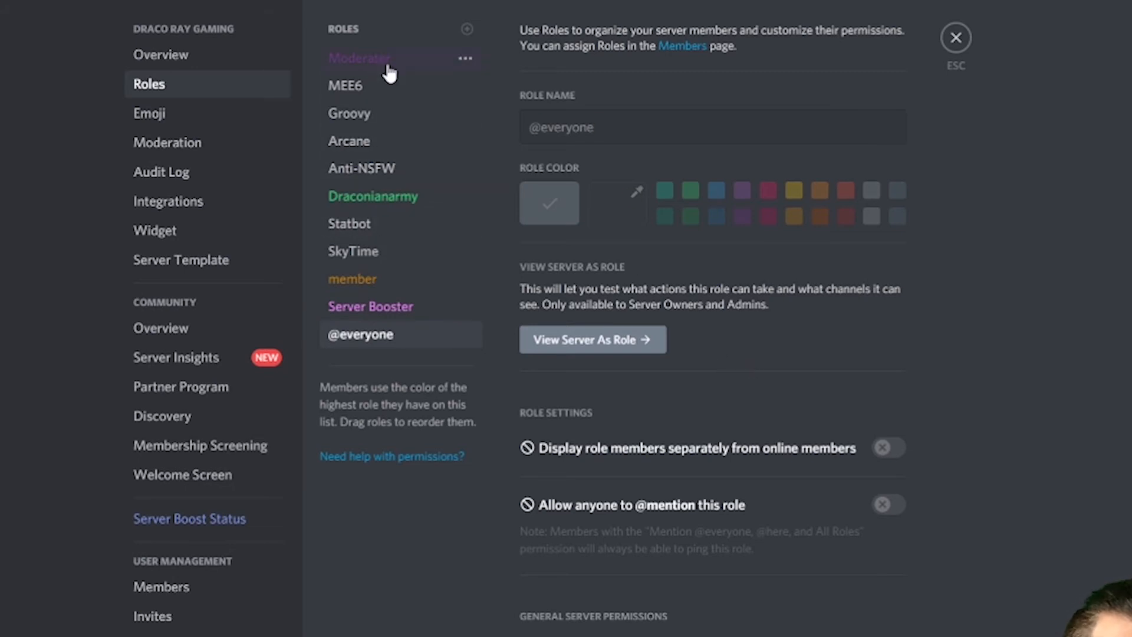
click(391, 58)
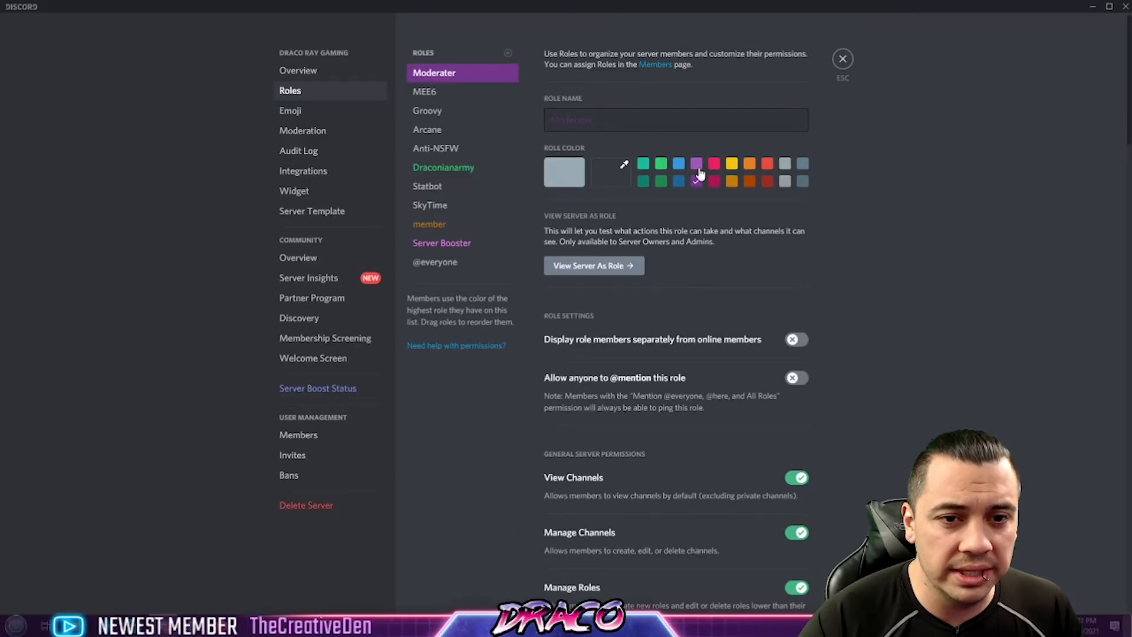
scroll(down, 3)
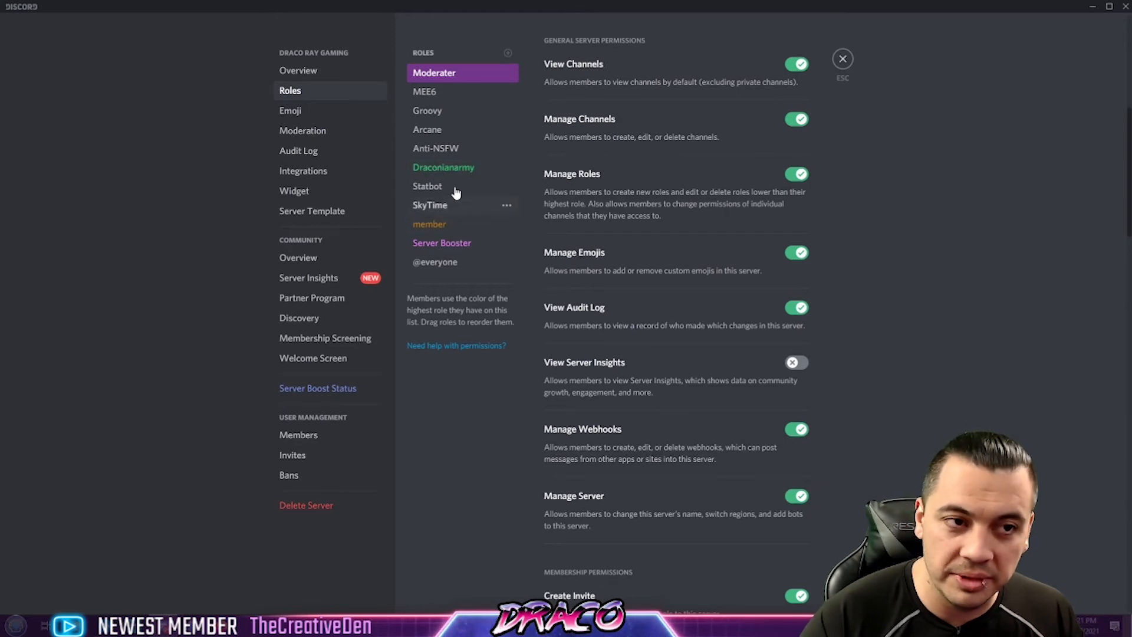
scroll(down, 3)
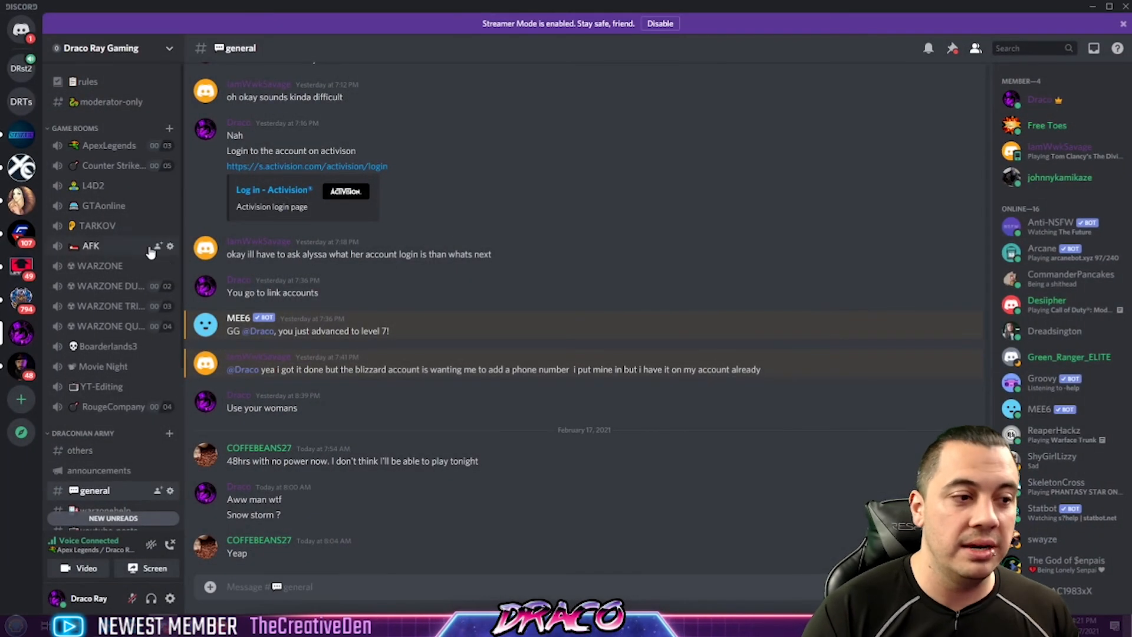
click(169, 286)
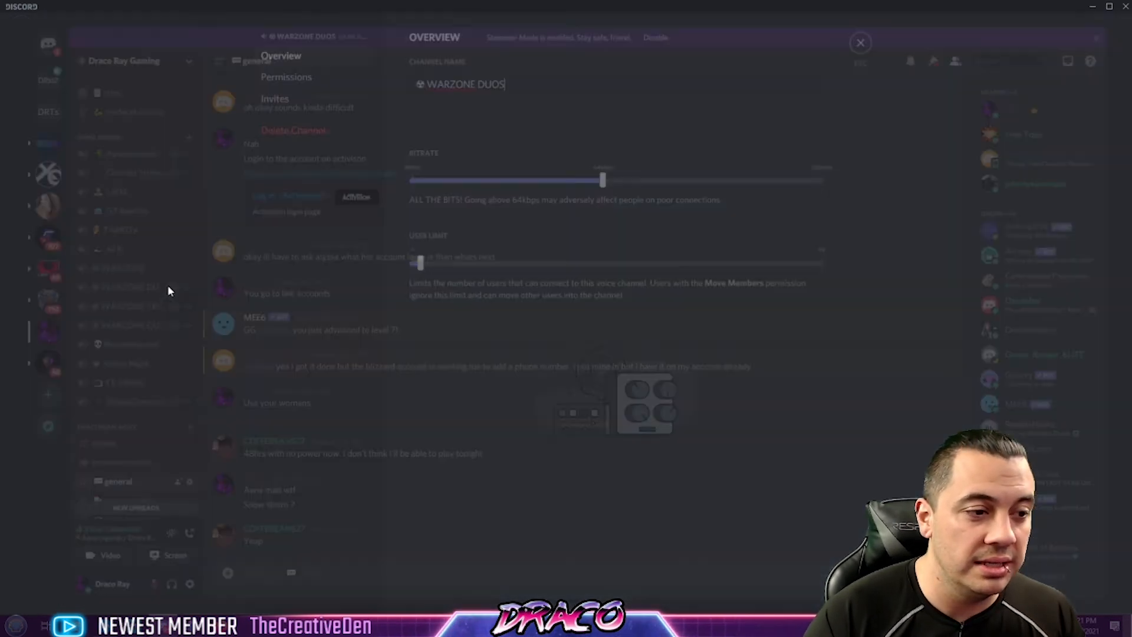
click(285, 77)
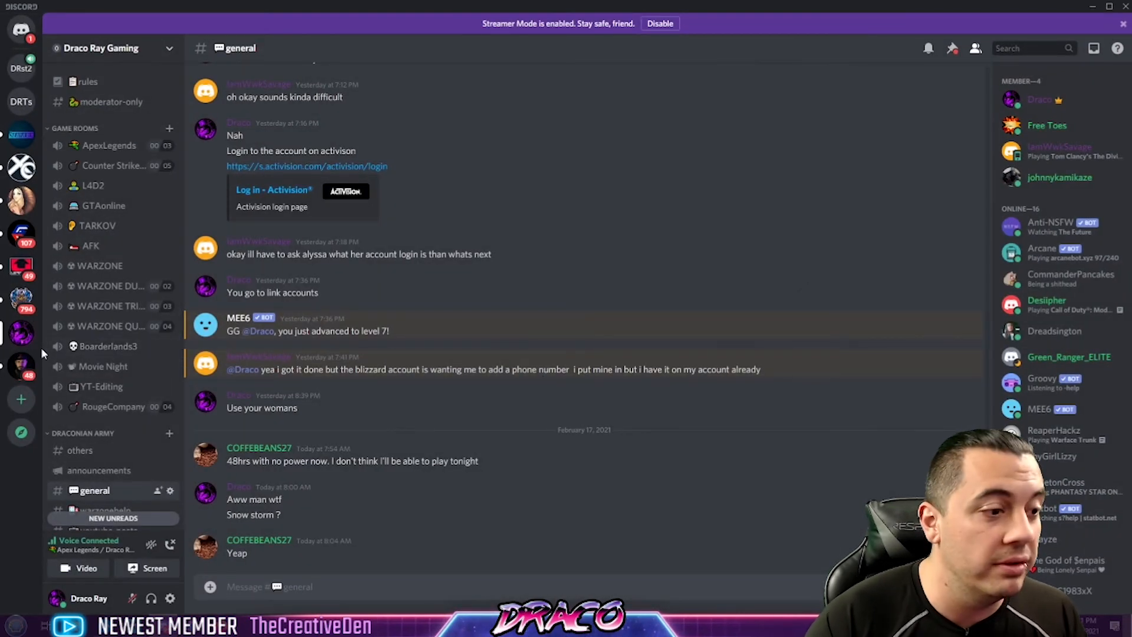
click(21, 68)
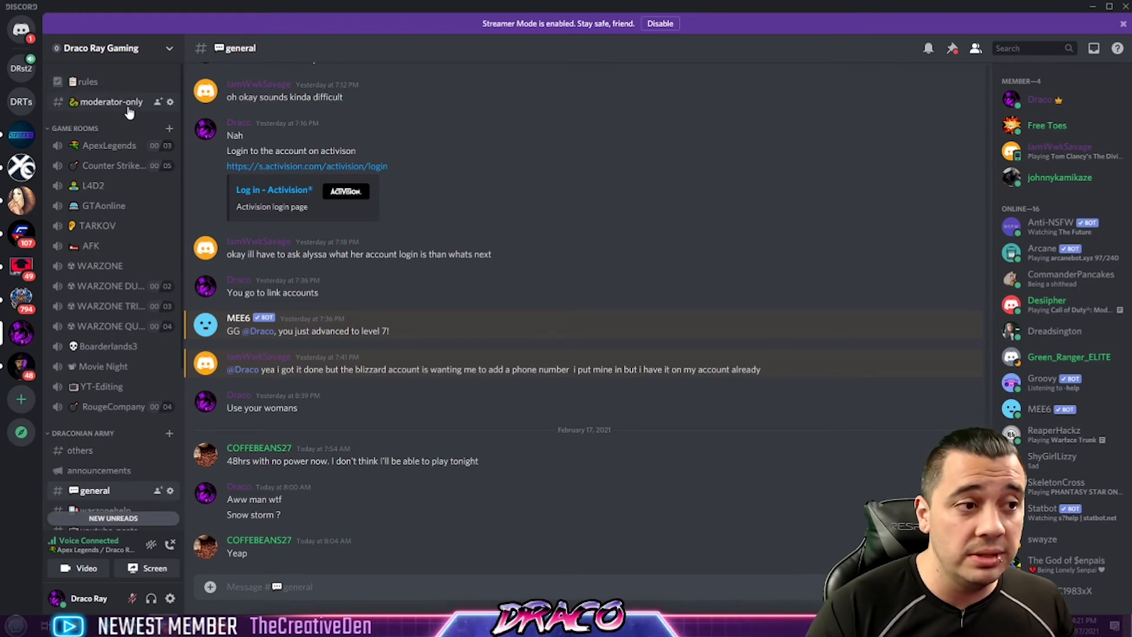
Visit the moderator-only channel, then show the rules channel's list of server rules.
click(111, 101)
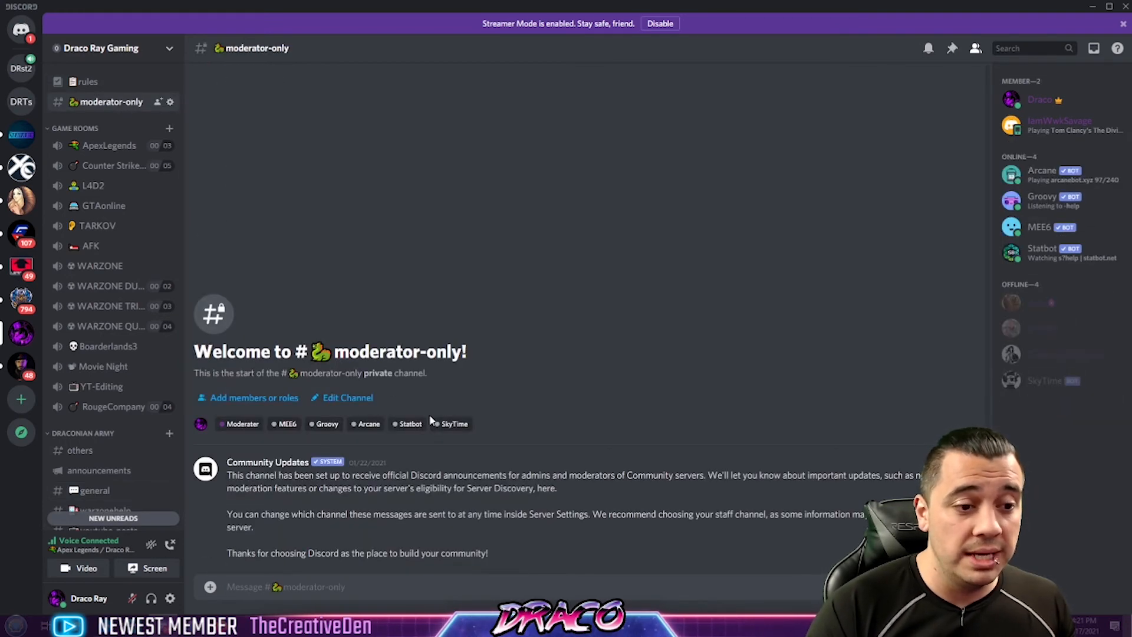
click(86, 81)
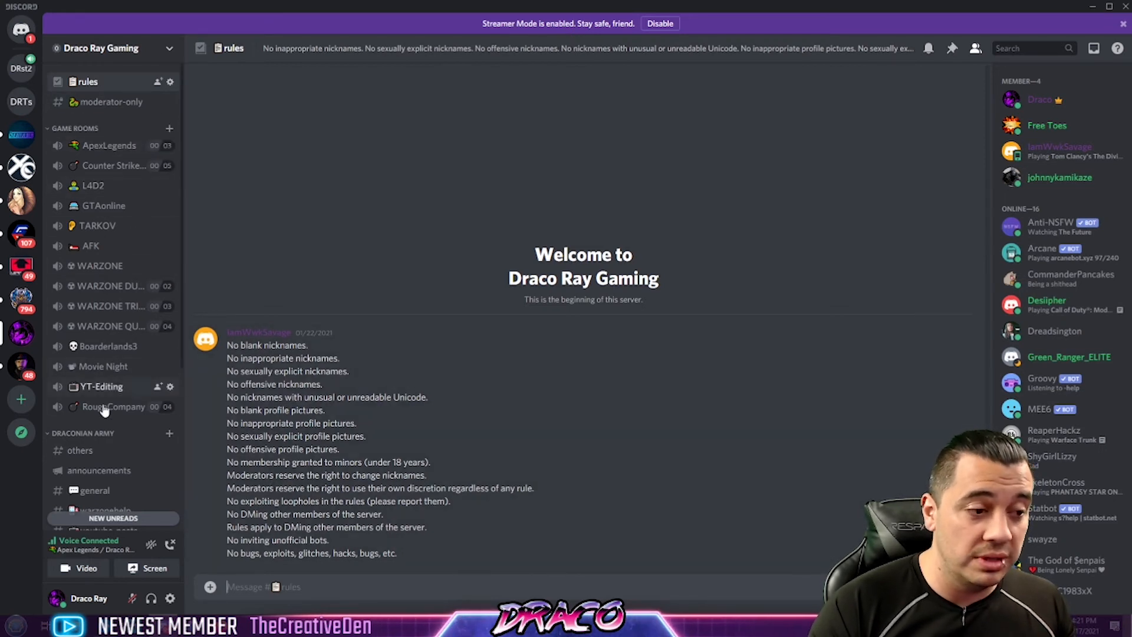
scroll(down, 3)
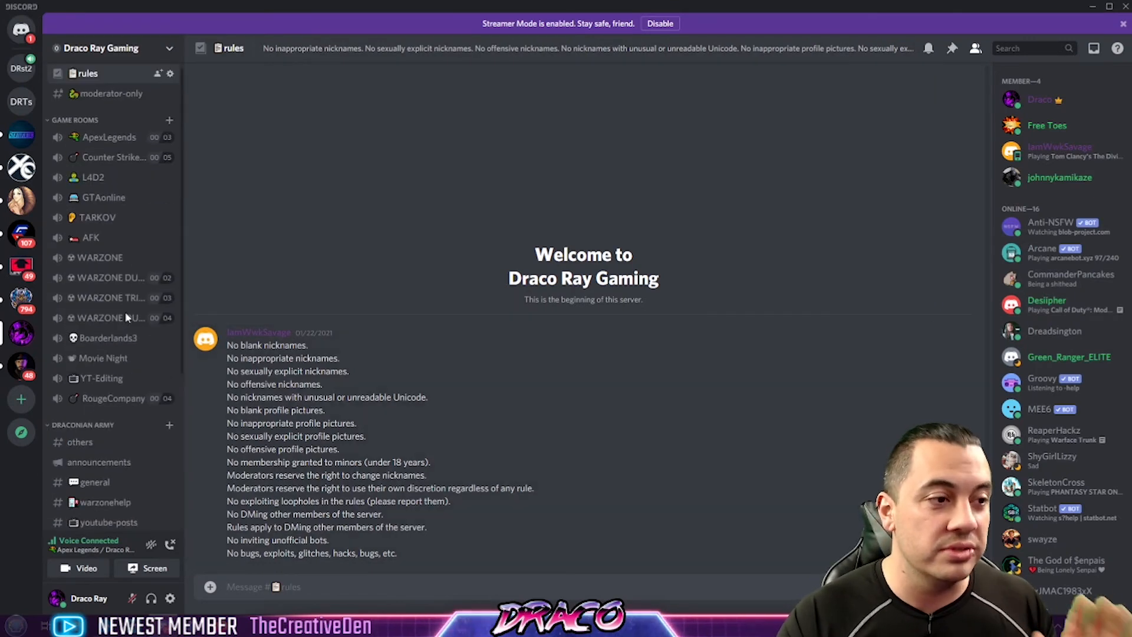
scroll(down, 3)
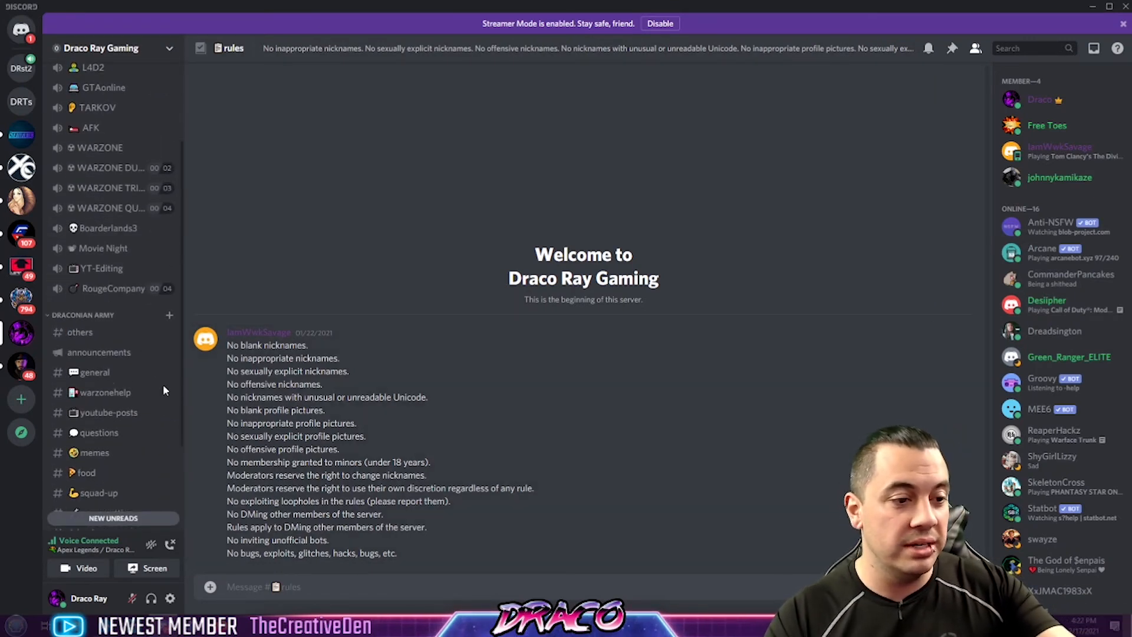
Pass through general and pc-specs, then show the loadouts channel's weapon build screenshots.
click(93, 245)
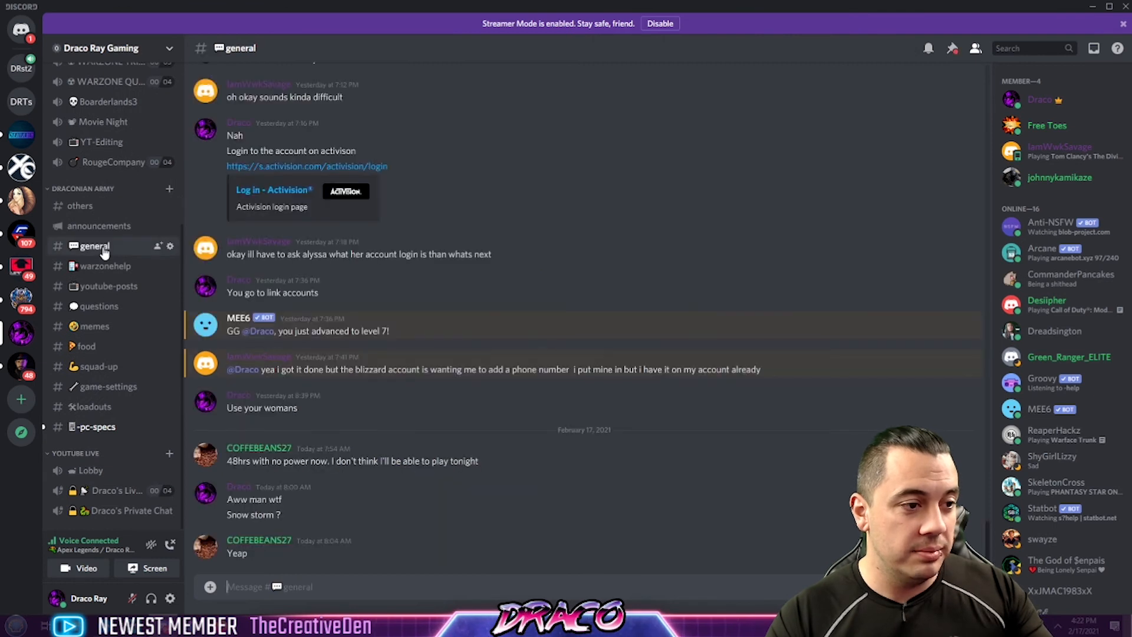
mouse_move(95, 327)
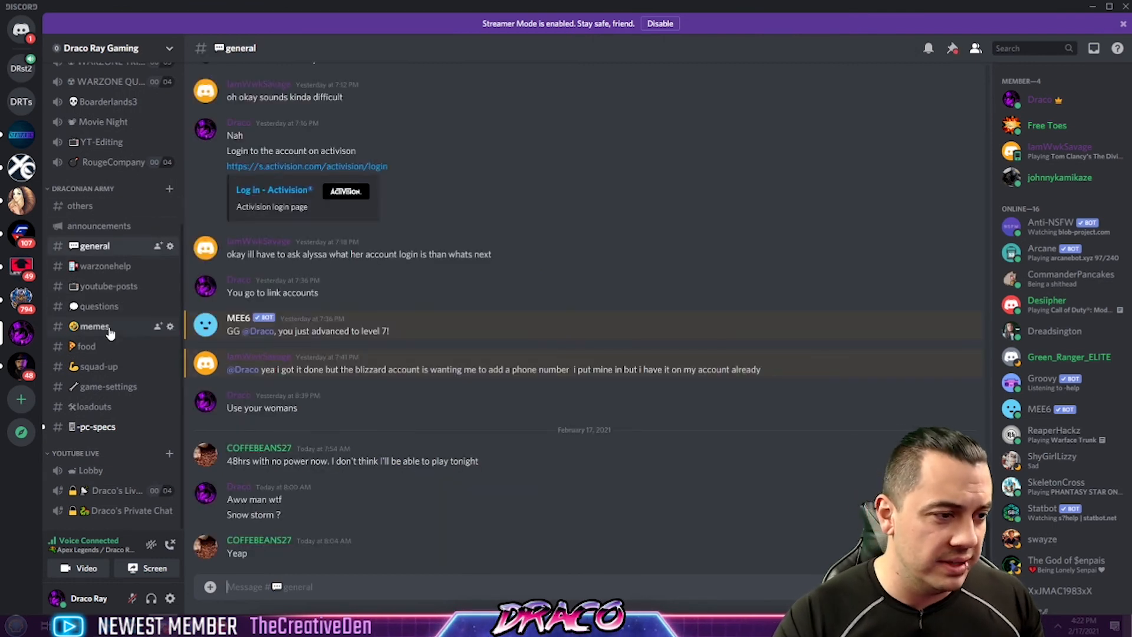
mouse_move(116, 426)
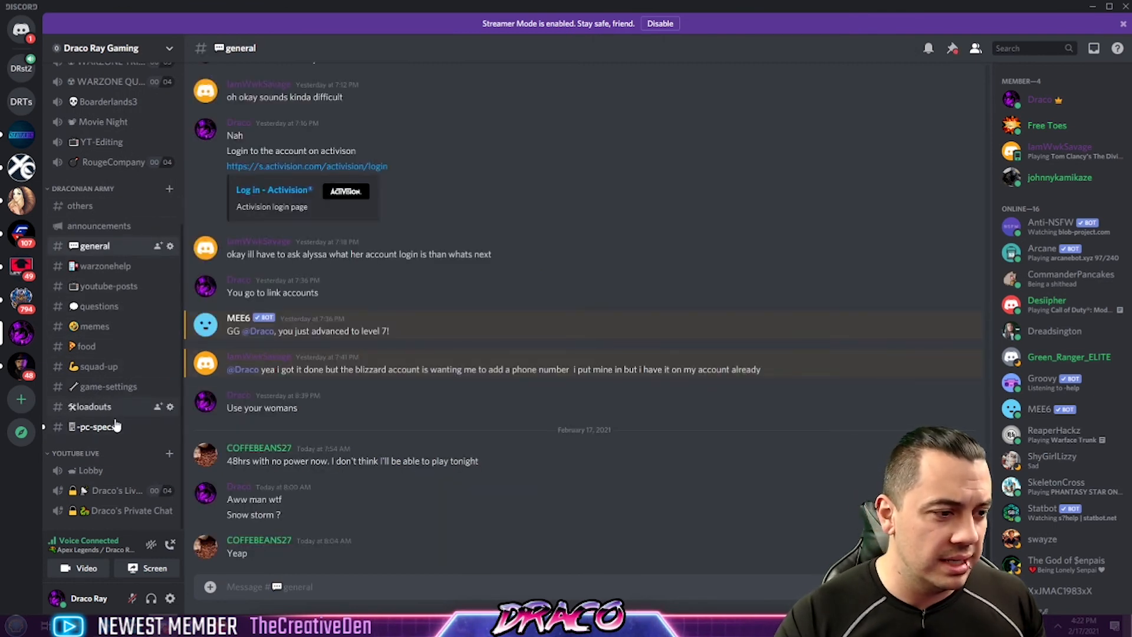
click(95, 425)
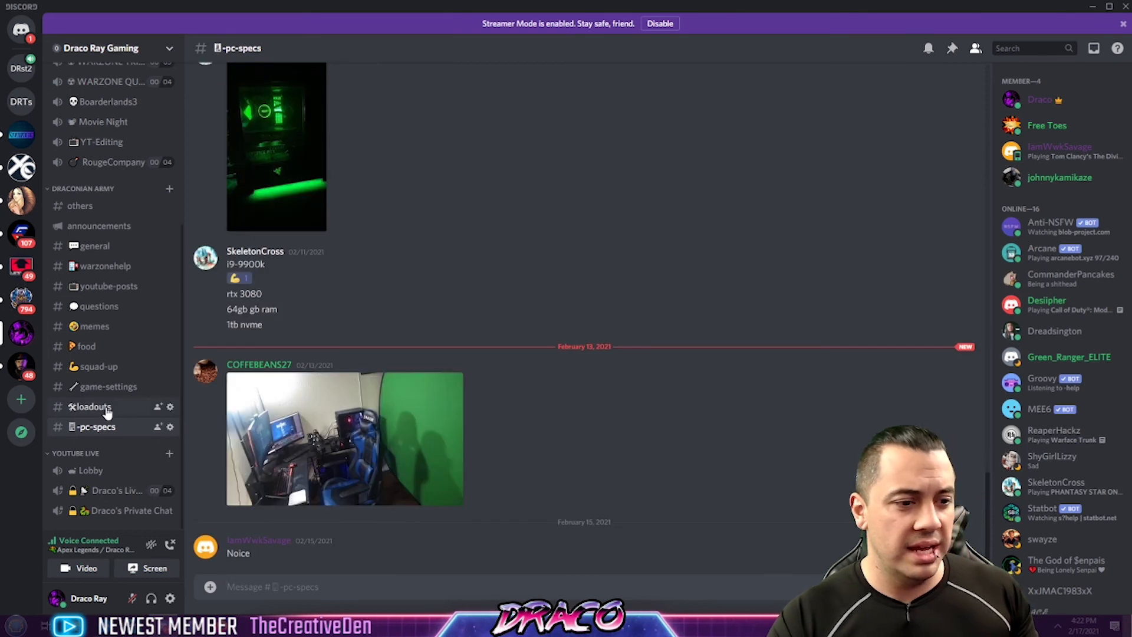
click(90, 406)
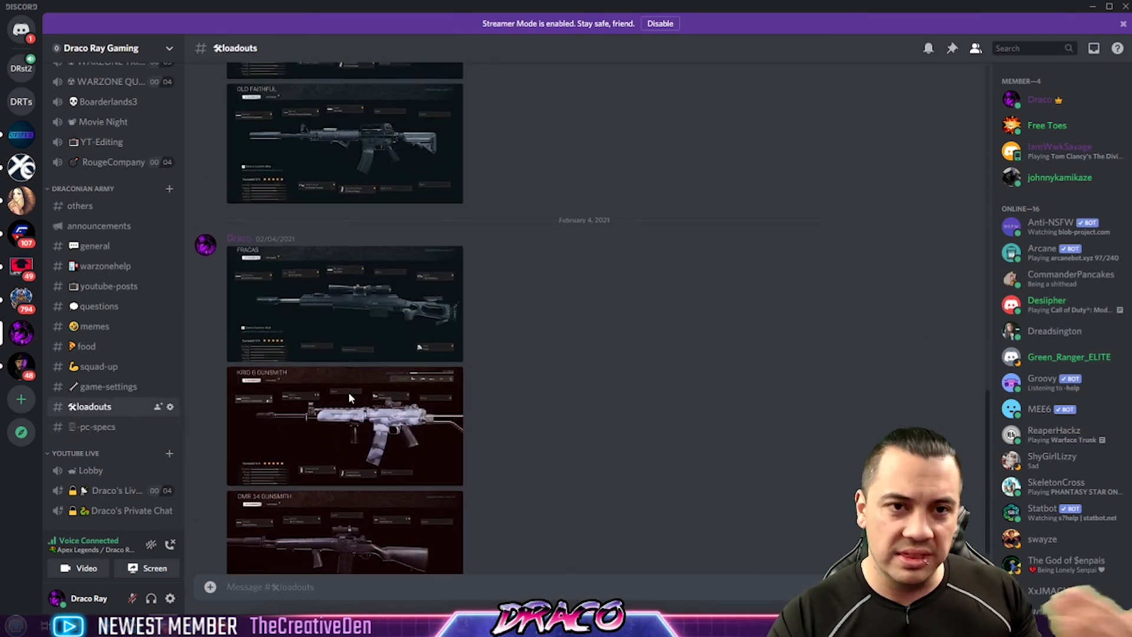
scroll(down, 3)
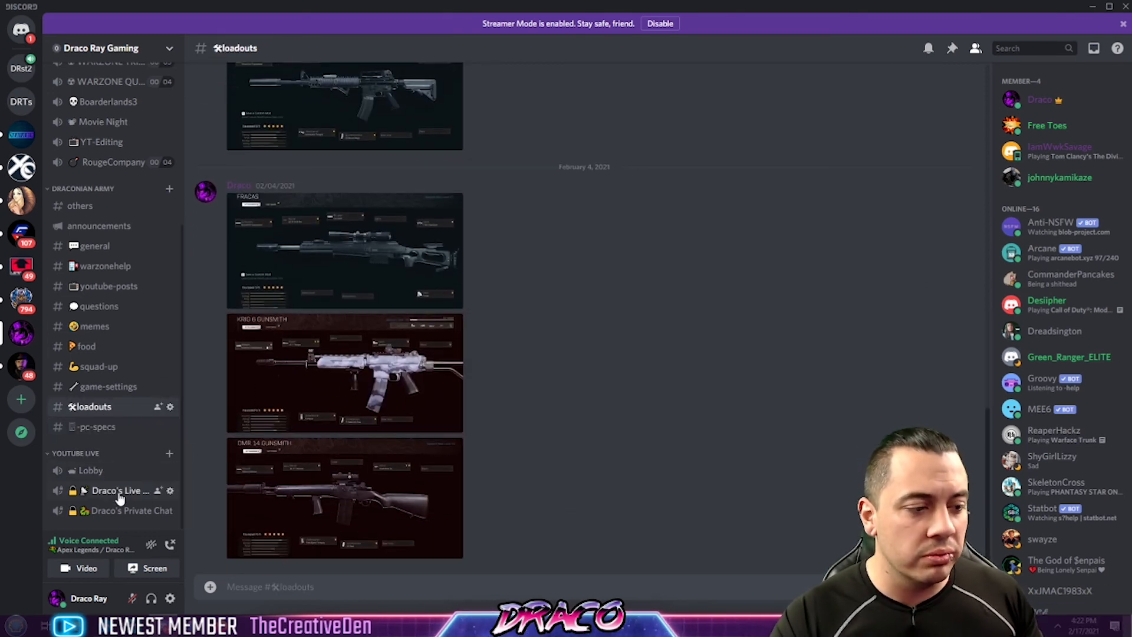